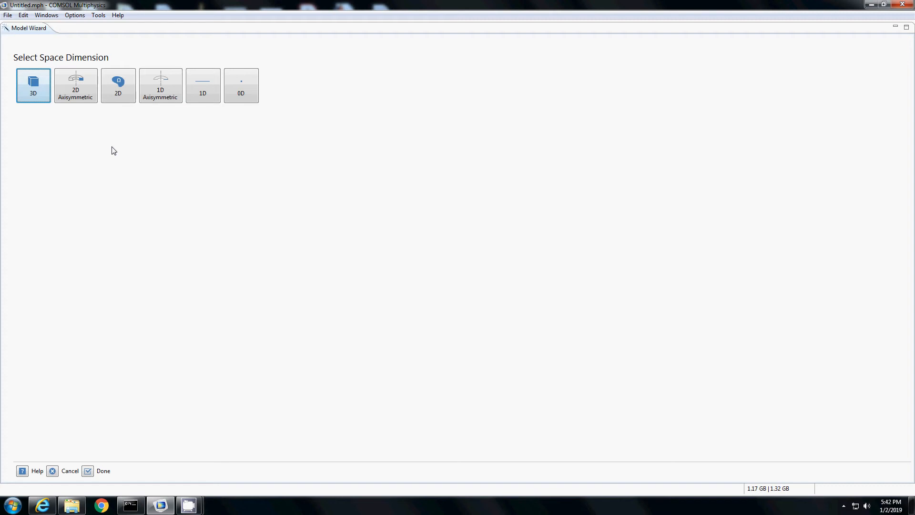
Step: Choose a 2D model and add Transport of Diluted Species from Chemical Species Transport, then proceed to study selection
{"action": "left_click", "coordinate": [102, 471]}
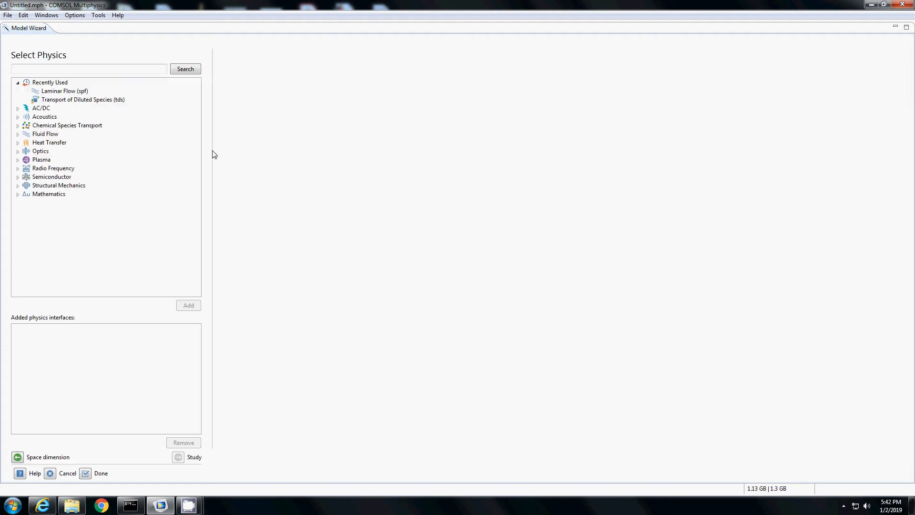
{"action": "left_click", "coordinate": [18, 126]}
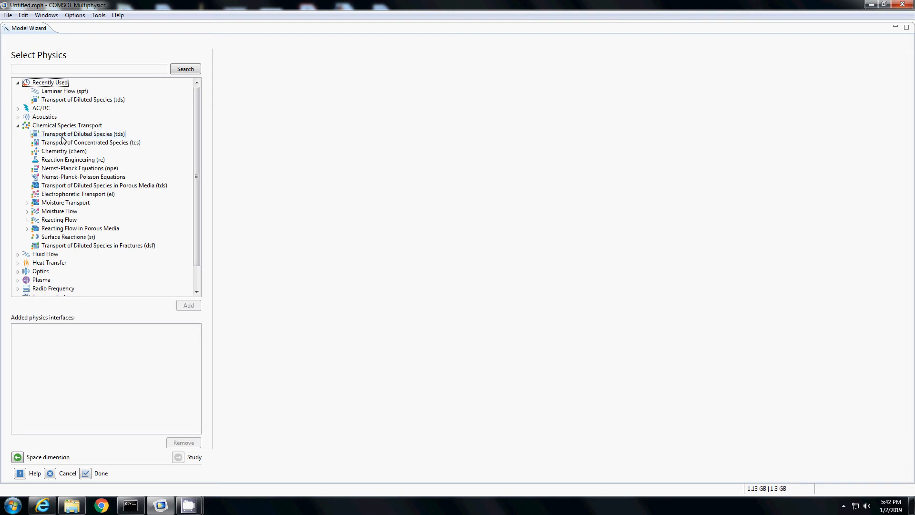
{"action": "left_click", "coordinate": [187, 305]}
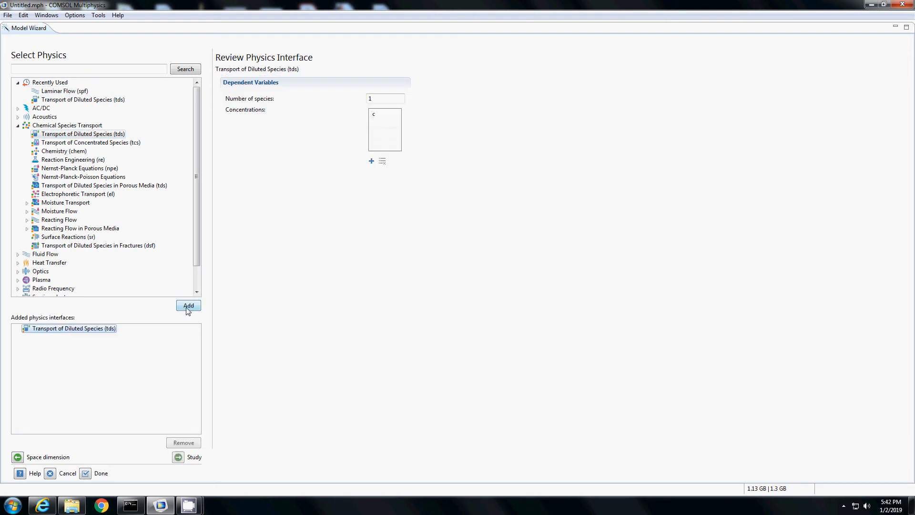
{"action": "left_click", "coordinate": [187, 459]}
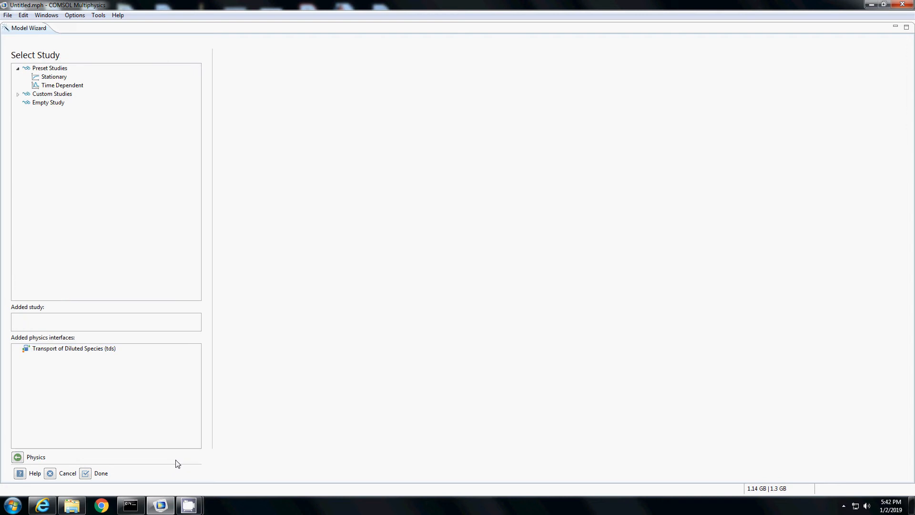
Step: Add the Time Dependent preset study and finish the Model Wizard
{"action": "left_click", "coordinate": [62, 84]}
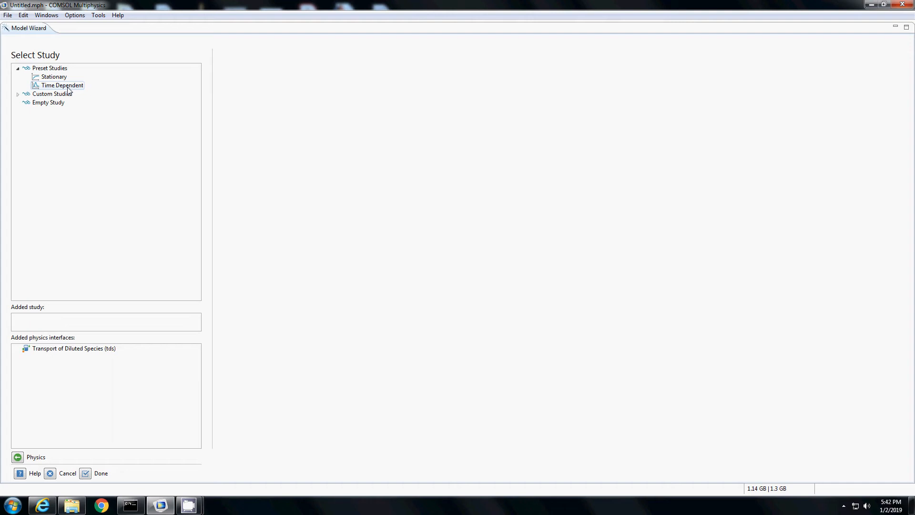
{"action": "left_click", "coordinate": [62, 85]}
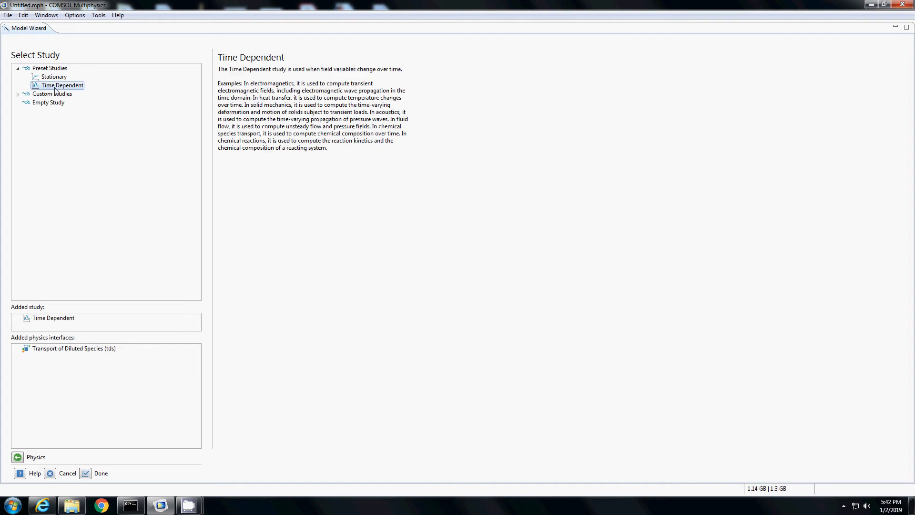
{"action": "mouse_move", "coordinate": [88, 485]}
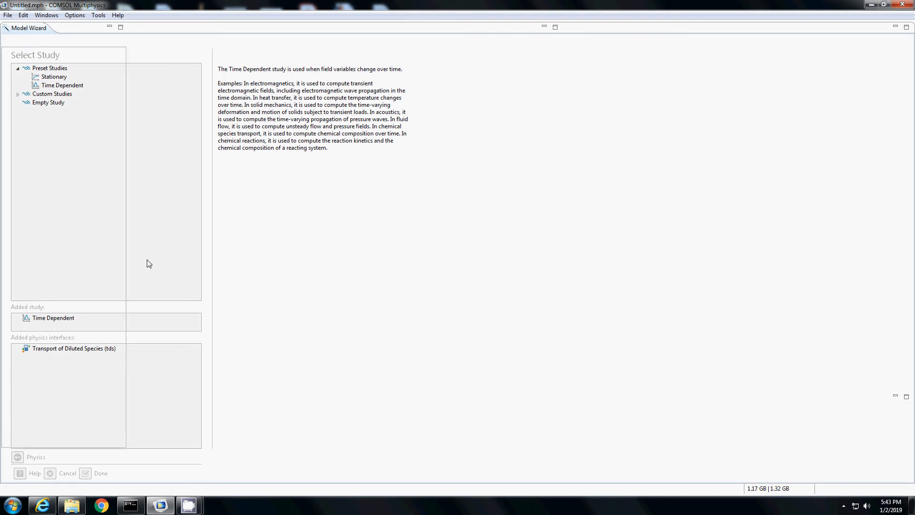
{"action": "left_click", "coordinate": [96, 473]}
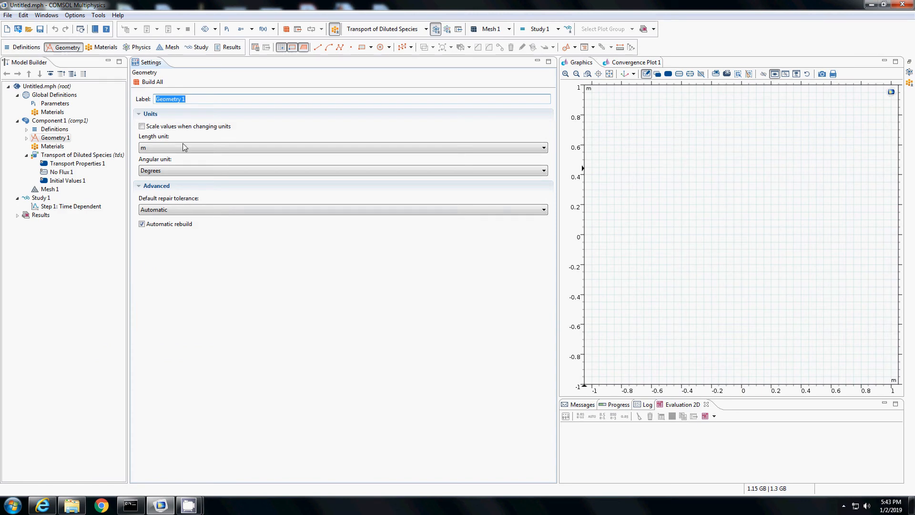
Step: Set the Geometry 1 length unit to centimetres for the Y-shaped channel
{"action": "left_click", "coordinate": [342, 146]}
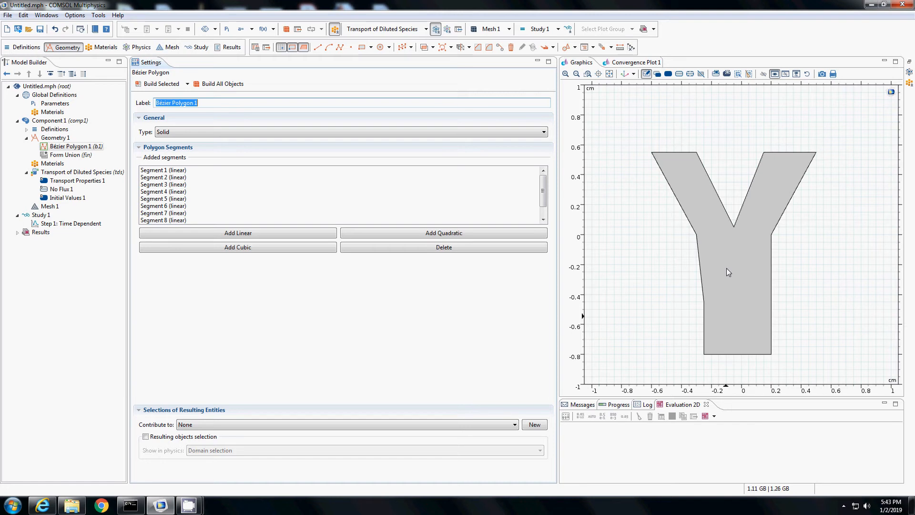
{"action": "mouse_move", "coordinate": [737, 245]}
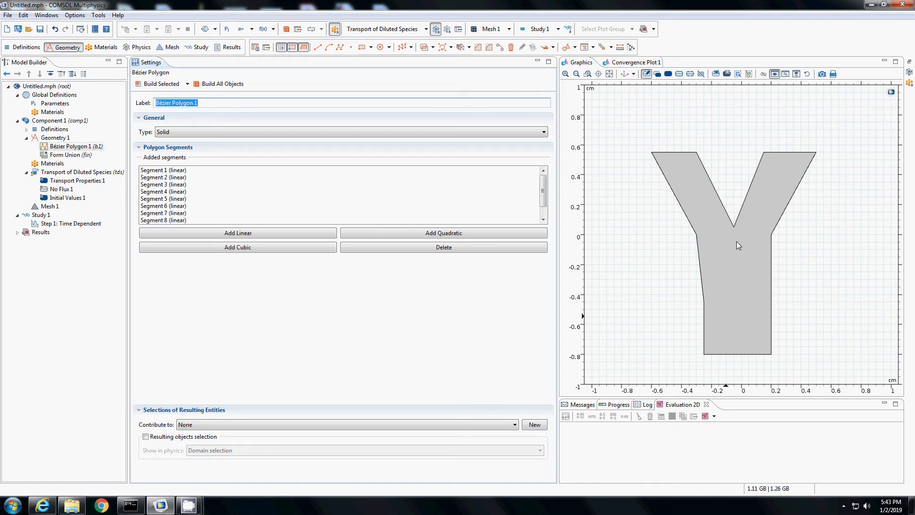
Step: Add a circle of radius 0.05 cm at y = -0.4 and build it into the geometry
{"action": "right_click", "coordinate": [55, 138]}
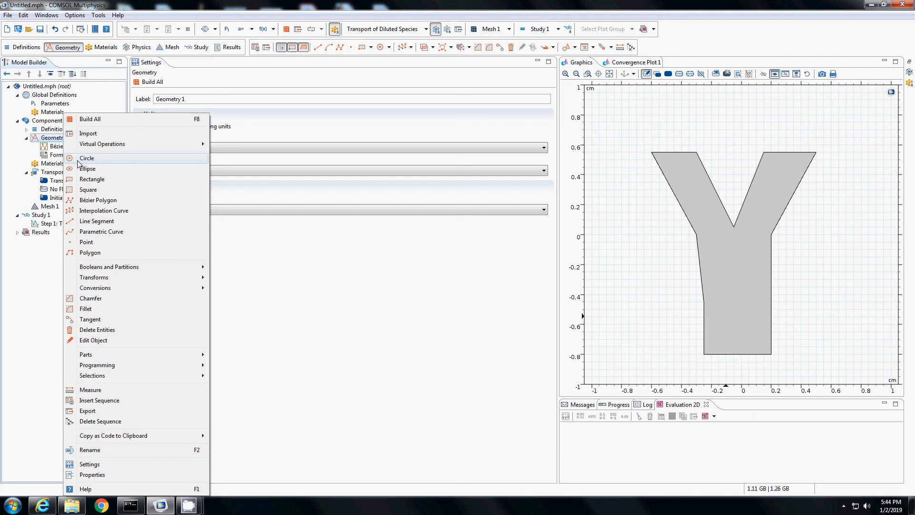
{"action": "mouse_move", "coordinate": [79, 163]}
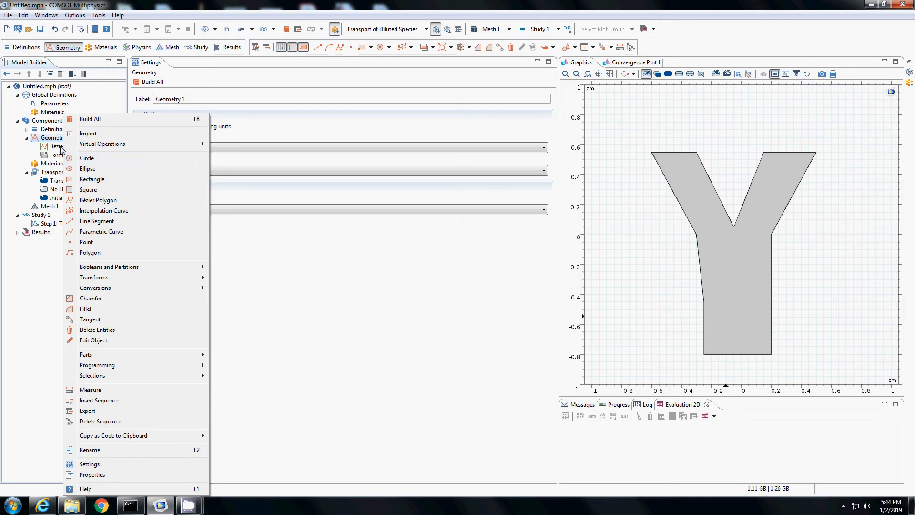
{"action": "left_click", "coordinate": [87, 157]}
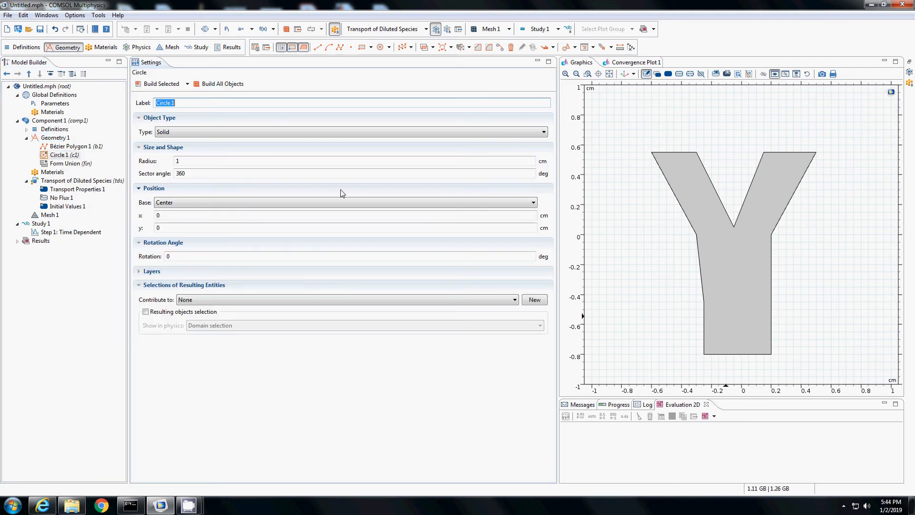
{"action": "mouse_move", "coordinate": [615, 212]}
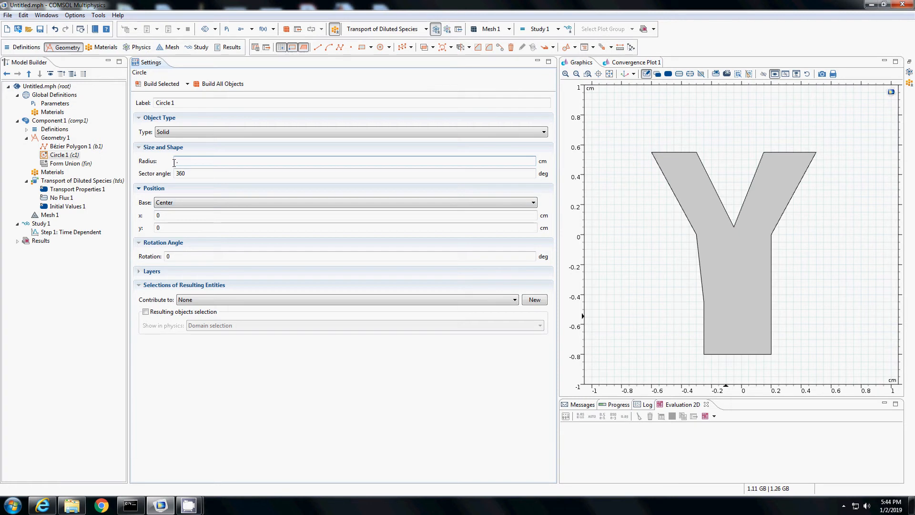
{"action": "type", "text": ".0"}
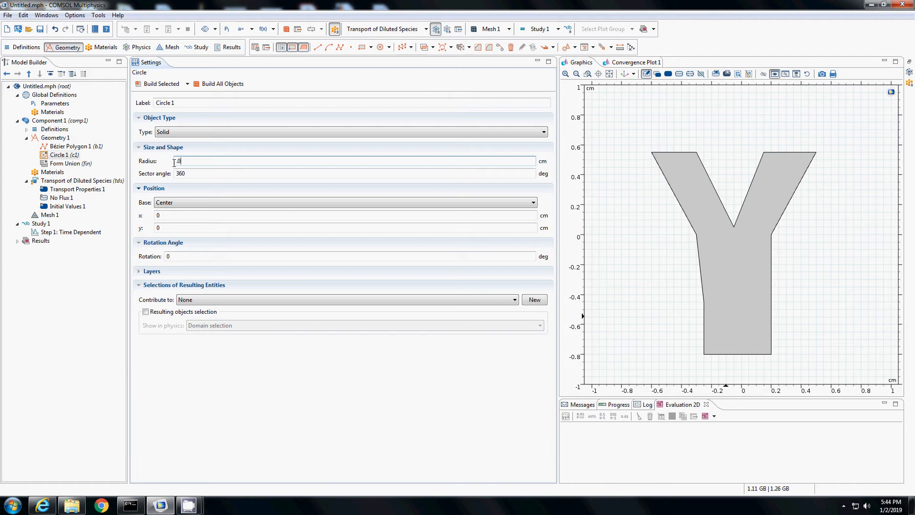
{"action": "type", "text": ".05"}
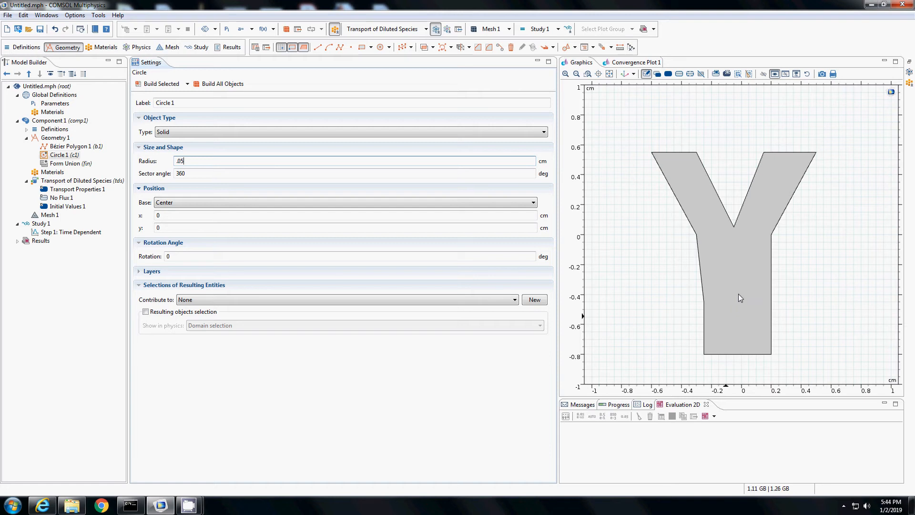
{"action": "mouse_move", "coordinate": [574, 303]}
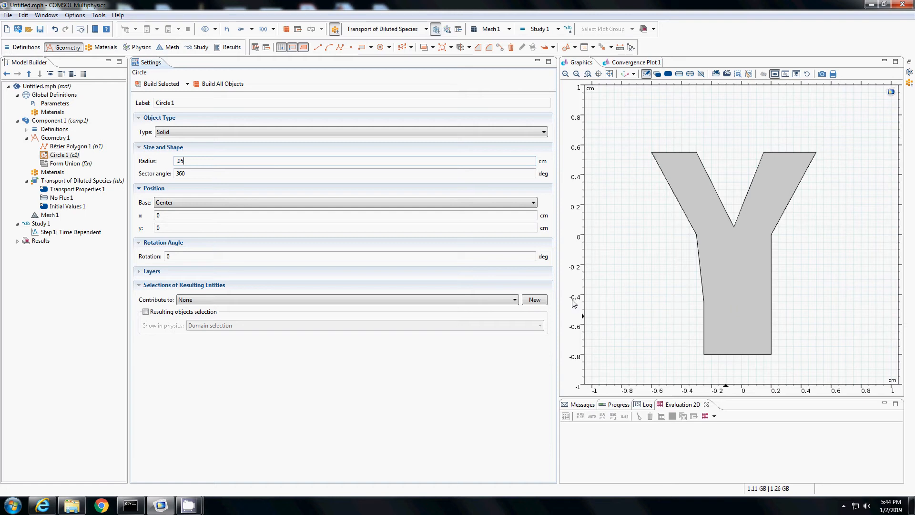
{"action": "left_click", "coordinate": [344, 228]}
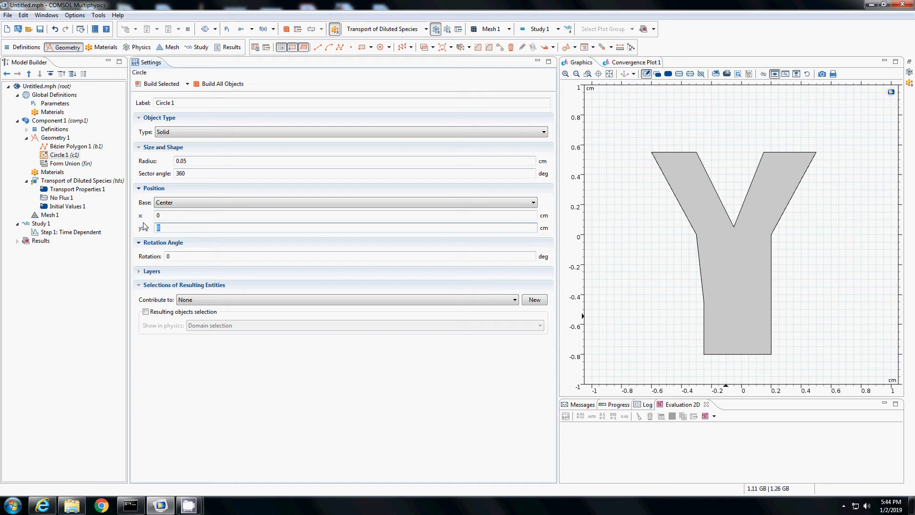
{"action": "type", "text": "-.4"}
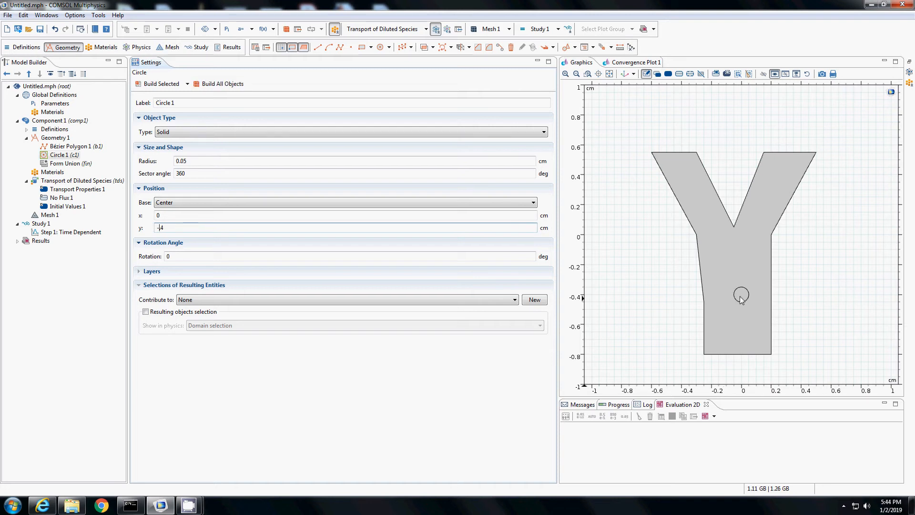
{"action": "left_click", "coordinate": [70, 232]}
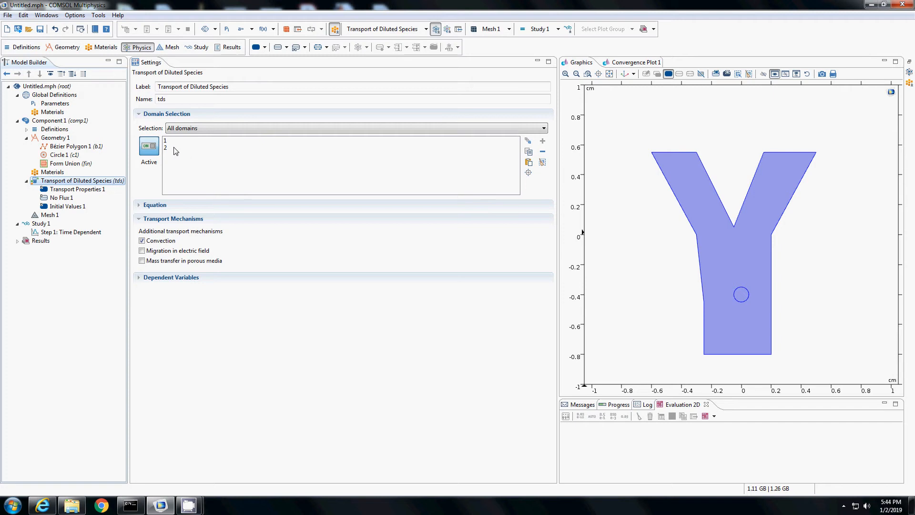
{"action": "mouse_move", "coordinate": [735, 251]}
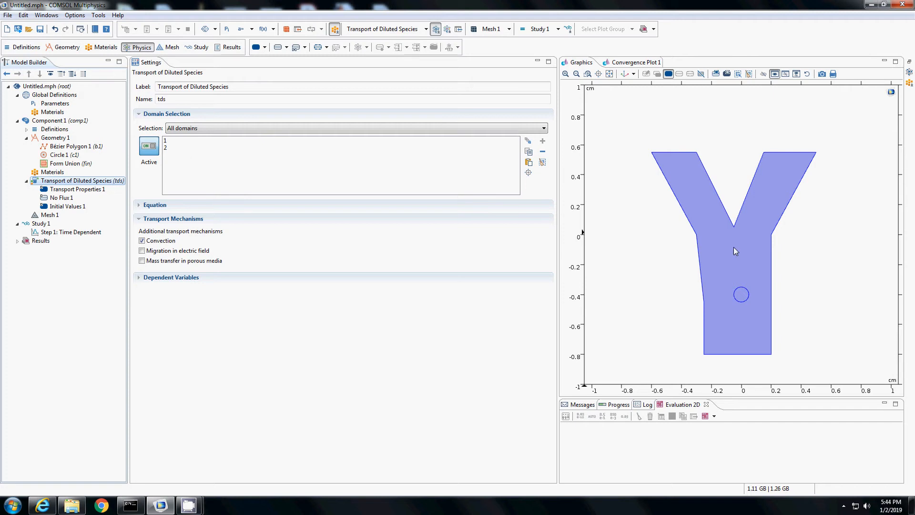
Step: Show Transport Properties 1 with its governing equation, zero velocity and 1e-9 m²/s diffusion coefficient
{"action": "left_click", "coordinate": [77, 188]}
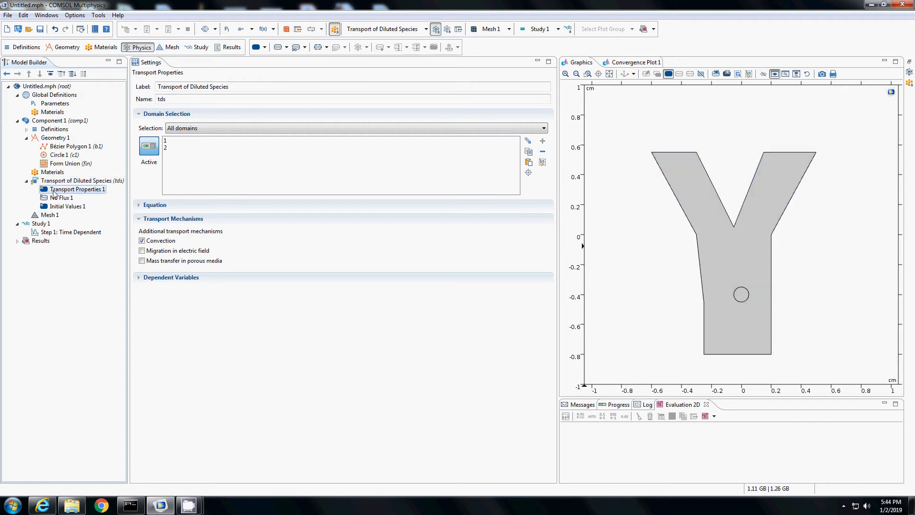
{"action": "left_click", "coordinate": [77, 188]}
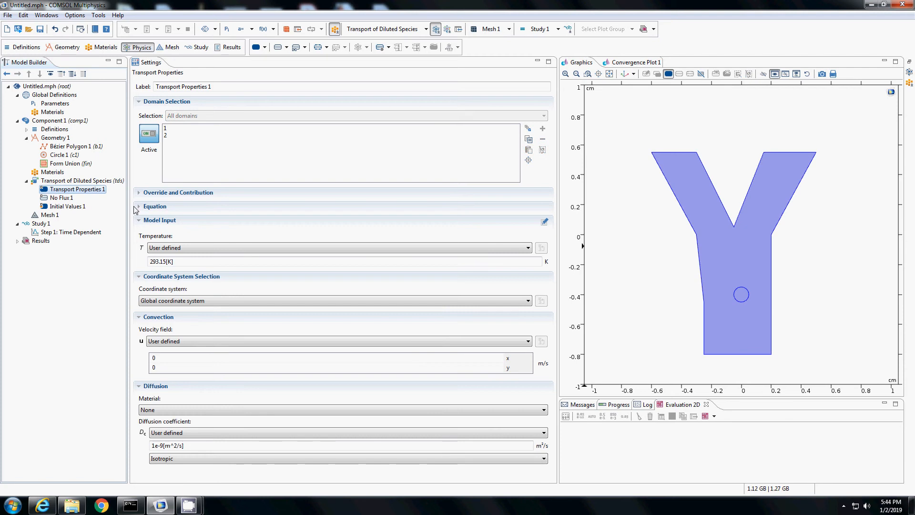
{"action": "left_click", "coordinate": [139, 205]}
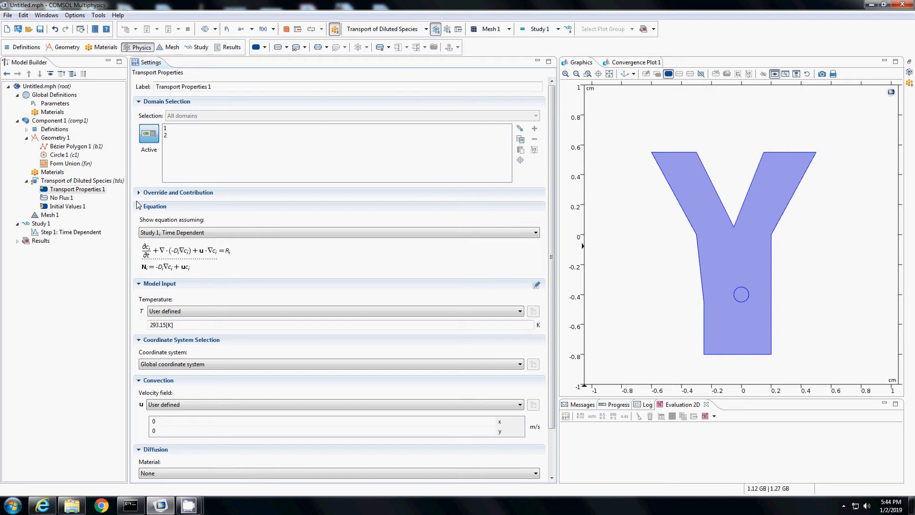
{"action": "mouse_move", "coordinate": [143, 220]}
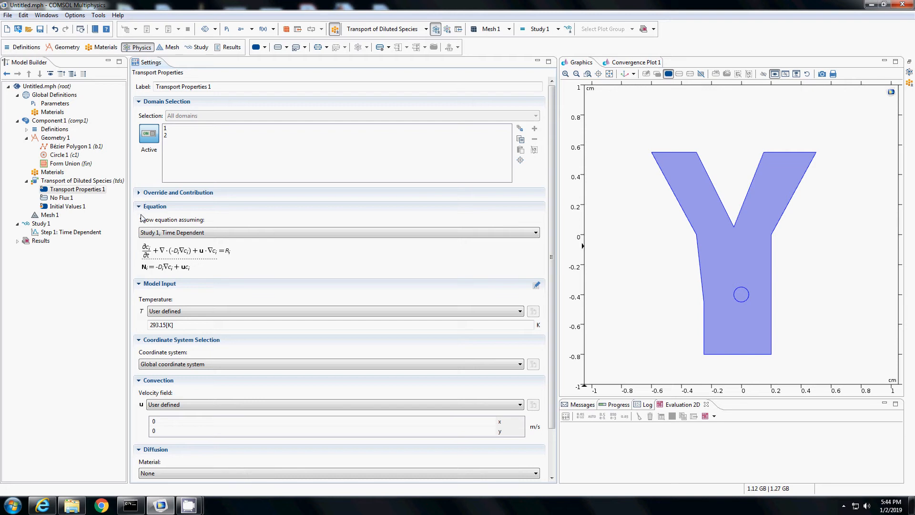
{"action": "mouse_move", "coordinate": [144, 263]}
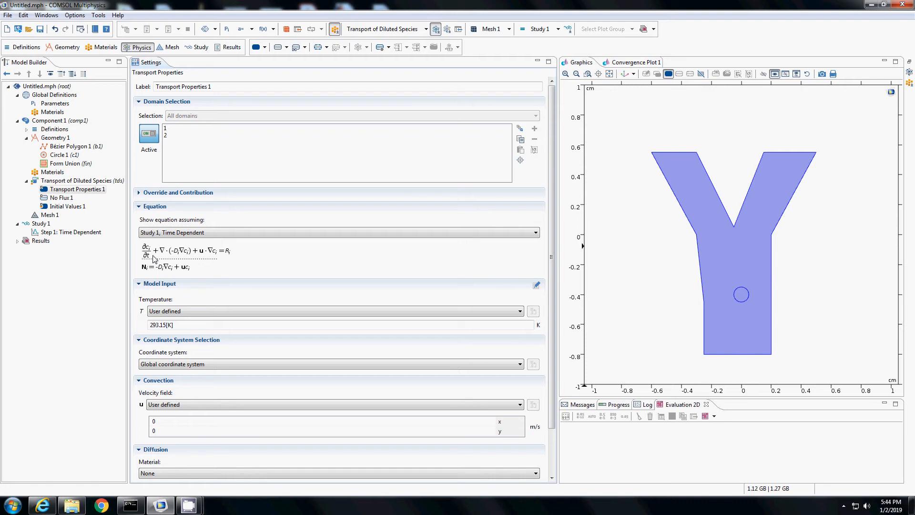
{"action": "mouse_move", "coordinate": [180, 259]}
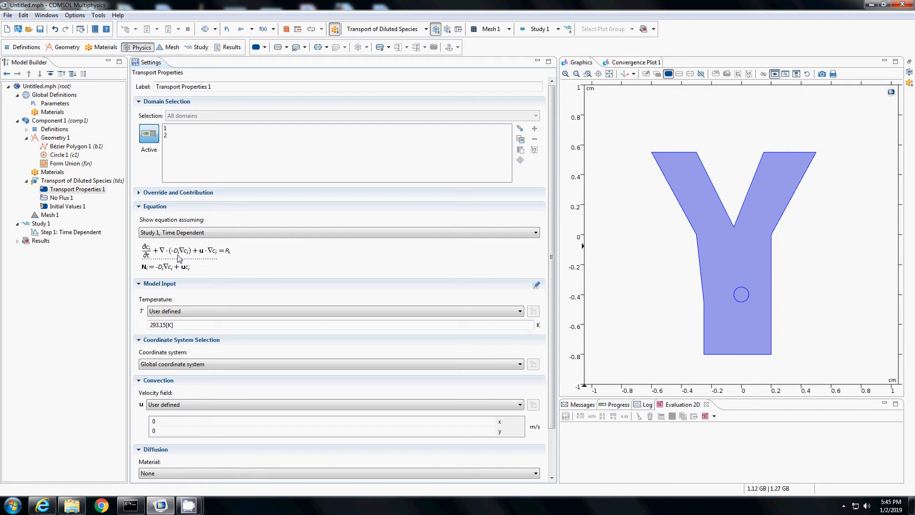
{"action": "mouse_move", "coordinate": [187, 261]}
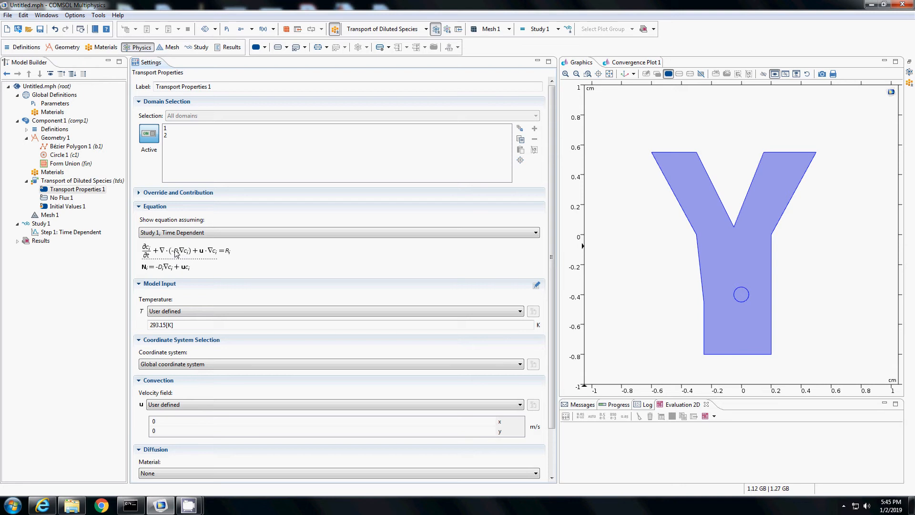
{"action": "mouse_move", "coordinate": [200, 257]}
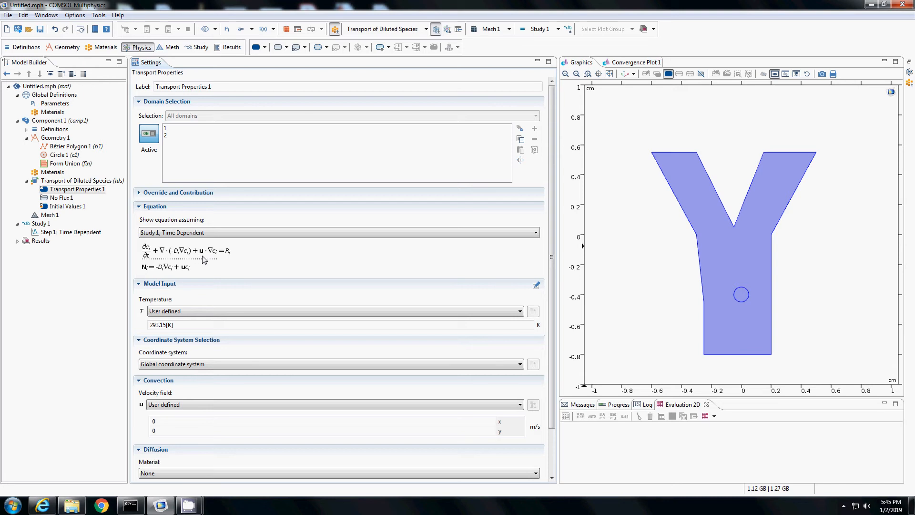
{"action": "mouse_move", "coordinate": [233, 258]}
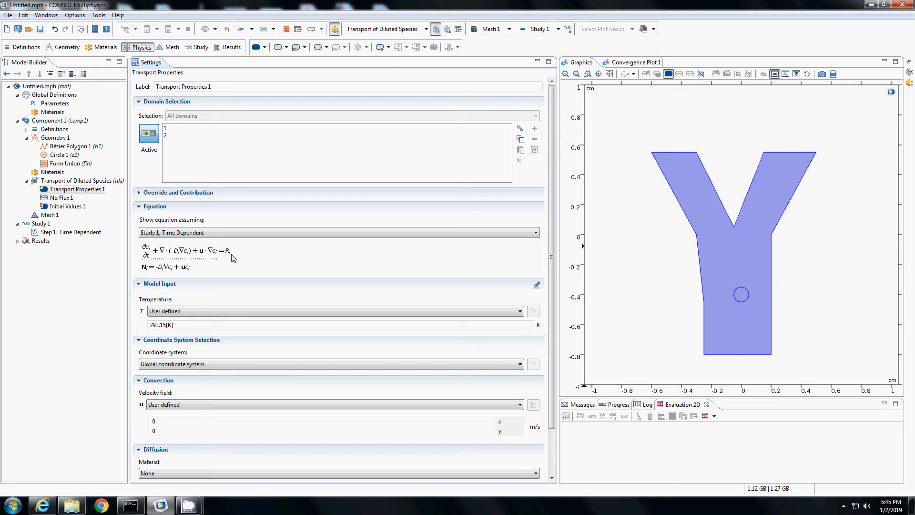
{"action": "mouse_move", "coordinate": [93, 216]}
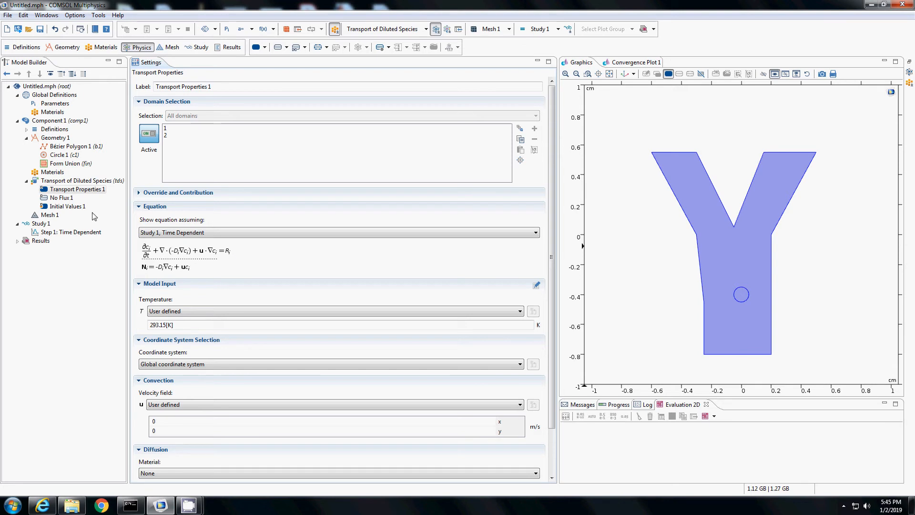
Step: Review No Flux 1, then Initial Values 1 showing zero concentration over both domains
{"action": "left_click", "coordinate": [61, 199]}
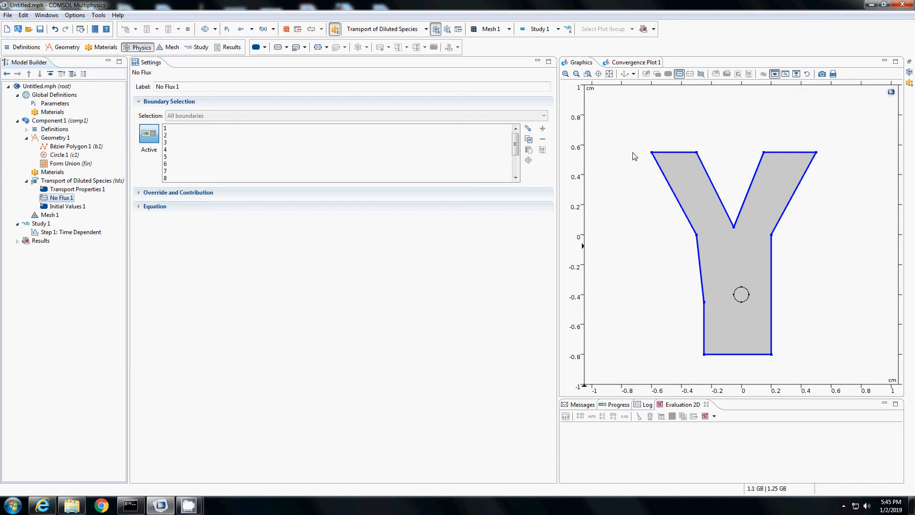
{"action": "left_click", "coordinate": [67, 206]}
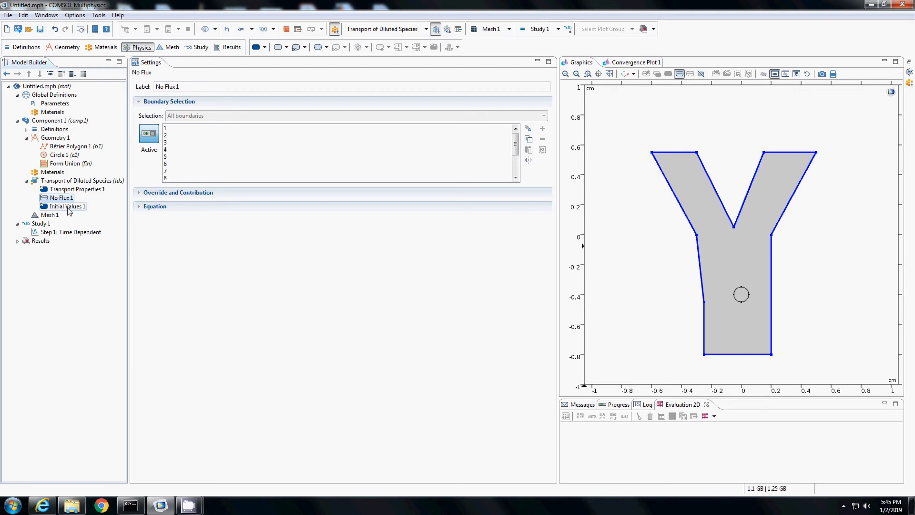
{"action": "left_click", "coordinate": [68, 206]}
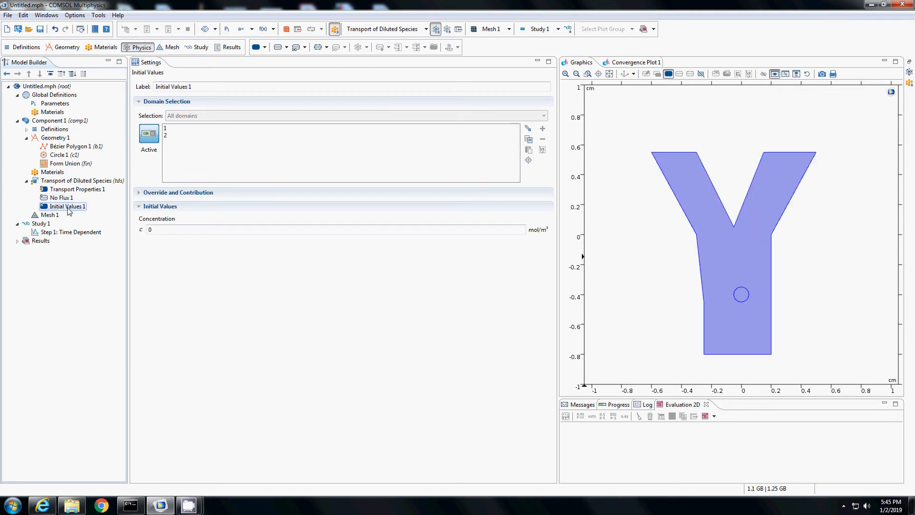
{"action": "left_click", "coordinate": [238, 229]}
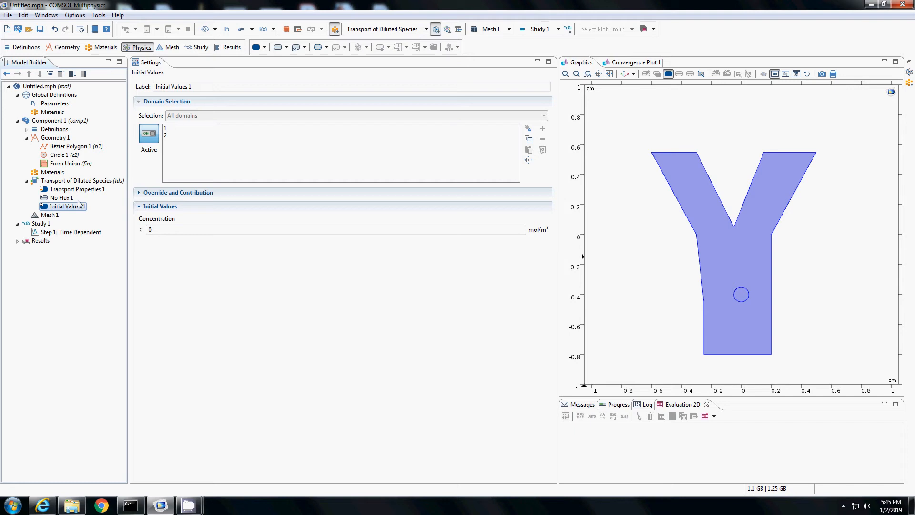
Step: Add Initial Values 2 giving the circle domain 200 mol/m³ and confirm Initial Values 1 now overrides domain 2
{"action": "right_click", "coordinate": [81, 180]}
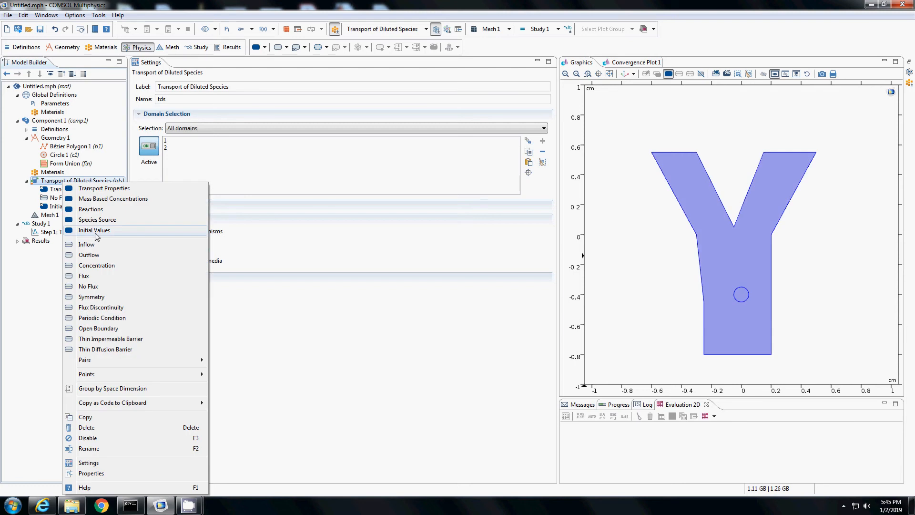
{"action": "left_click", "coordinate": [95, 230]}
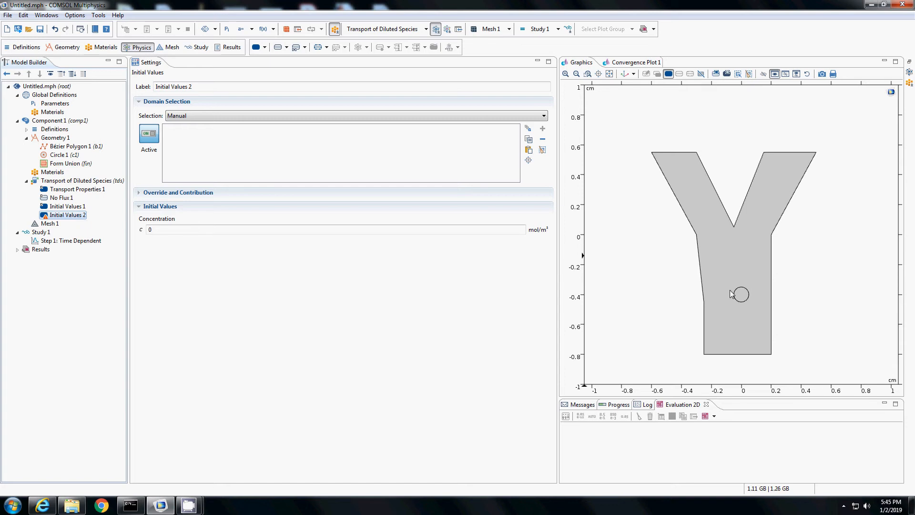
{"action": "left_click", "coordinate": [739, 293]}
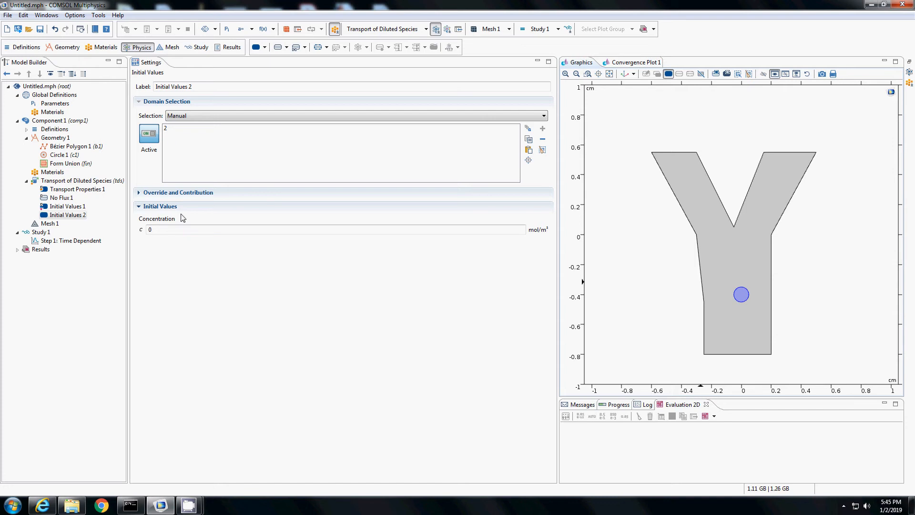
{"action": "type", "text": "200"}
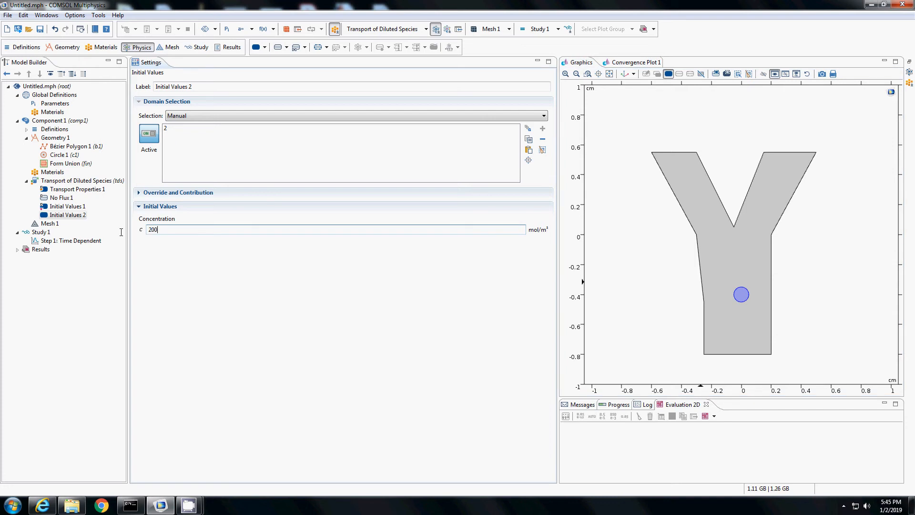
{"action": "left_click", "coordinate": [68, 205]}
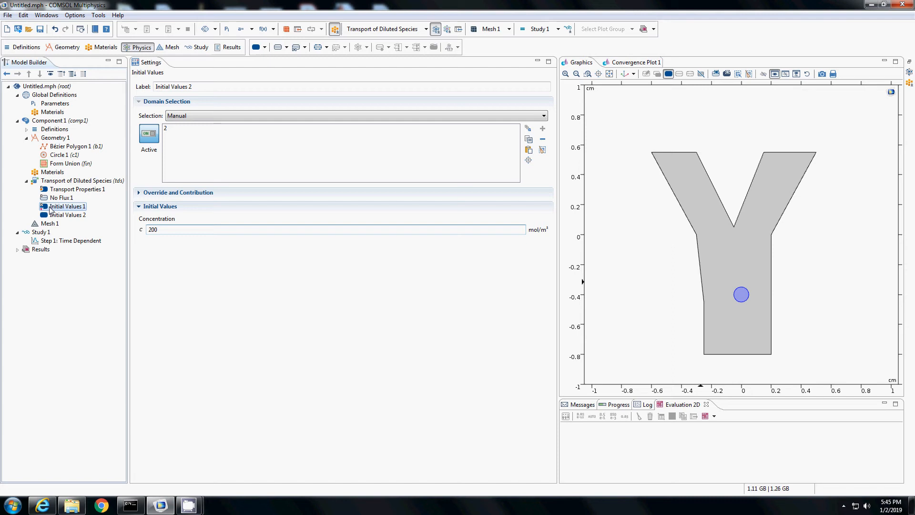
{"action": "left_click", "coordinate": [68, 206]}
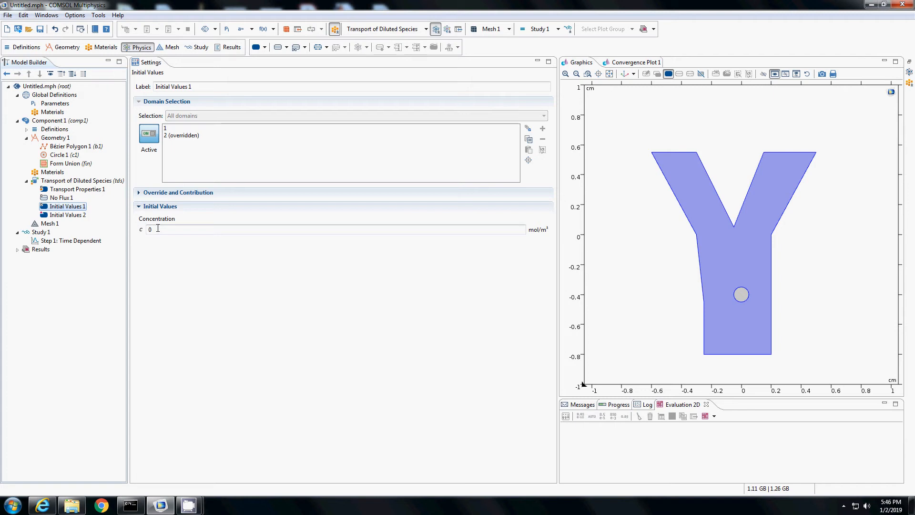
{"action": "mouse_move", "coordinate": [770, 325]}
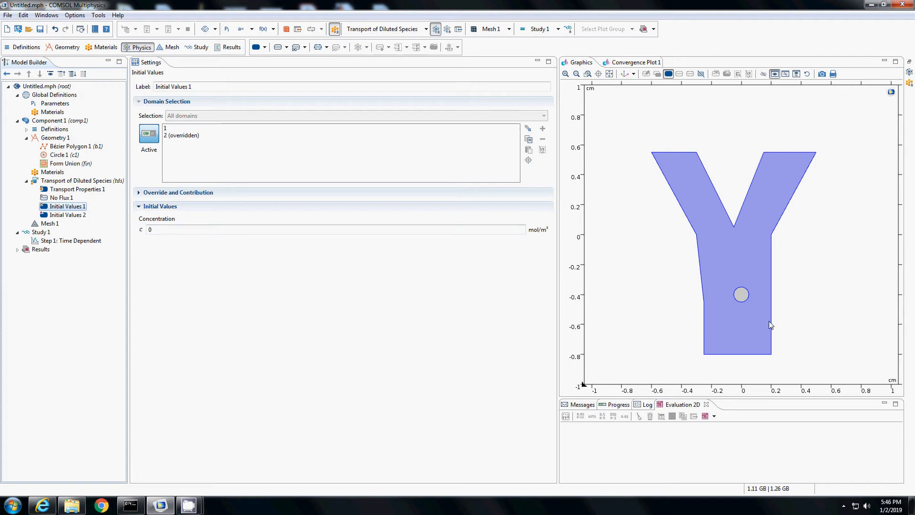
{"action": "mouse_move", "coordinate": [3, 261]}
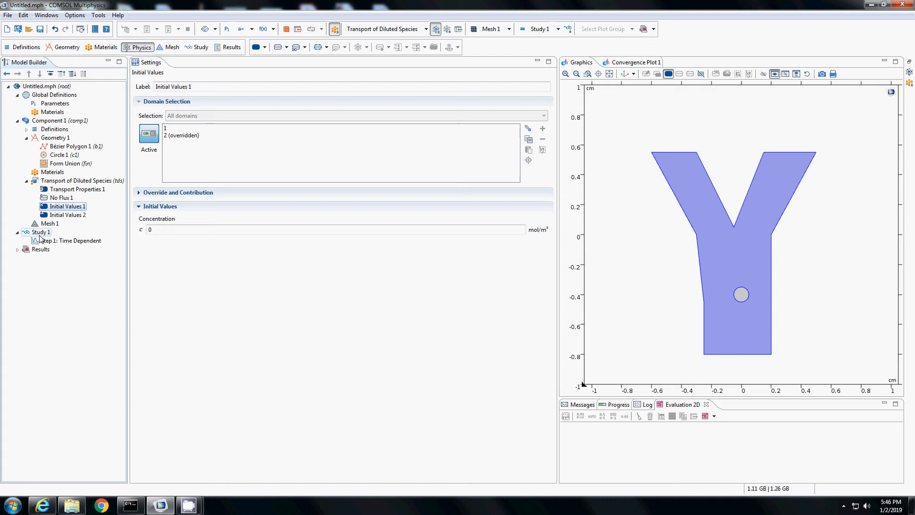
{"action": "left_click", "coordinate": [78, 189]}
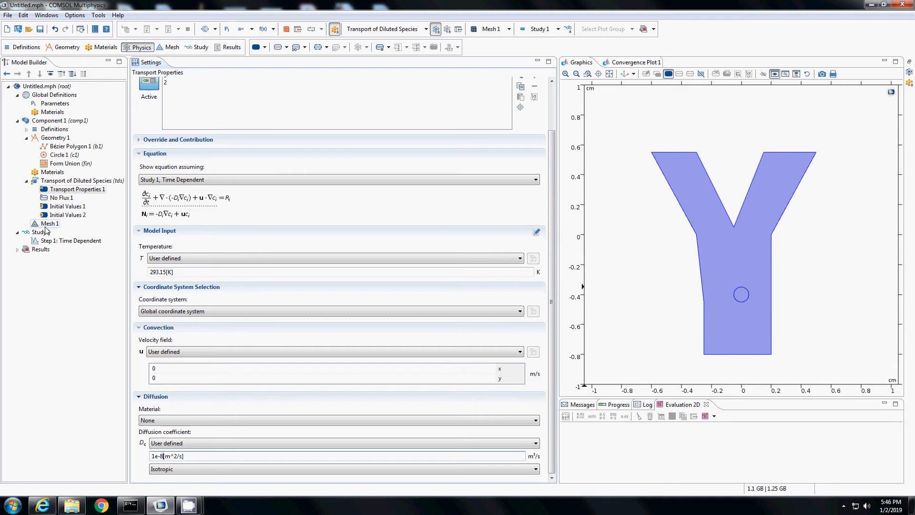
{"action": "left_click", "coordinate": [50, 222]}
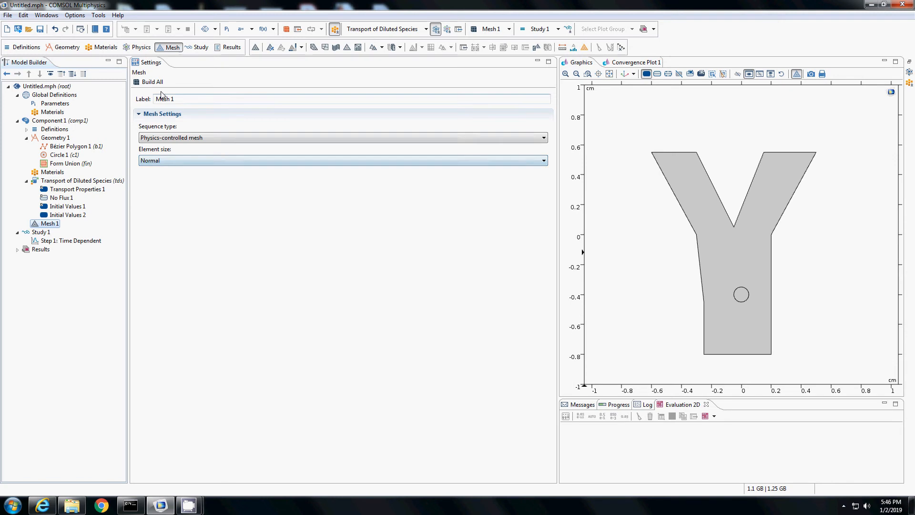
Step: Build the mesh at Finer, Coarser and finally Normal element size
{"action": "left_click", "coordinate": [152, 82]}
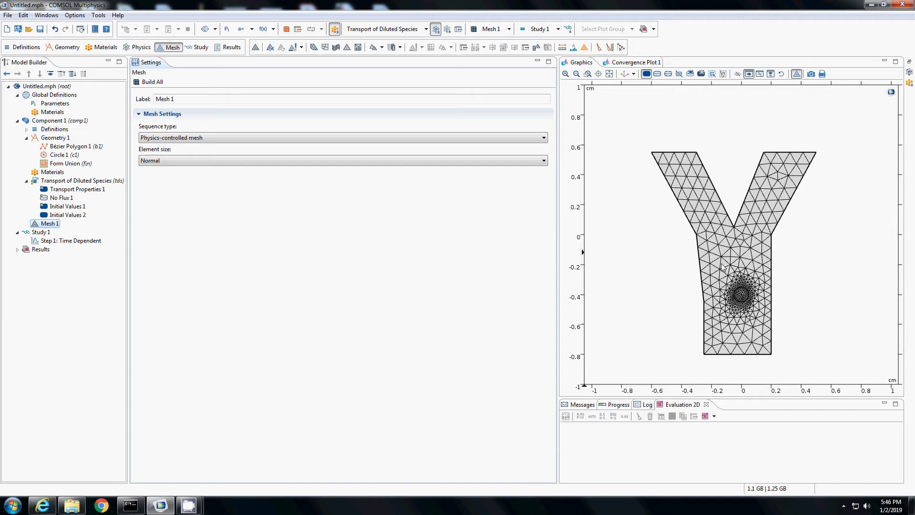
{"action": "mouse_move", "coordinate": [717, 282]}
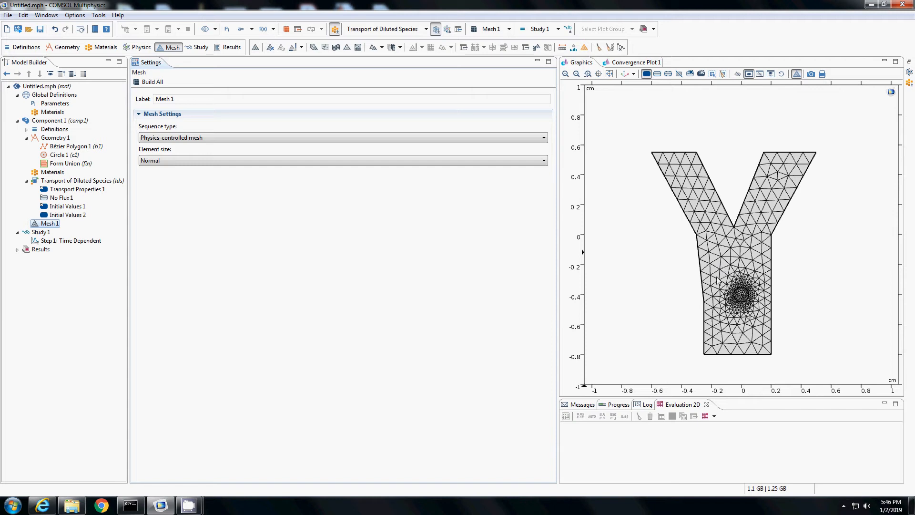
{"action": "mouse_move", "coordinate": [372, 297]}
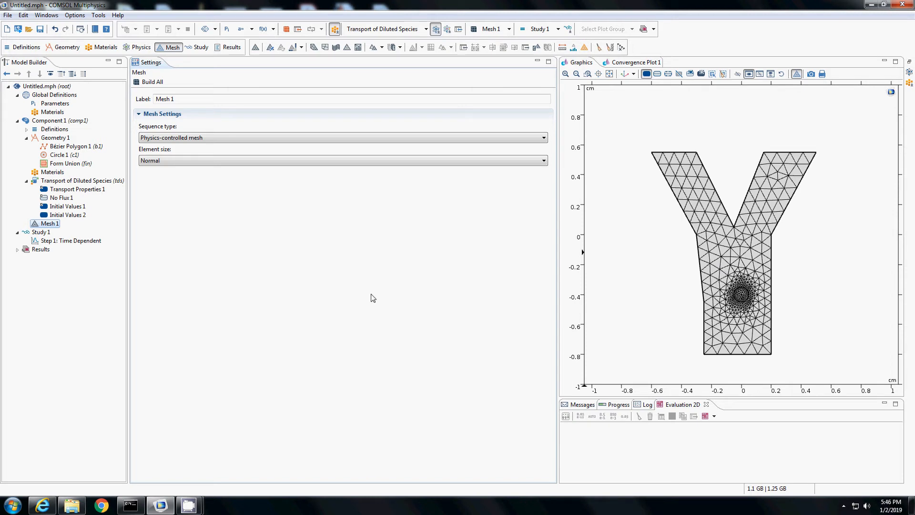
{"action": "mouse_move", "coordinate": [220, 180]}
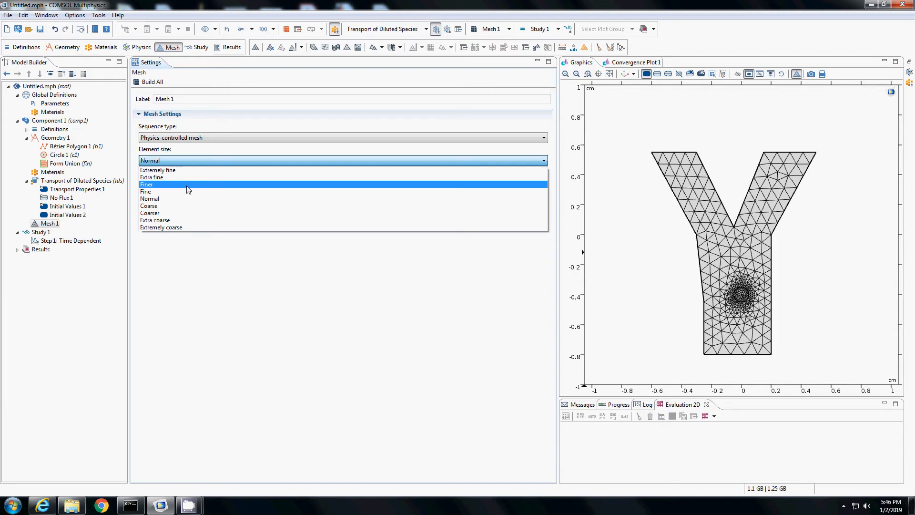
{"action": "left_click", "coordinate": [146, 184]}
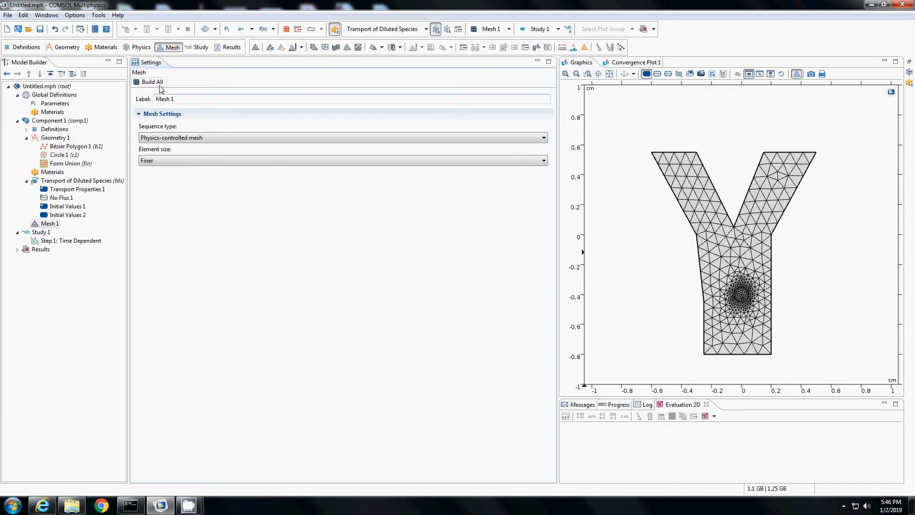
{"action": "left_click", "coordinate": [151, 82]}
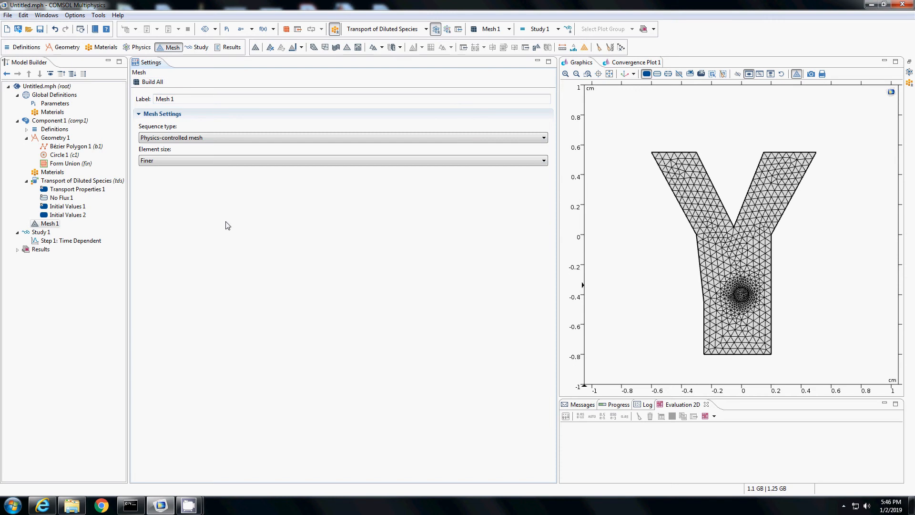
{"action": "left_click", "coordinate": [342, 161]}
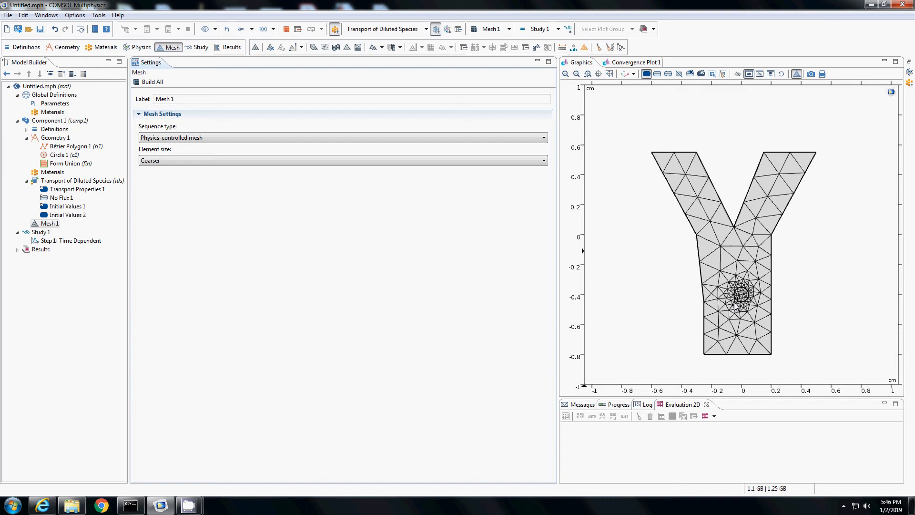
{"action": "mouse_move", "coordinate": [736, 305]}
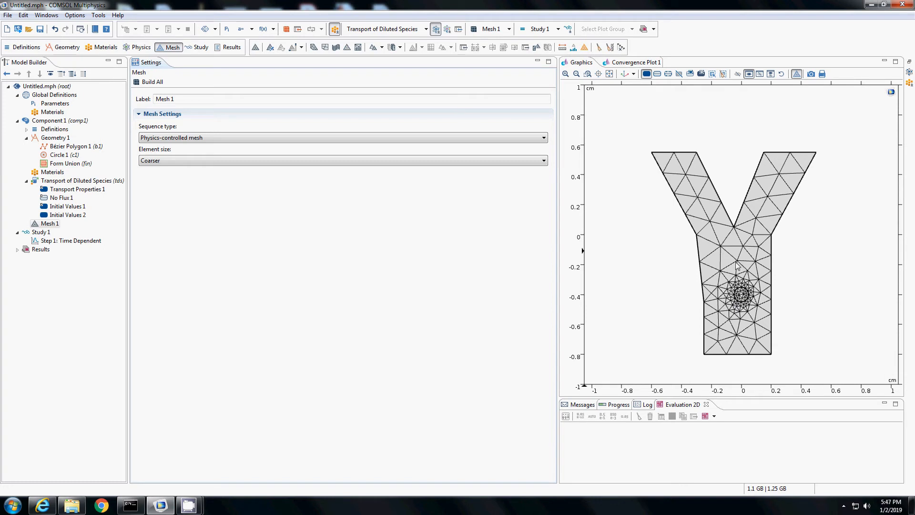
{"action": "left_click", "coordinate": [343, 160]}
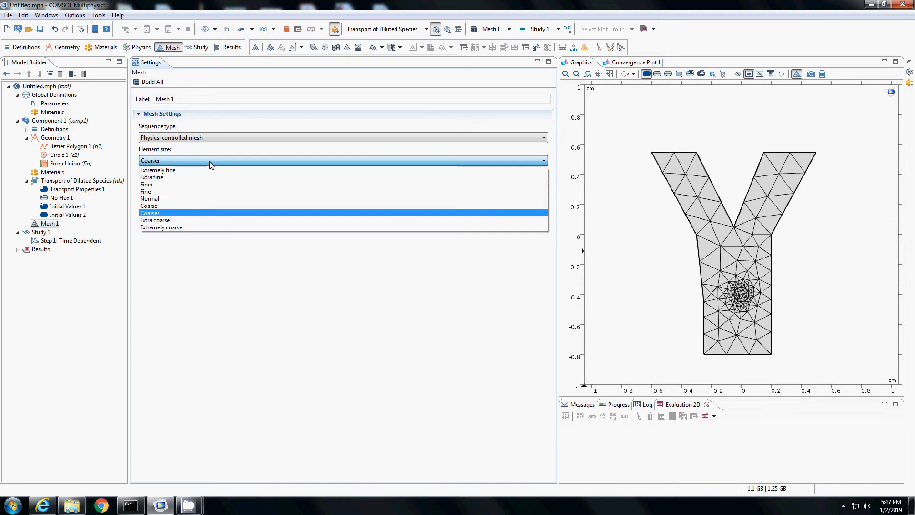
{"action": "left_click", "coordinate": [150, 198]}
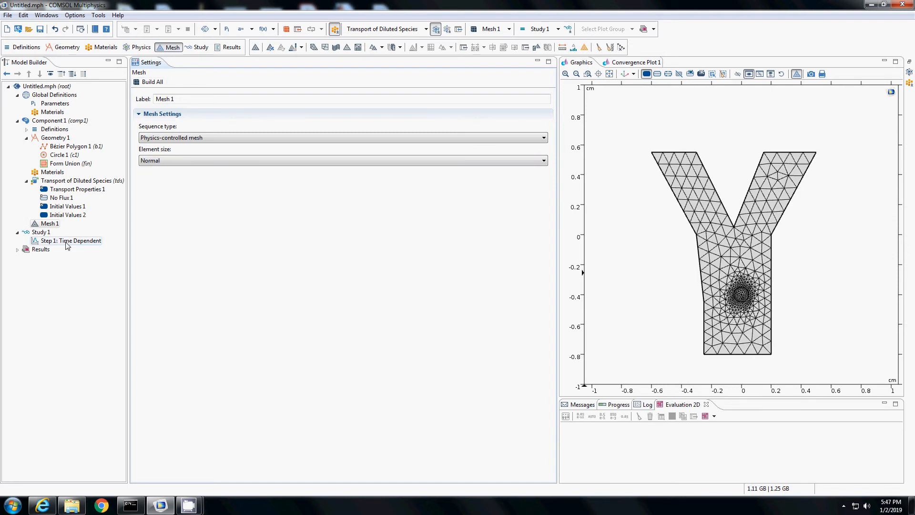
{"action": "left_click", "coordinate": [341, 160]}
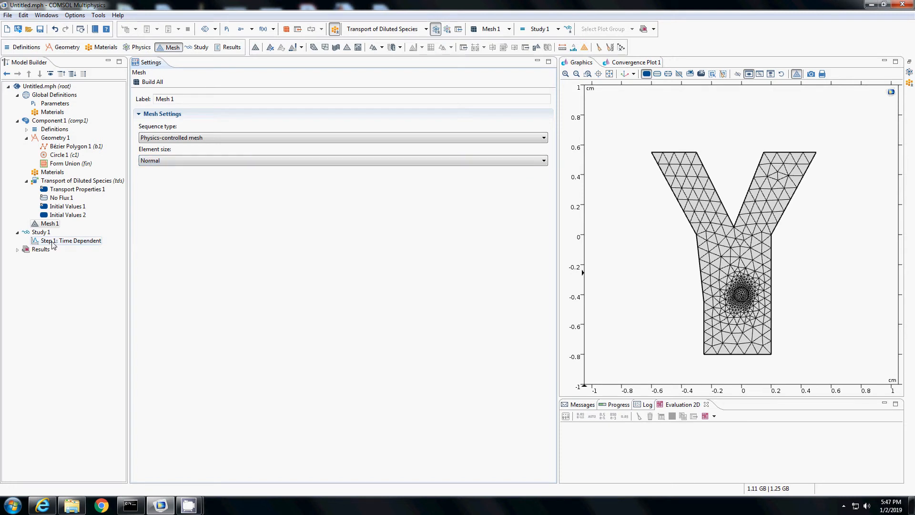
{"action": "left_click", "coordinate": [76, 240]}
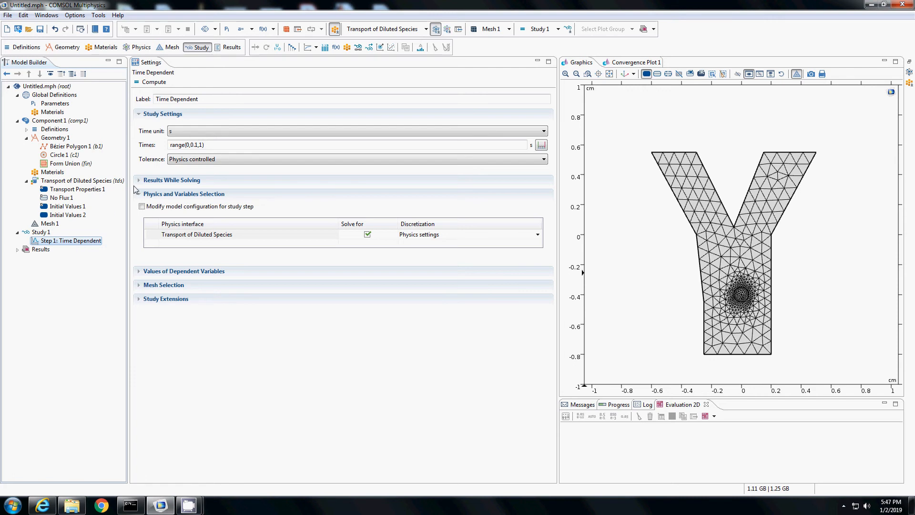
Step: Set the output times to range(0,10,120) s and compute the study
{"action": "left_click", "coordinate": [187, 144]}
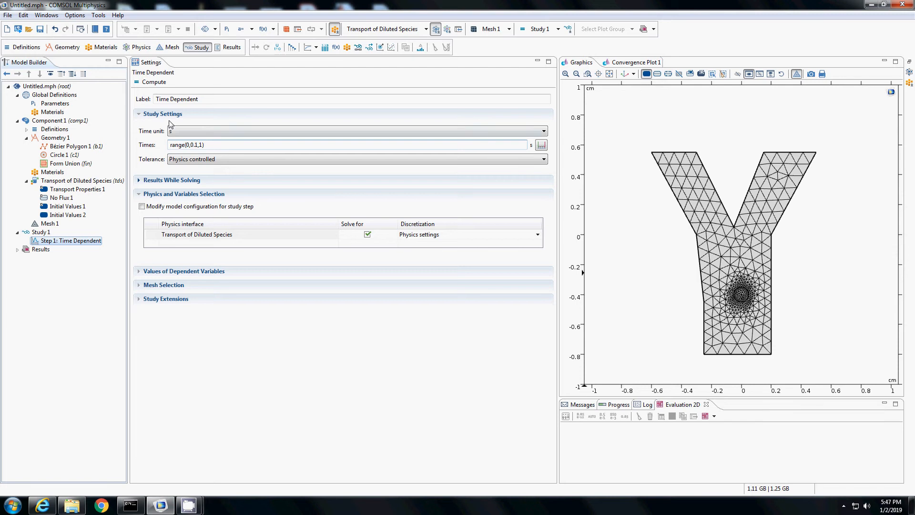
{"action": "left_click", "coordinate": [355, 131]}
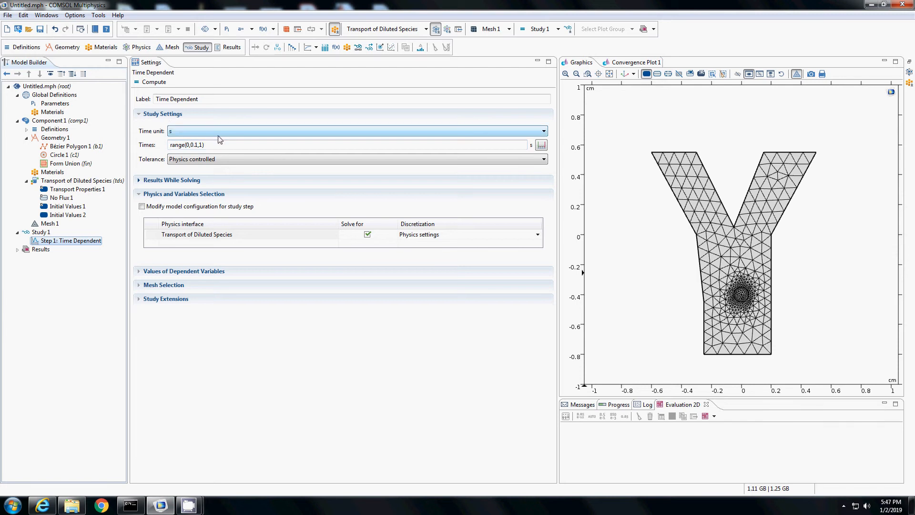
{"action": "left_click", "coordinate": [541, 144]}
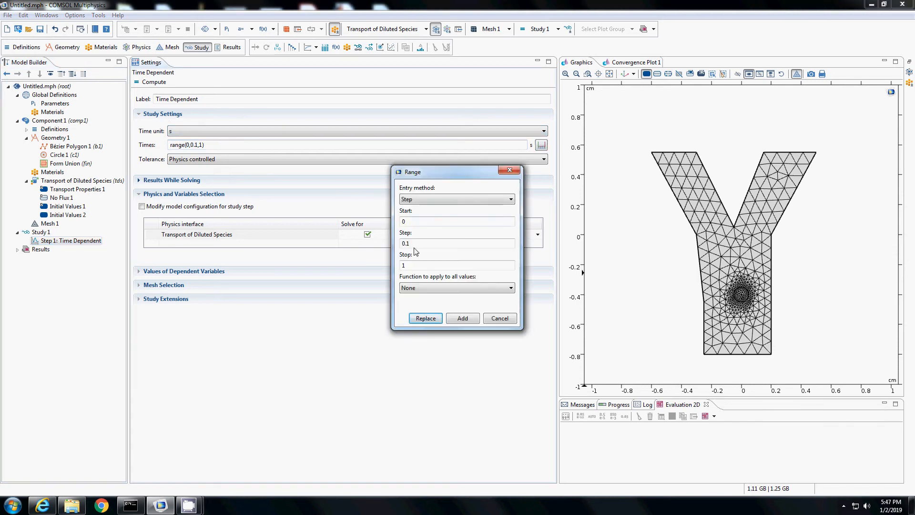
{"action": "type", "text": "100"}
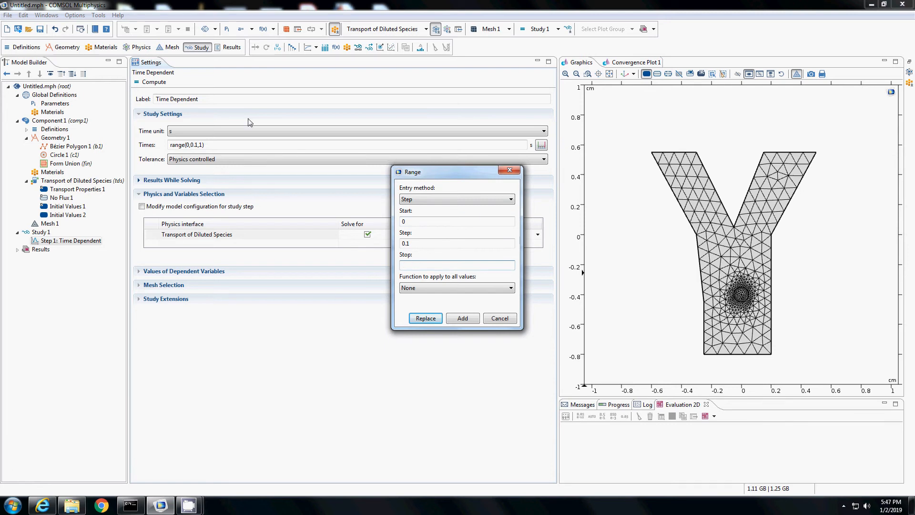
{"action": "type", "text": "120"}
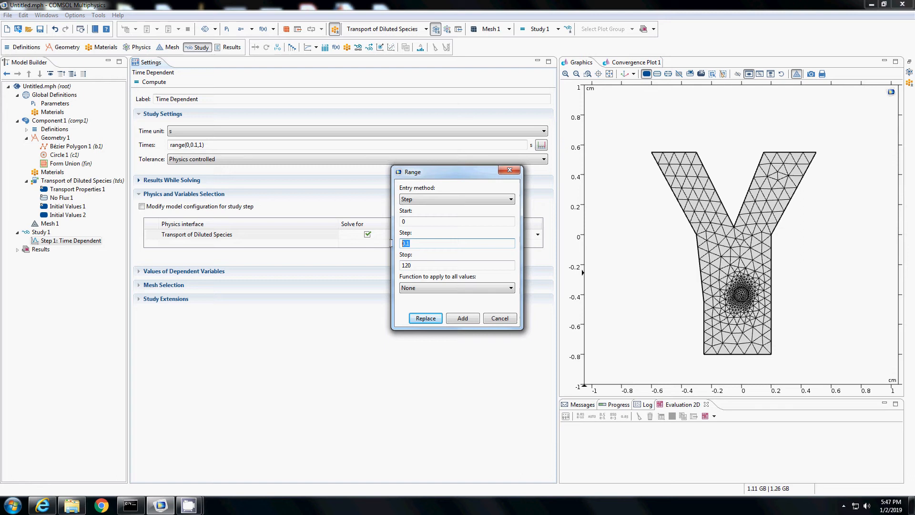
{"action": "type", "text": "10"}
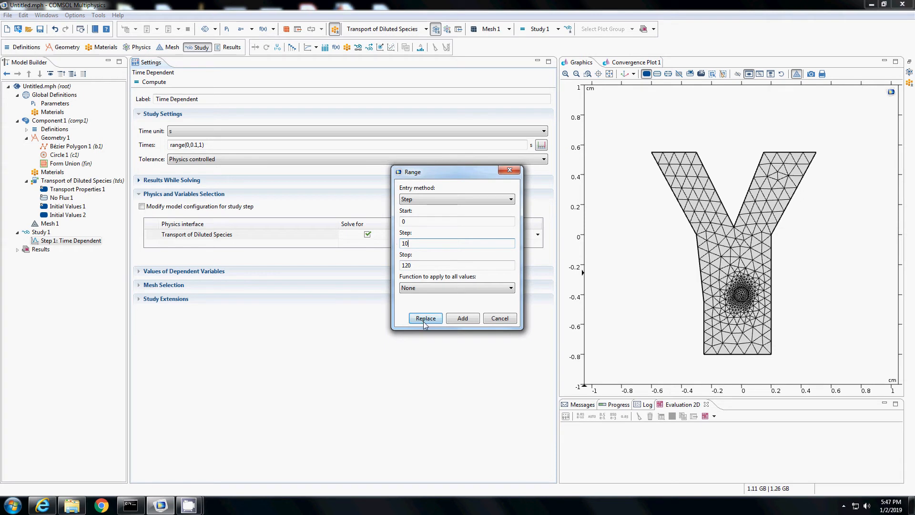
{"action": "left_click", "coordinate": [425, 318]}
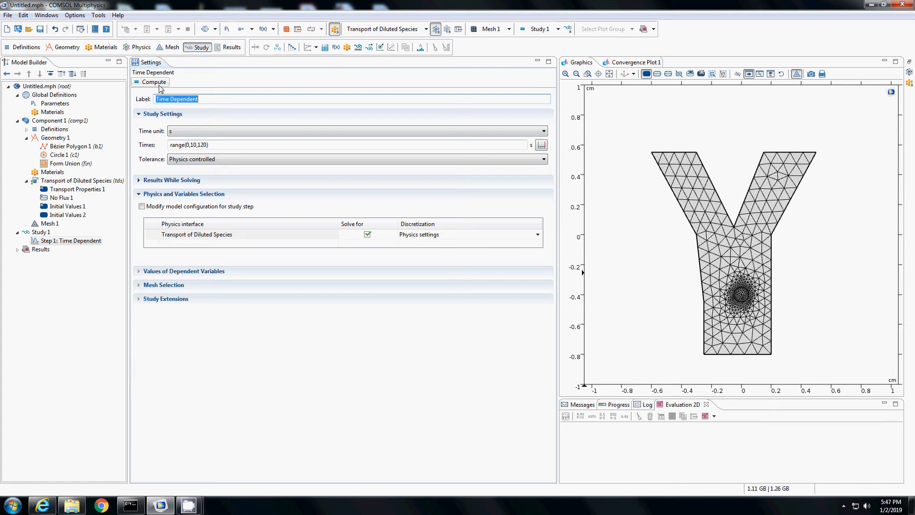
{"action": "left_click", "coordinate": [153, 82]}
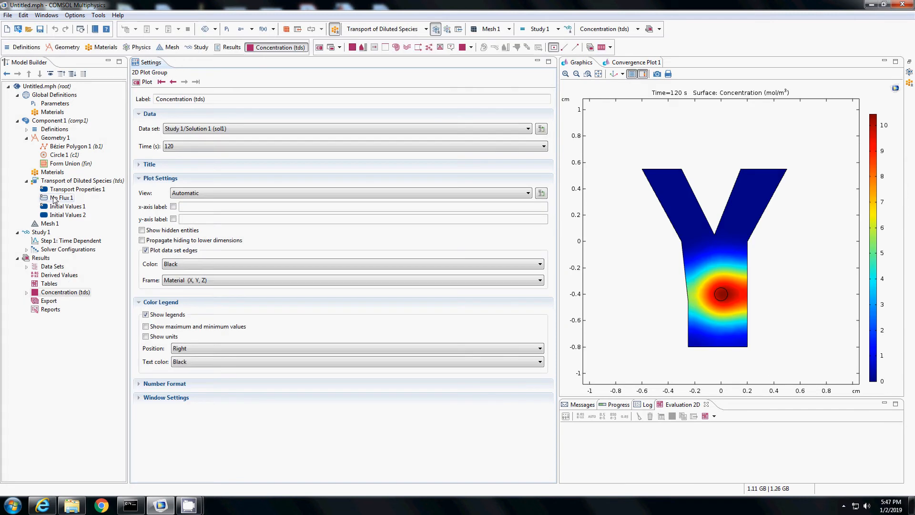
Step: View the Concentration (tds) surface plot and switch its time from 120 s to 10 s
{"action": "left_click", "coordinate": [27, 292]}
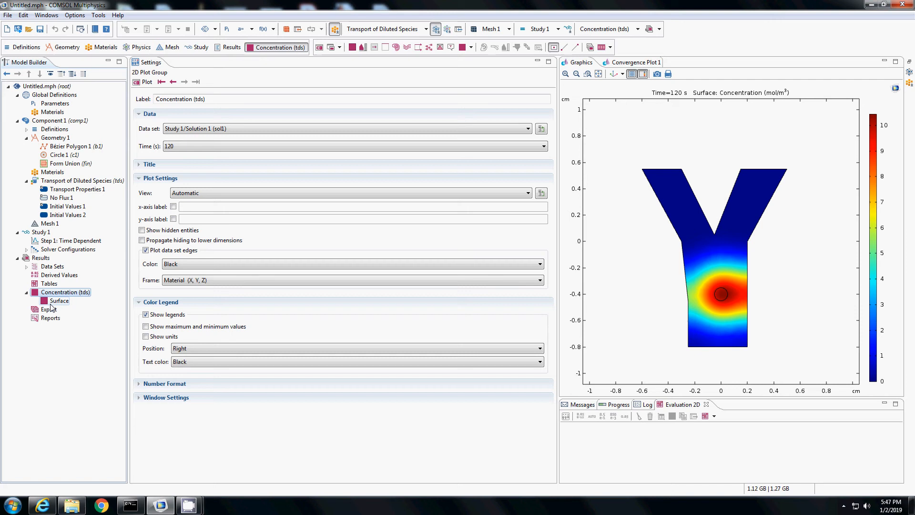
{"action": "left_click", "coordinate": [59, 300]}
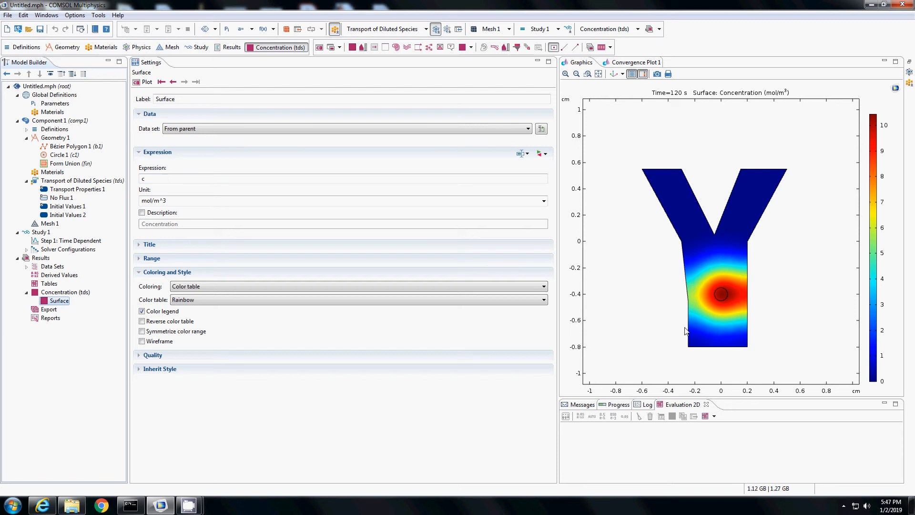
{"action": "left_click", "coordinate": [64, 291]}
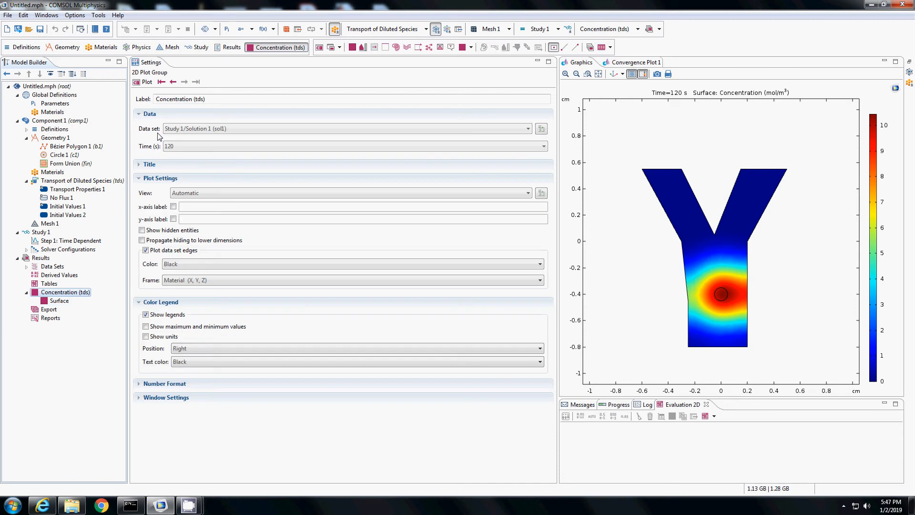
{"action": "left_click", "coordinate": [542, 146]}
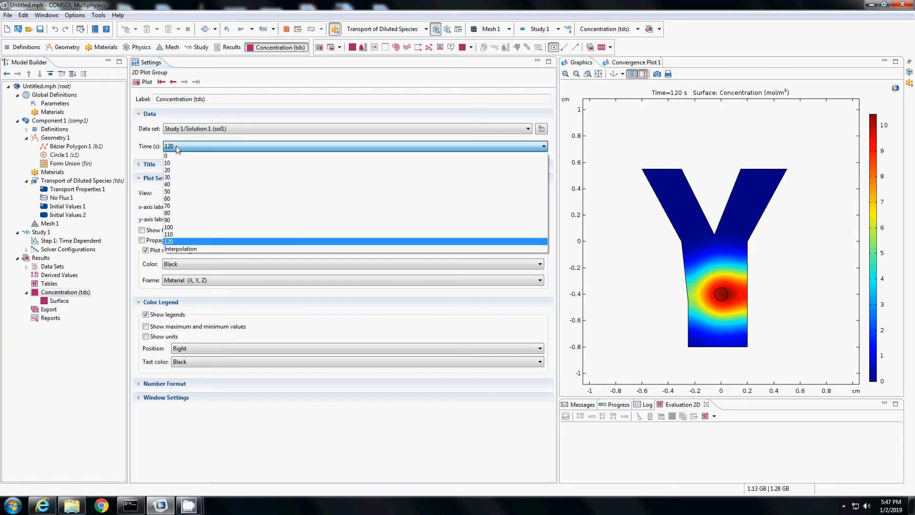
{"action": "left_click", "coordinate": [166, 154]}
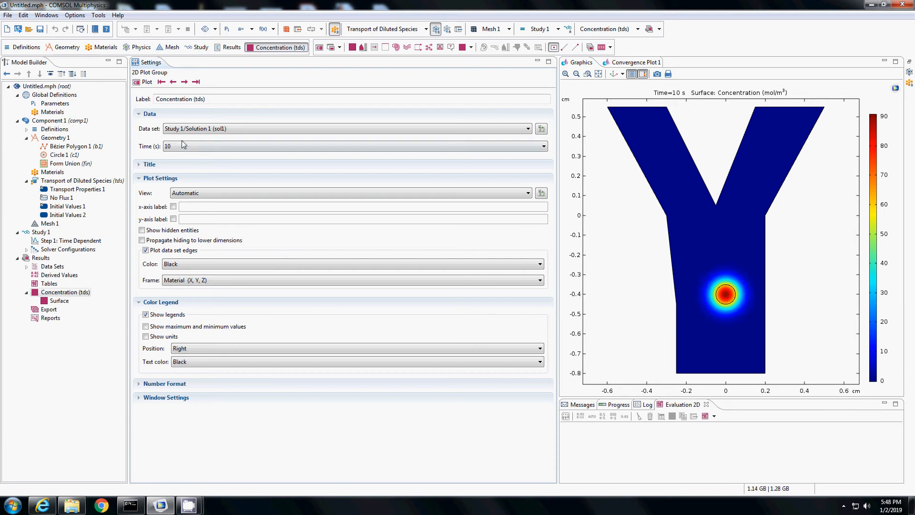
Step: Show the concentration plot at 30 s, then at 70 s from the solved time steps
{"action": "left_click", "coordinate": [145, 82]}
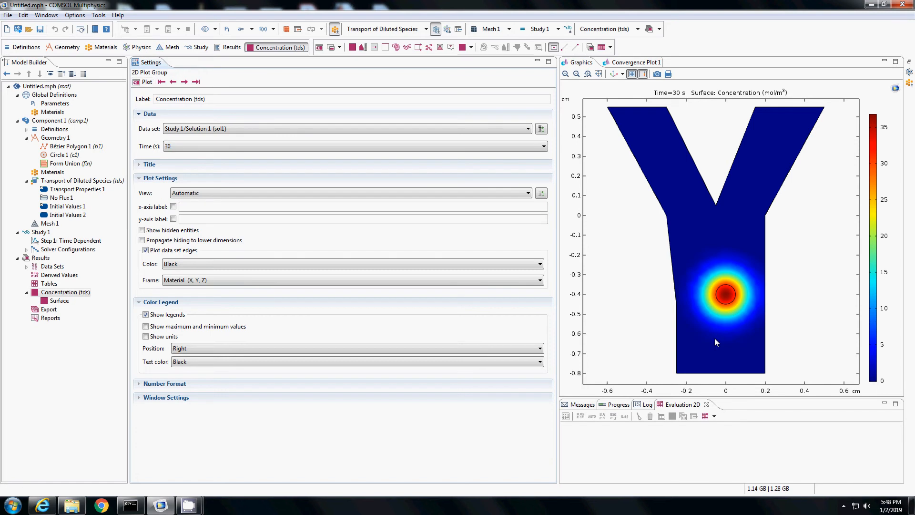
{"action": "left_click", "coordinate": [543, 145]}
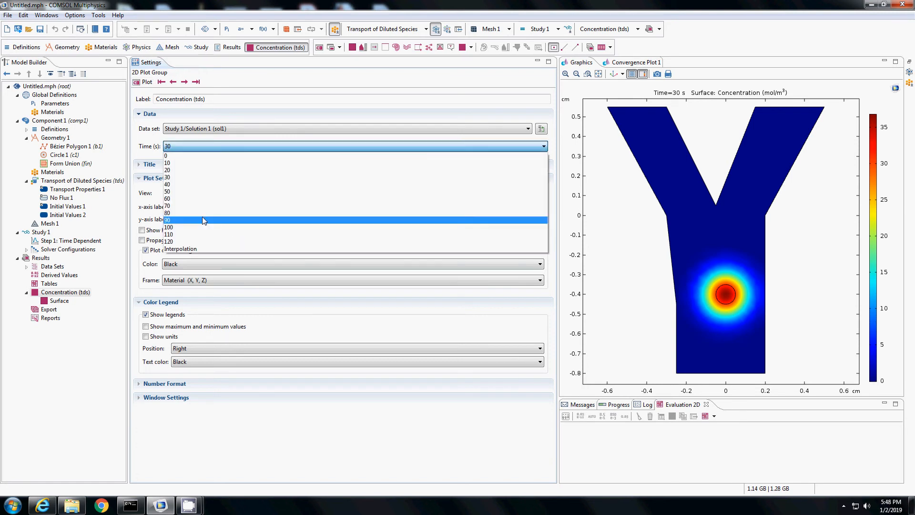
{"action": "left_click", "coordinate": [169, 219]}
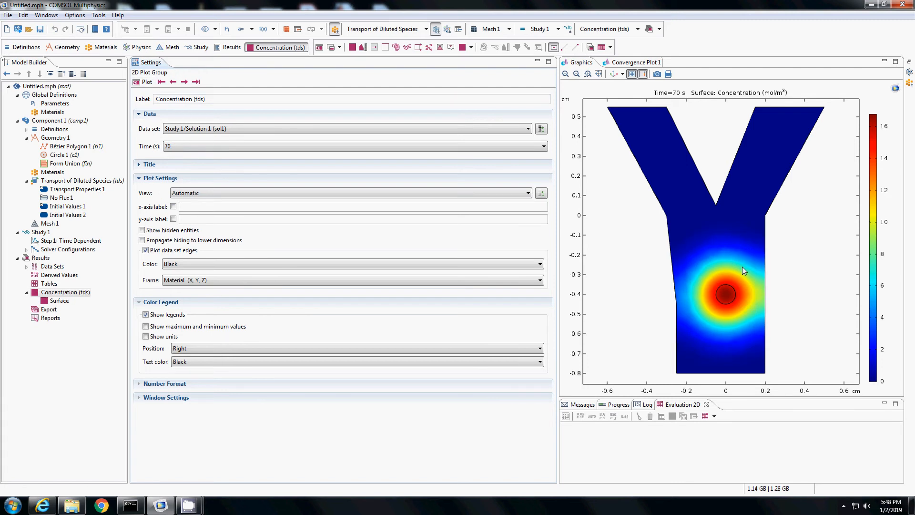
{"action": "mouse_move", "coordinate": [676, 281]}
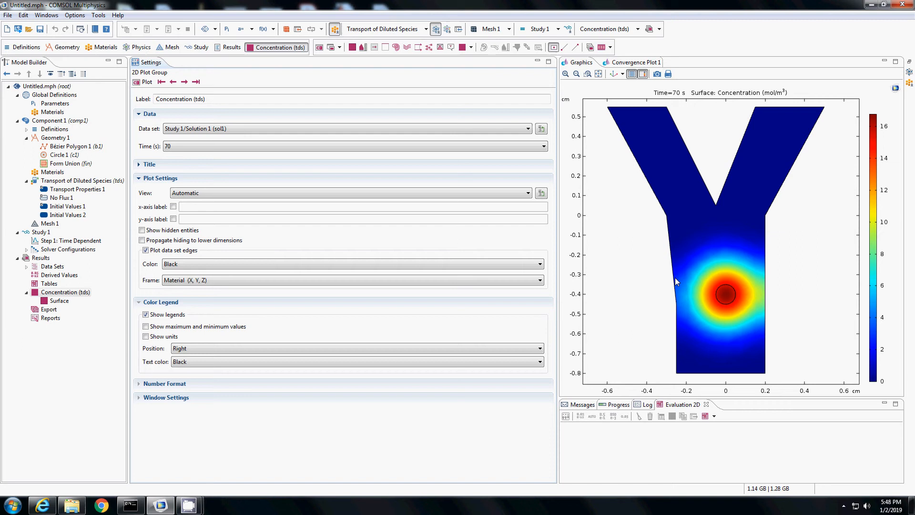
{"action": "mouse_move", "coordinate": [763, 302]}
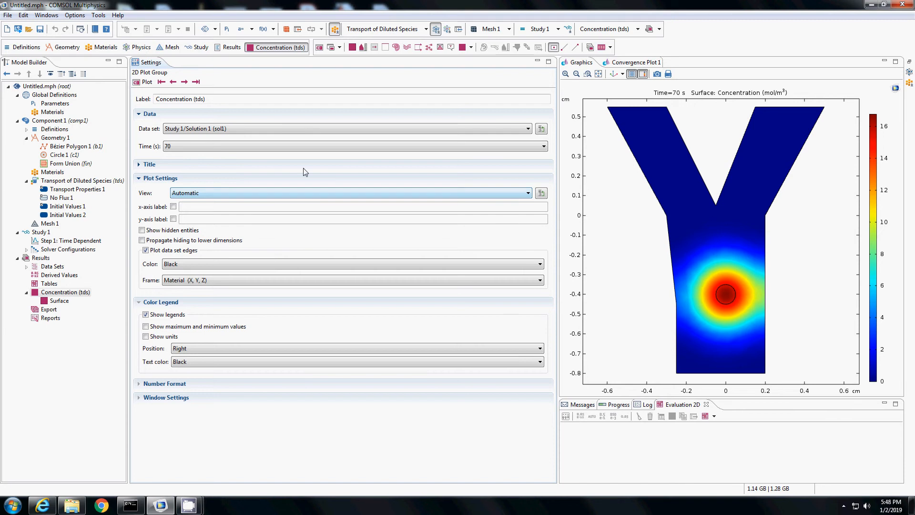
{"action": "mouse_move", "coordinate": [349, 170]}
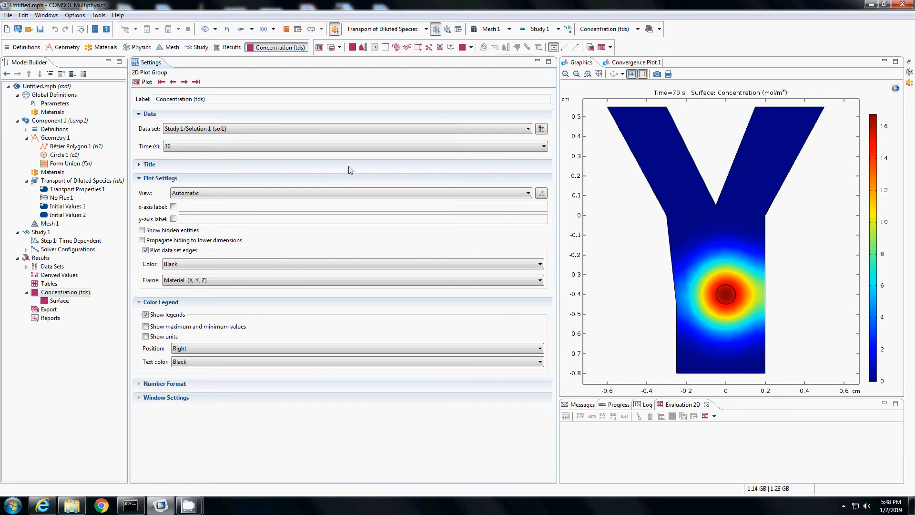
{"action": "mouse_move", "coordinate": [429, 112]}
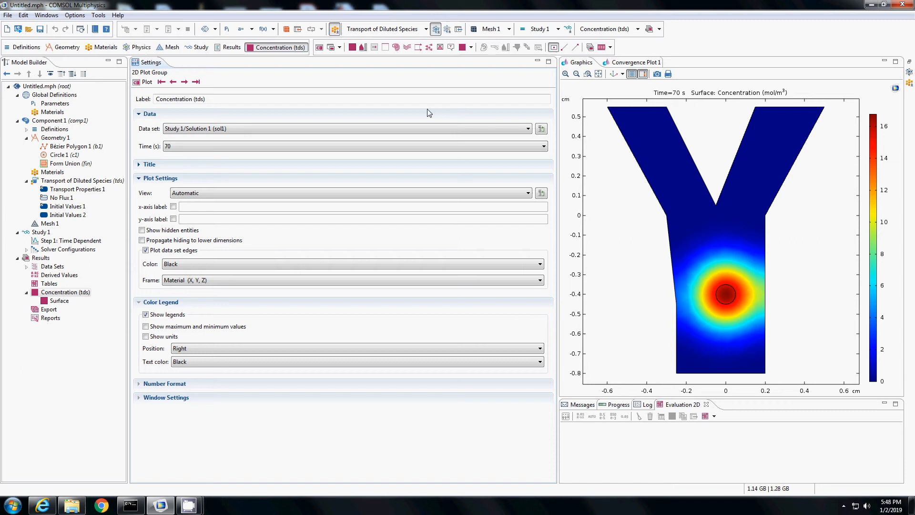
{"action": "mouse_move", "coordinate": [706, 229]}
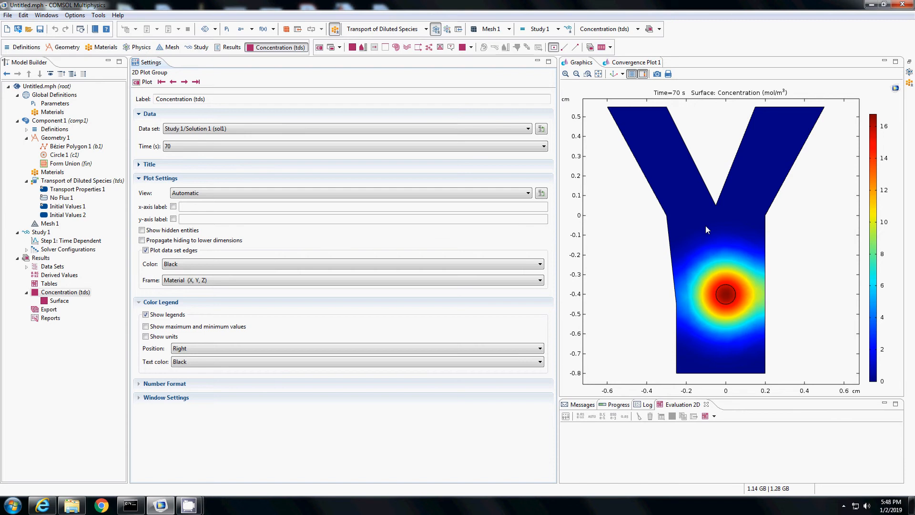
{"action": "mouse_move", "coordinate": [729, 217]}
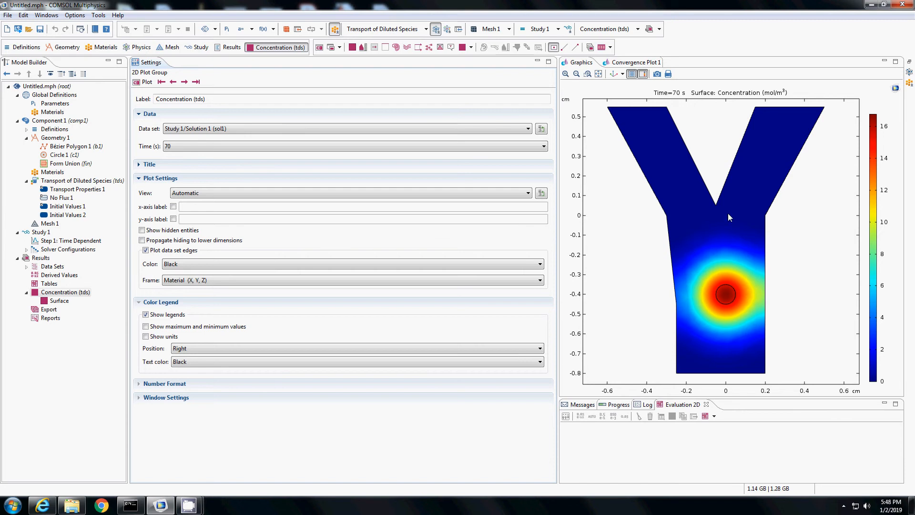
{"action": "mouse_move", "coordinate": [731, 294]}
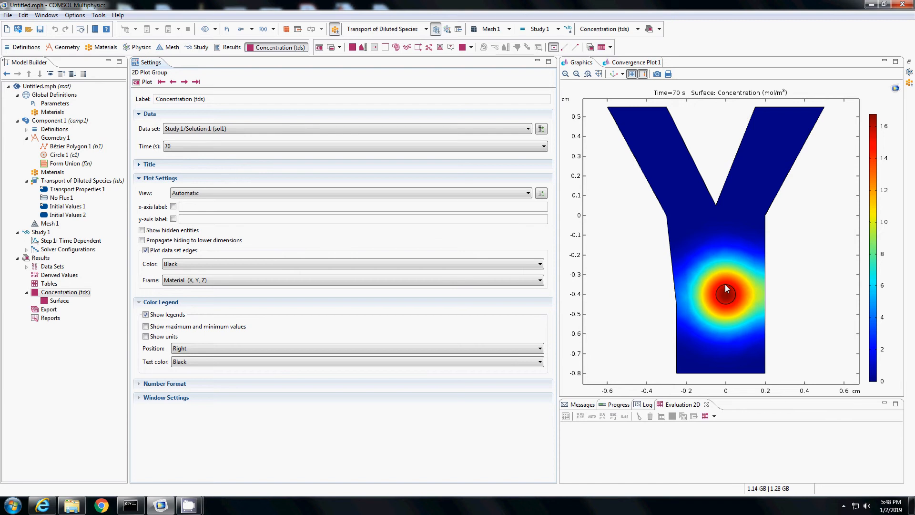
{"action": "mouse_move", "coordinate": [726, 294]}
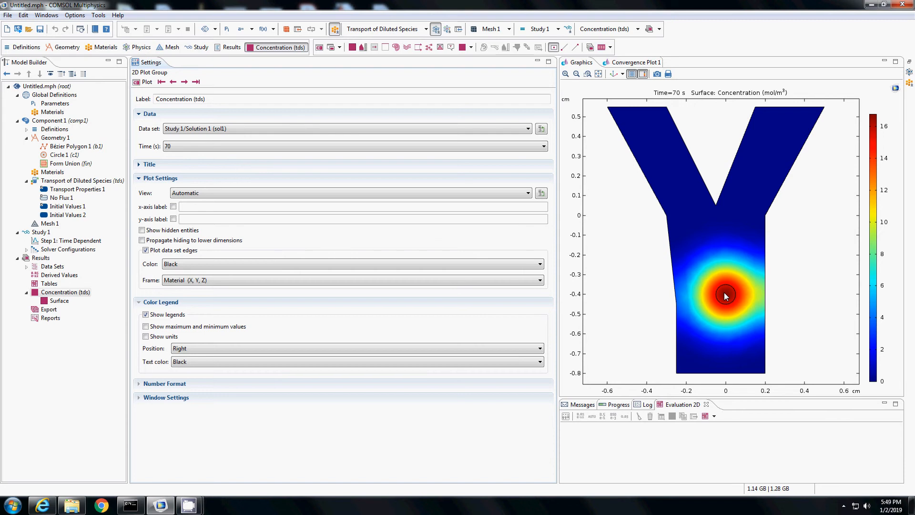
{"action": "mouse_move", "coordinate": [327, 245]}
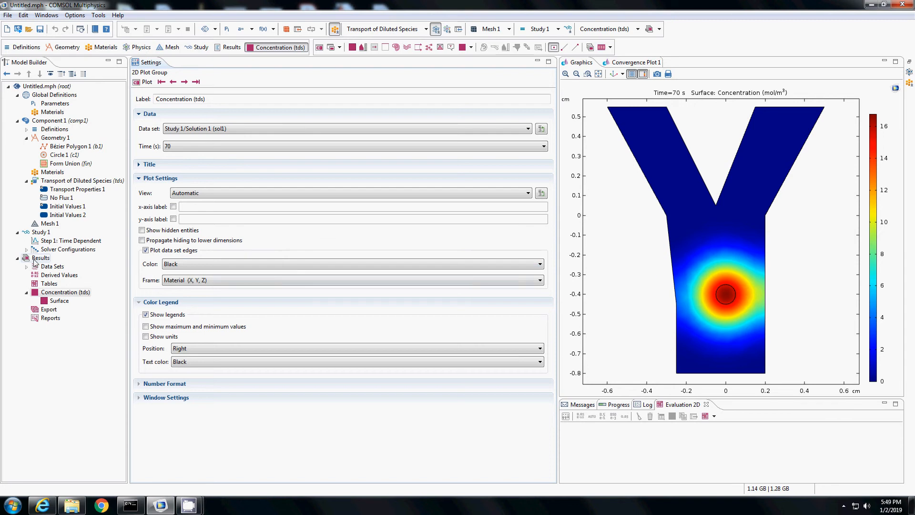
Step: Add a Cut Point 2D dataset at x 0, y -0.4 and plot its location on the geometry
{"action": "left_click", "coordinate": [51, 266]}
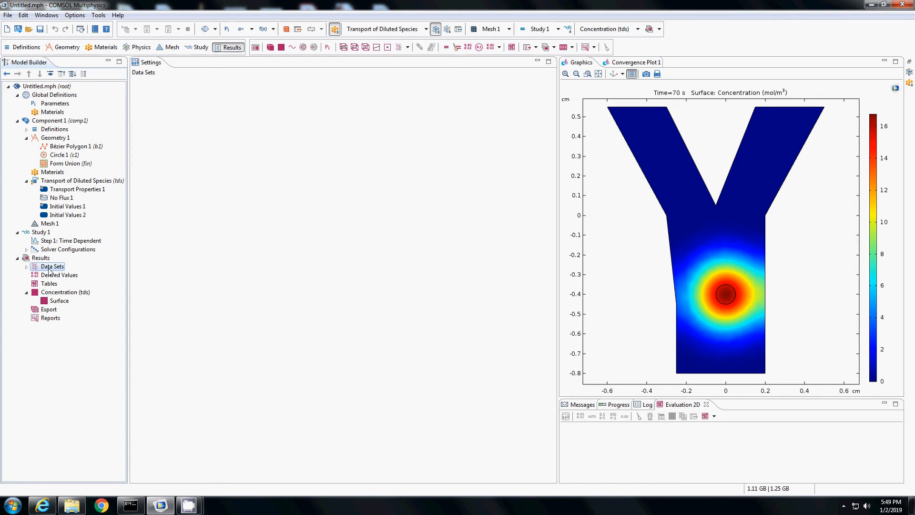
{"action": "right_click", "coordinate": [52, 266]}
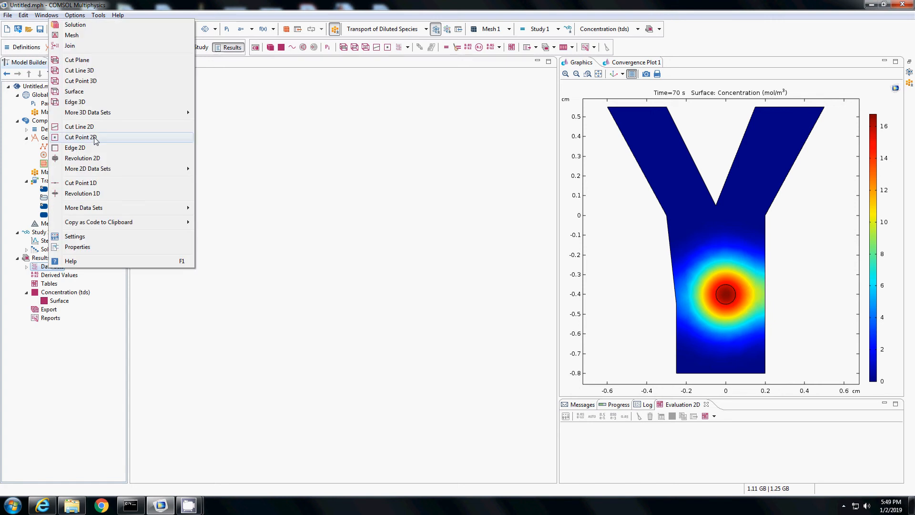
{"action": "left_click", "coordinate": [79, 138]}
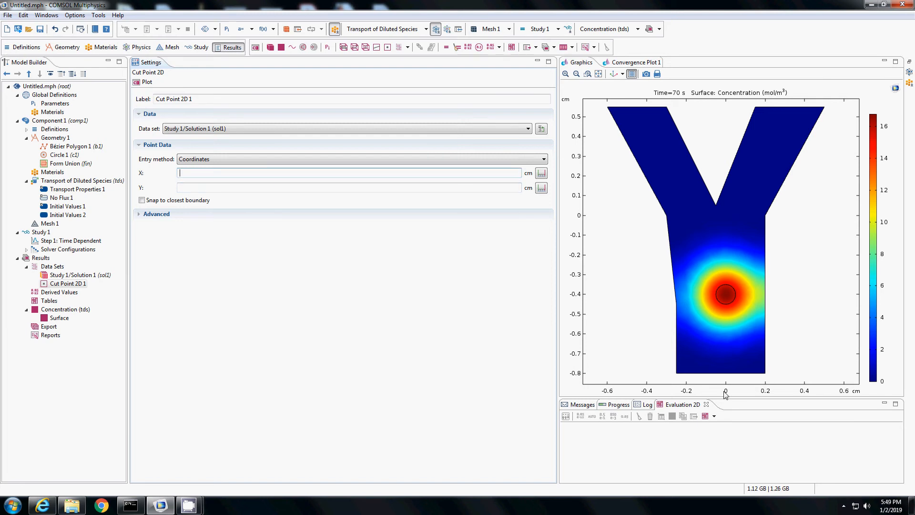
{"action": "mouse_move", "coordinate": [646, 299]}
{"action": "type", "text": "0"}
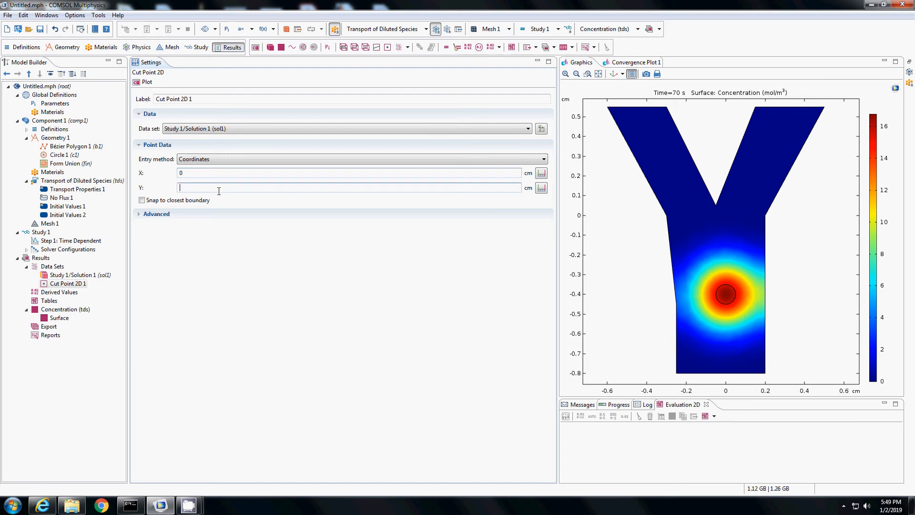
{"action": "type", "text": "-.4"}
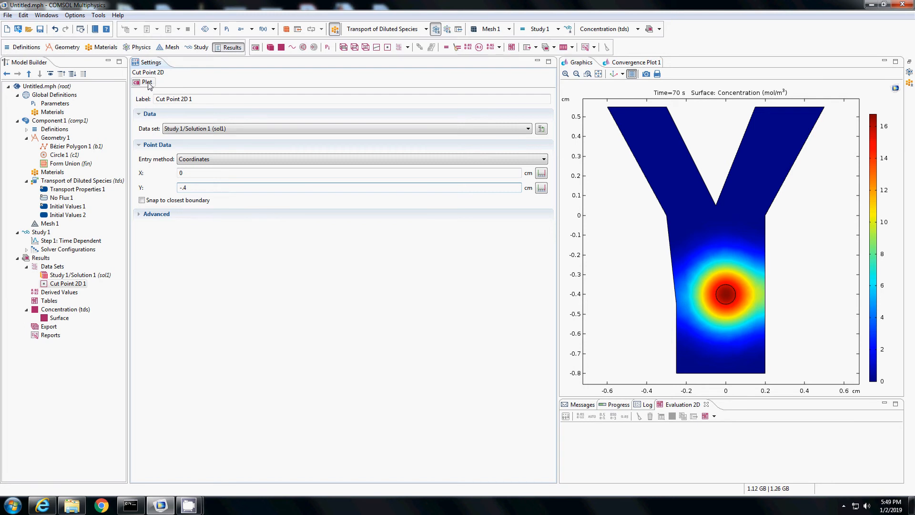
{"action": "left_click", "coordinate": [144, 82]}
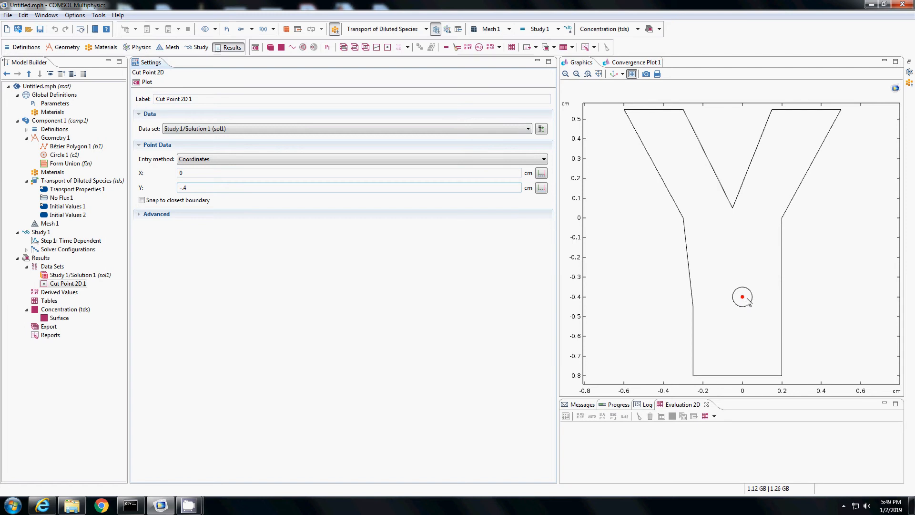
{"action": "mouse_move", "coordinate": [494, 305]}
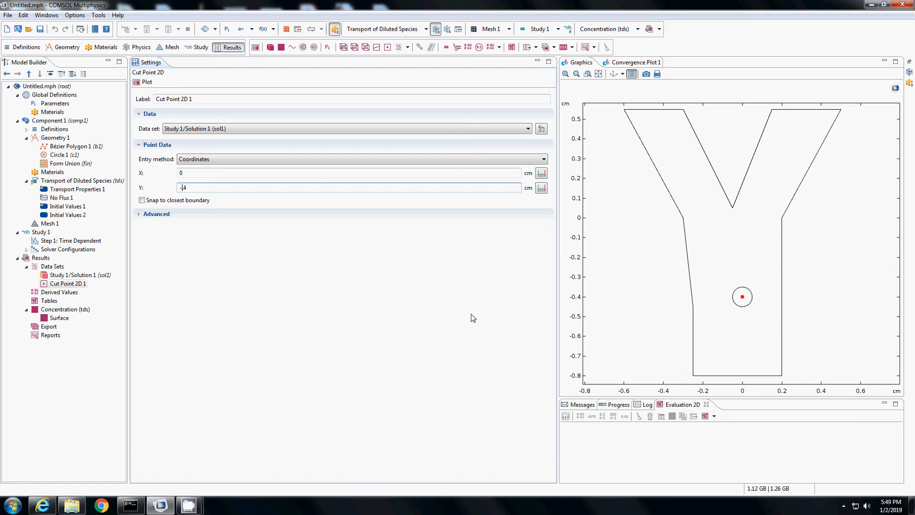
Step: Create a 1D plot group with a point graph of concentration versus time using Cut Point 2D 1
{"action": "right_click", "coordinate": [41, 257]}
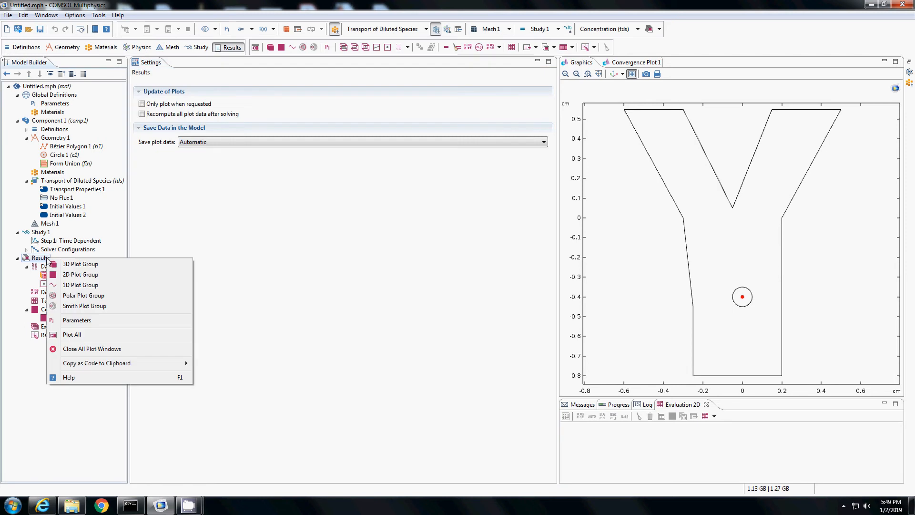
{"action": "mouse_move", "coordinate": [80, 285]}
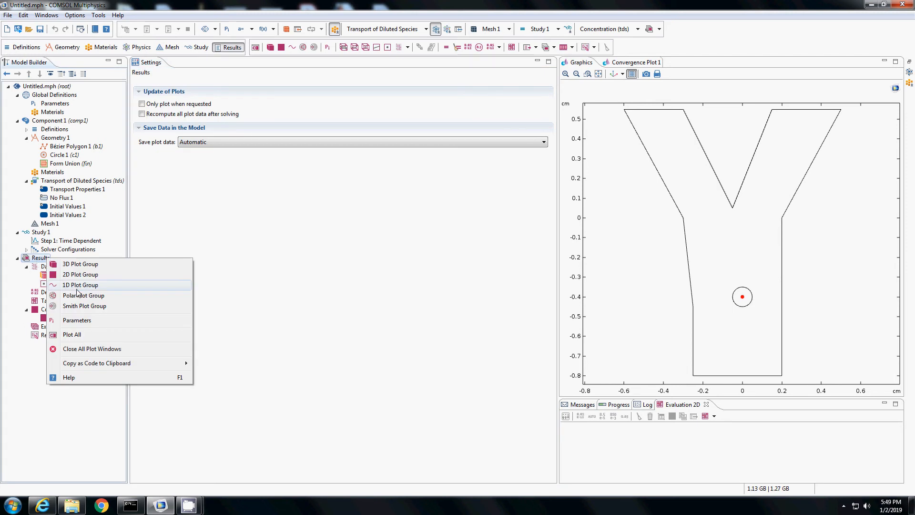
{"action": "left_click", "coordinate": [81, 285]}
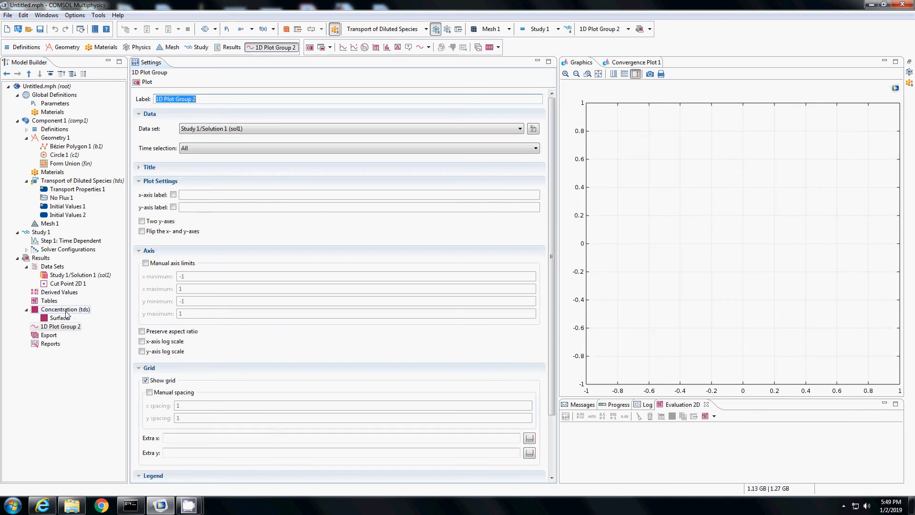
{"action": "right_click", "coordinate": [63, 326]}
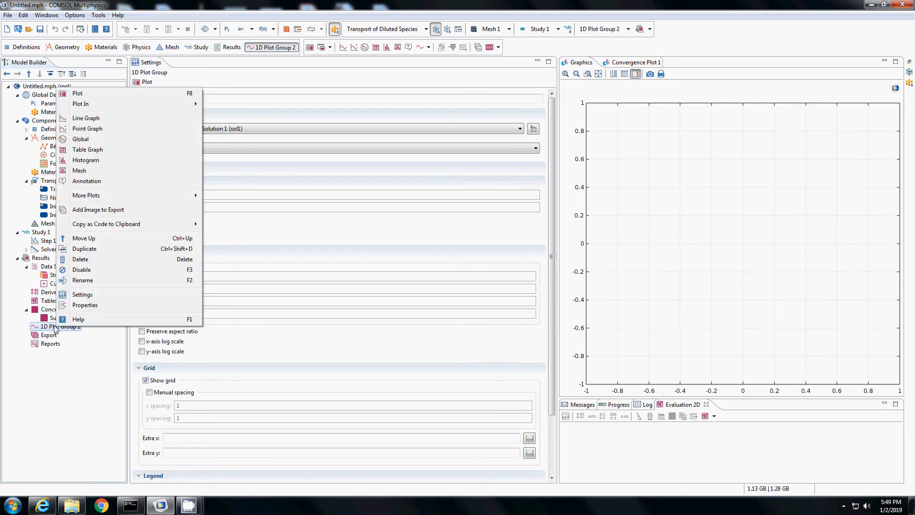
{"action": "left_click", "coordinate": [88, 129]}
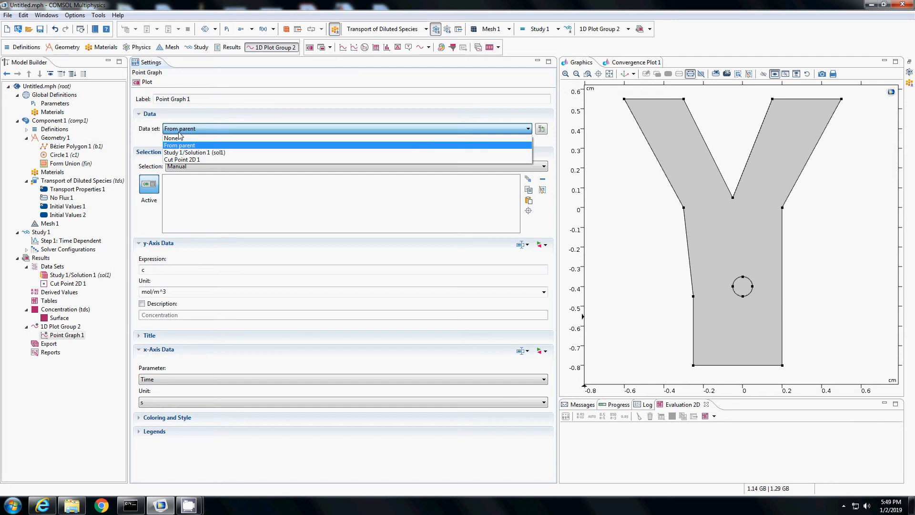
{"action": "left_click", "coordinate": [181, 159]}
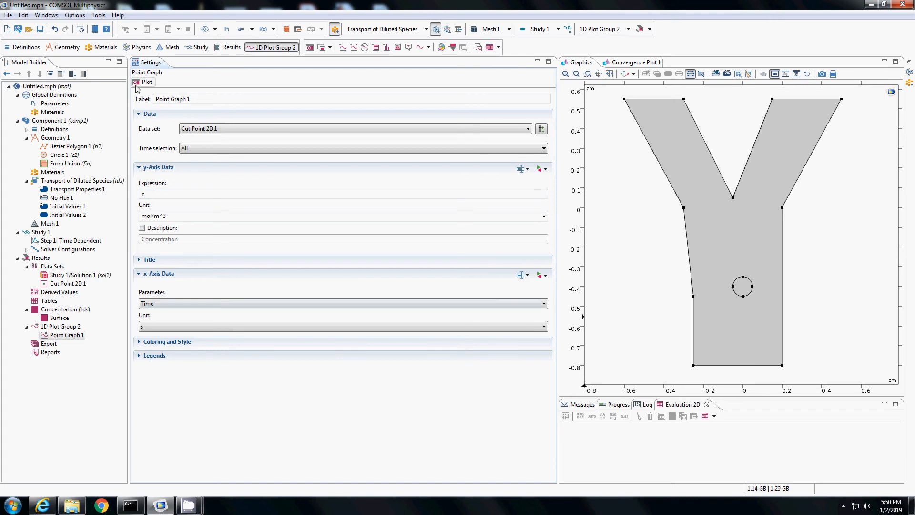
{"action": "left_click", "coordinate": [145, 82]}
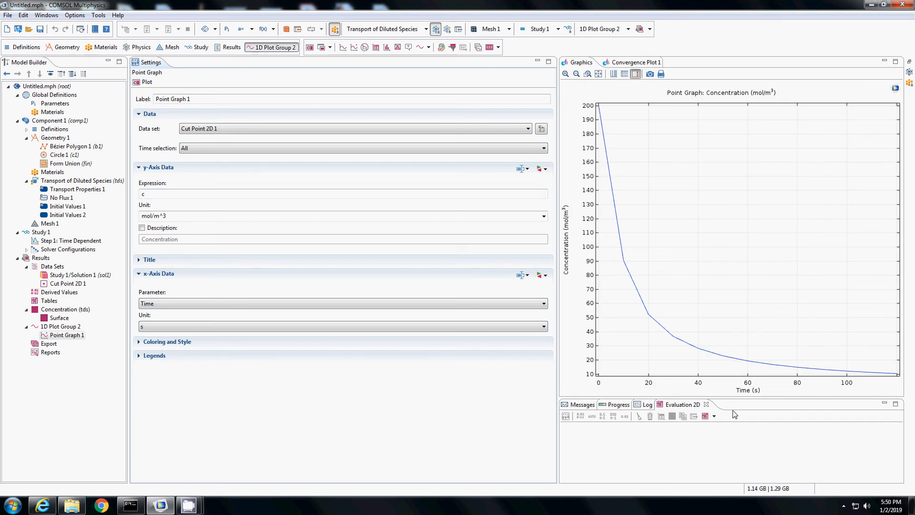
{"action": "mouse_move", "coordinate": [601, 327]}
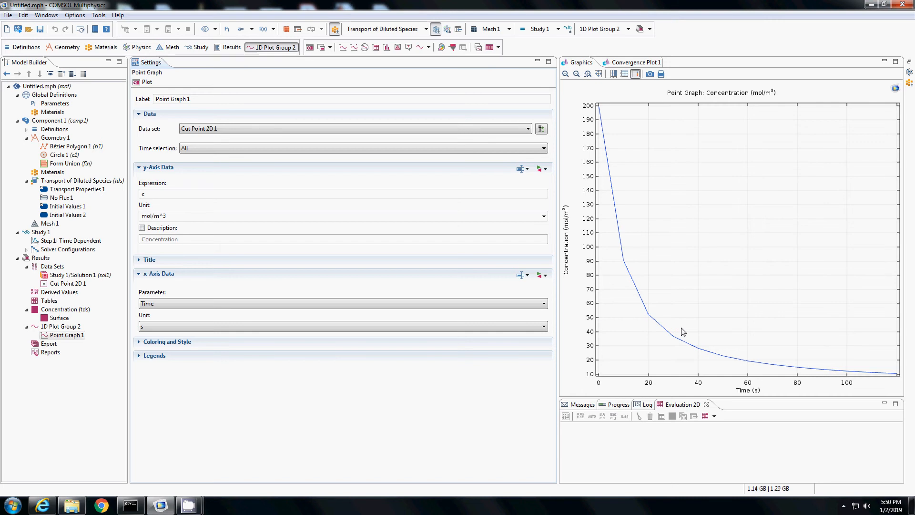
{"action": "mouse_move", "coordinate": [689, 172]}
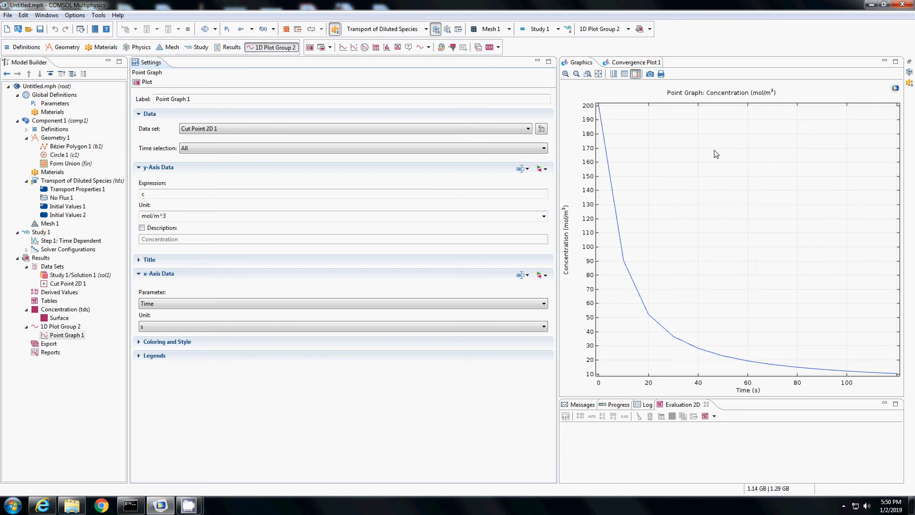
{"action": "mouse_move", "coordinate": [555, 261]}
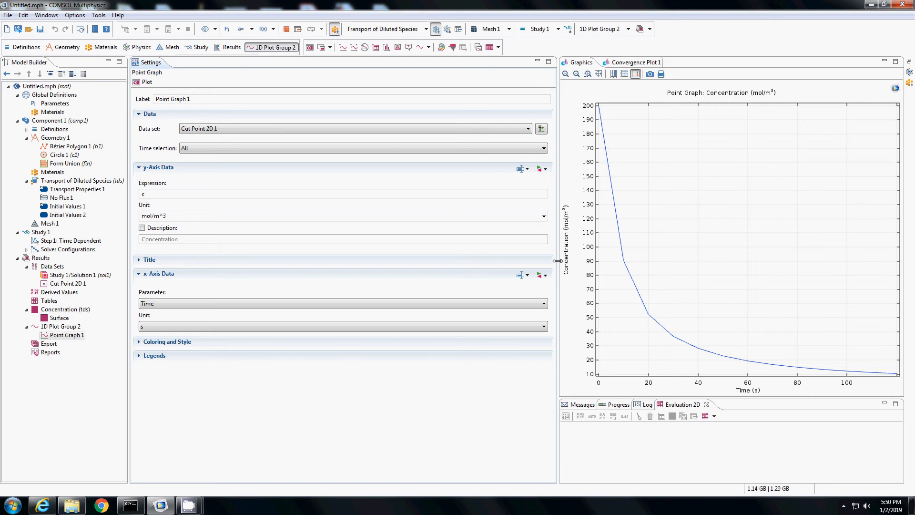
{"action": "mouse_move", "coordinate": [347, 351]}
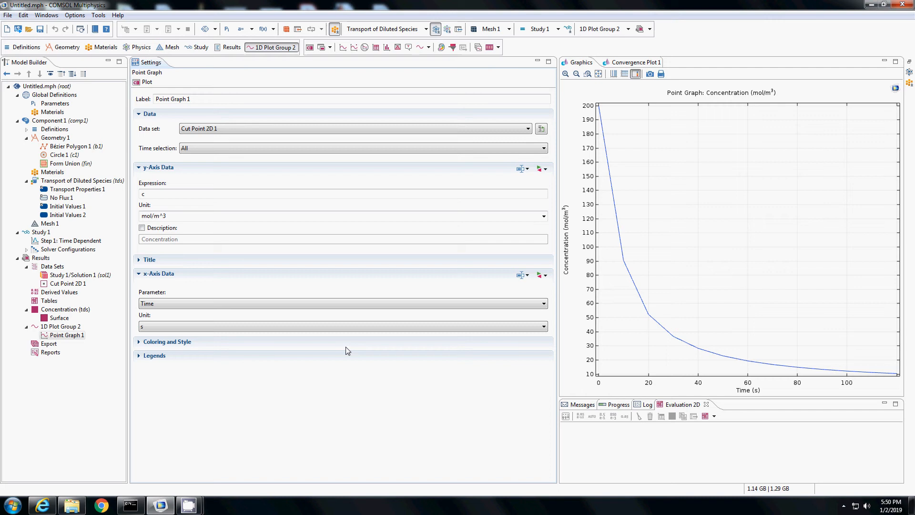
Step: Add the point graph's data to Export, keeping plain text as the file type
{"action": "left_click", "coordinate": [67, 334]}
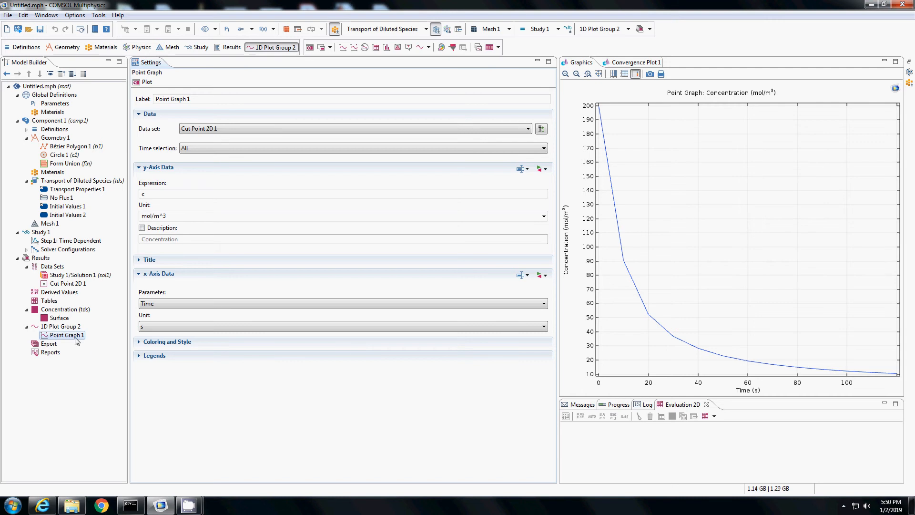
{"action": "right_click", "coordinate": [67, 334]}
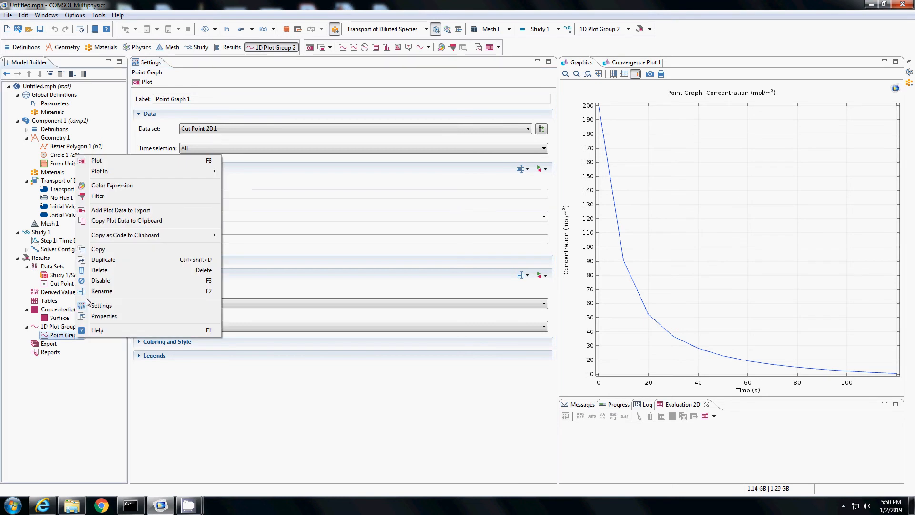
{"action": "mouse_move", "coordinate": [126, 220]}
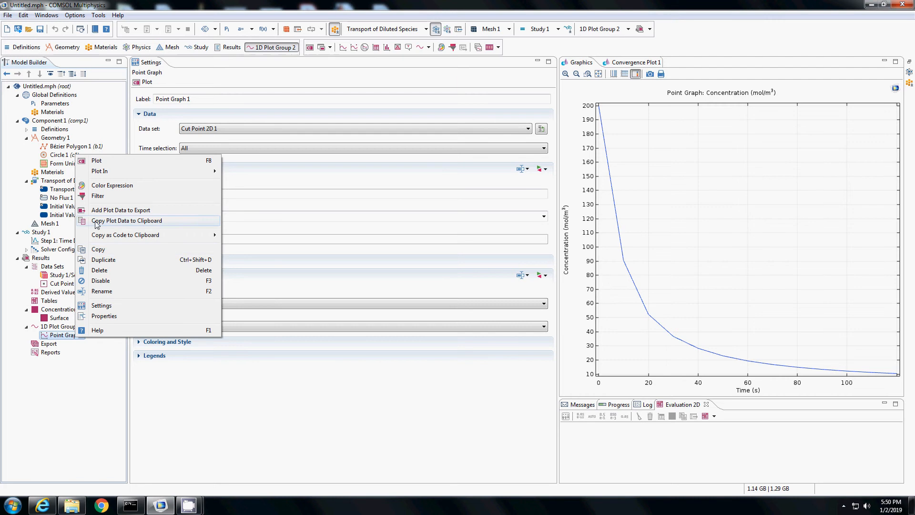
{"action": "mouse_move", "coordinate": [132, 215]}
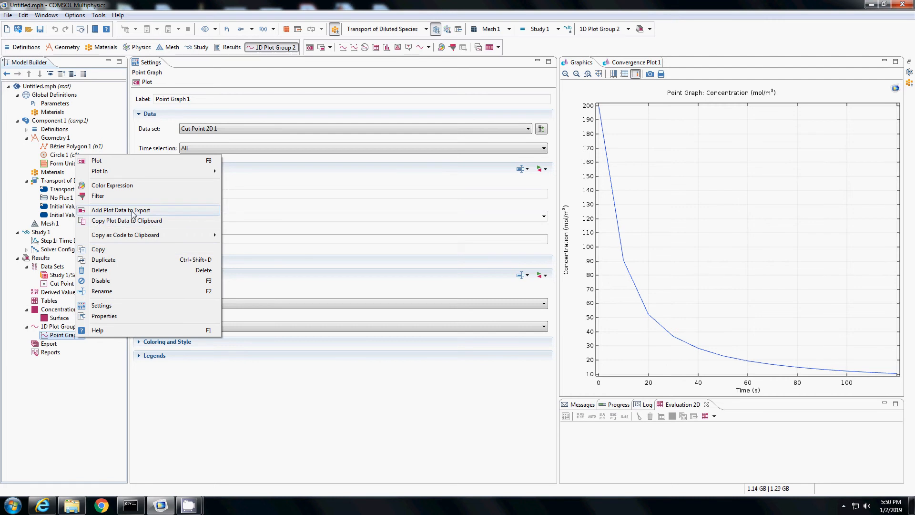
{"action": "left_click", "coordinate": [120, 209]}
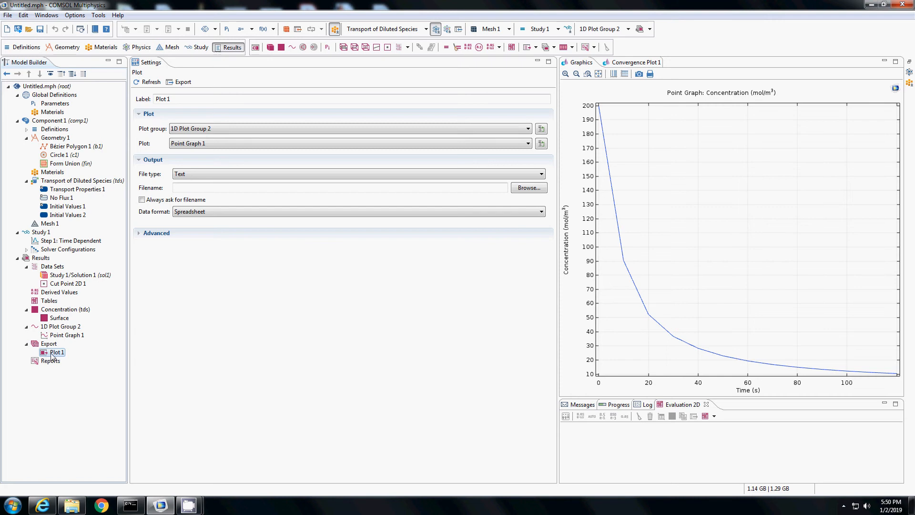
{"action": "mouse_move", "coordinate": [160, 154]}
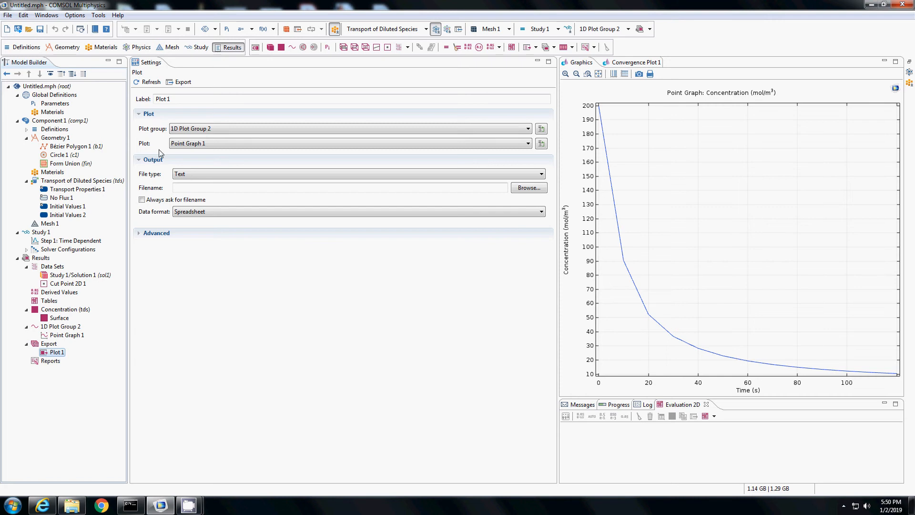
{"action": "left_click", "coordinate": [347, 143]}
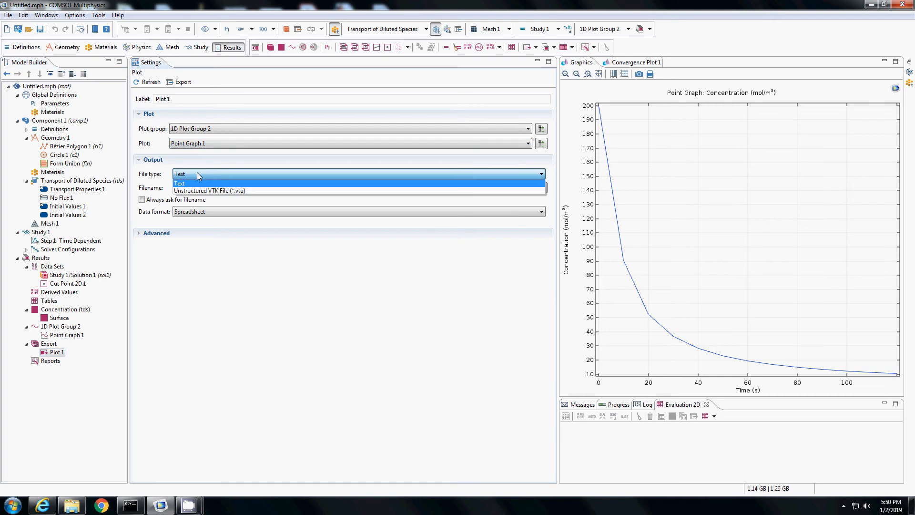
{"action": "left_click", "coordinate": [180, 183]}
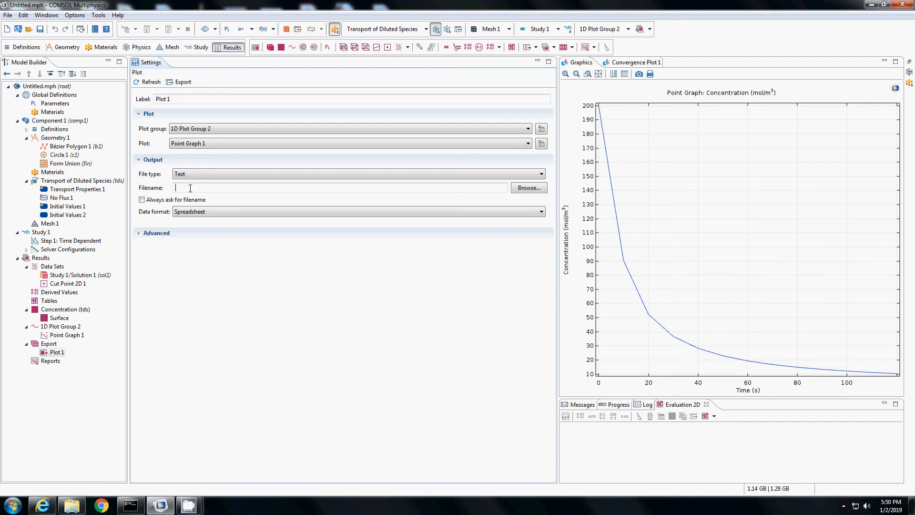
Step: Name the export file pure_diffusion and save it as CSV on the Desktop
{"action": "type", "text": "purd"}
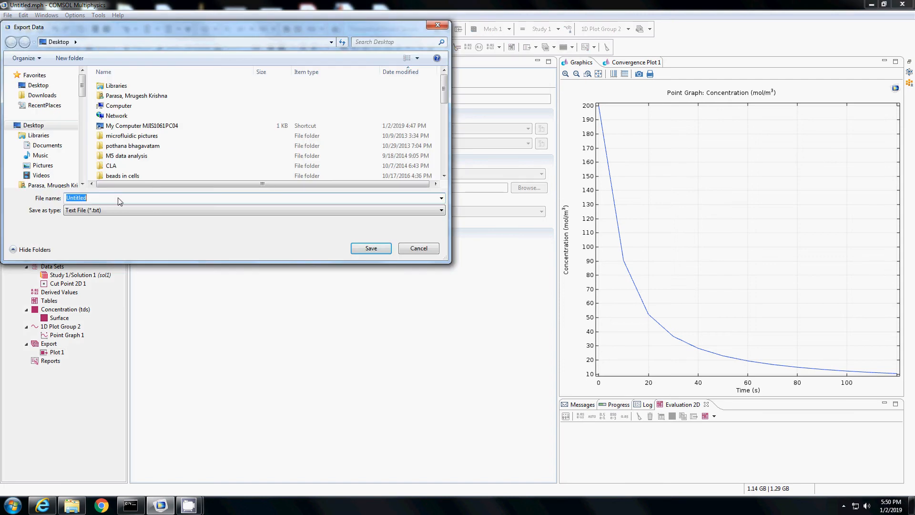
{"action": "type", "text": "pure_diffusion"}
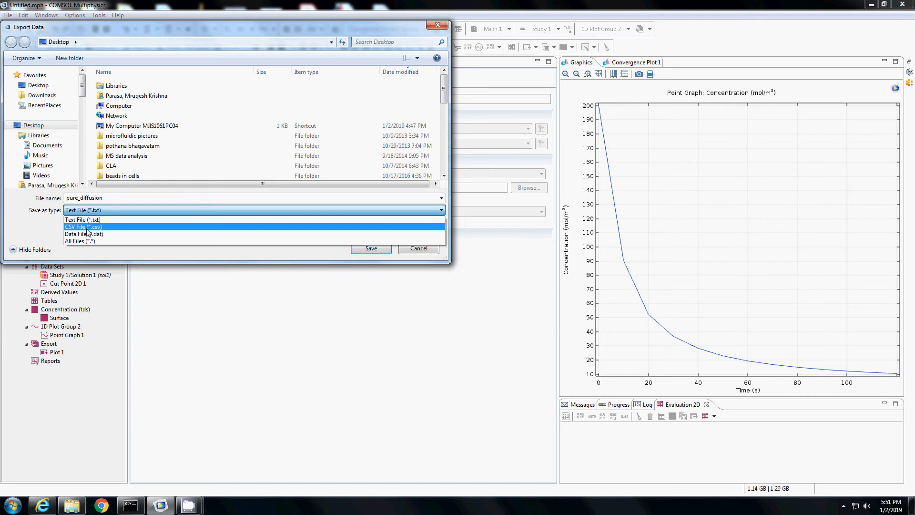
{"action": "left_click", "coordinate": [82, 226]}
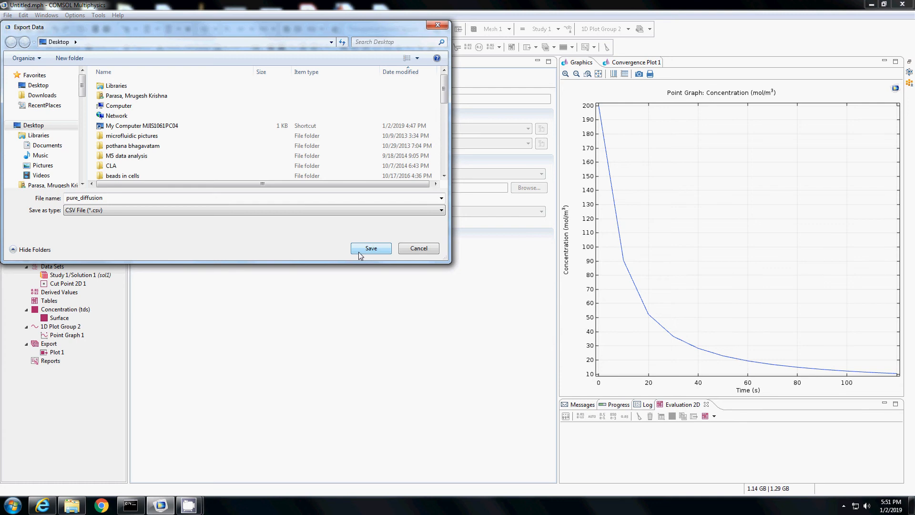
{"action": "left_click", "coordinate": [371, 248]}
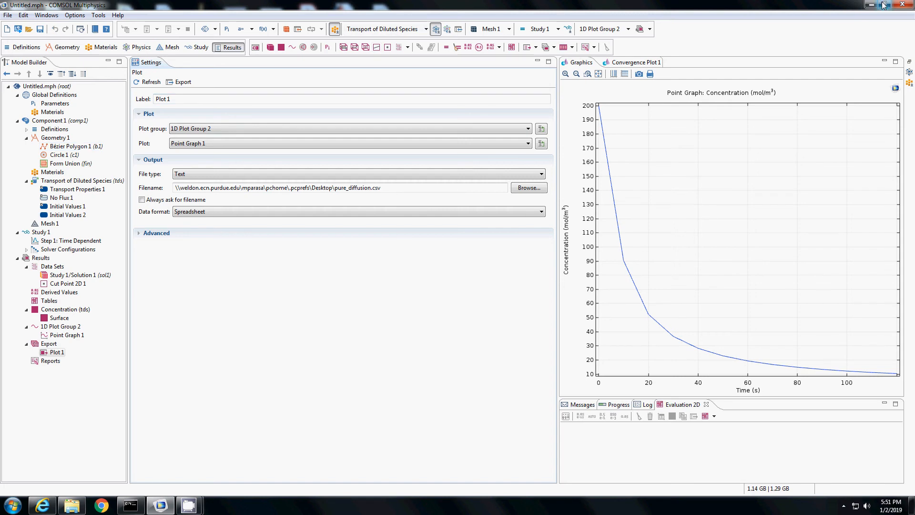
Step: Open pure_diffusion.csv from the desktop in Excel, dismissing the add-in warning
{"action": "left_click", "coordinate": [885, 4]}
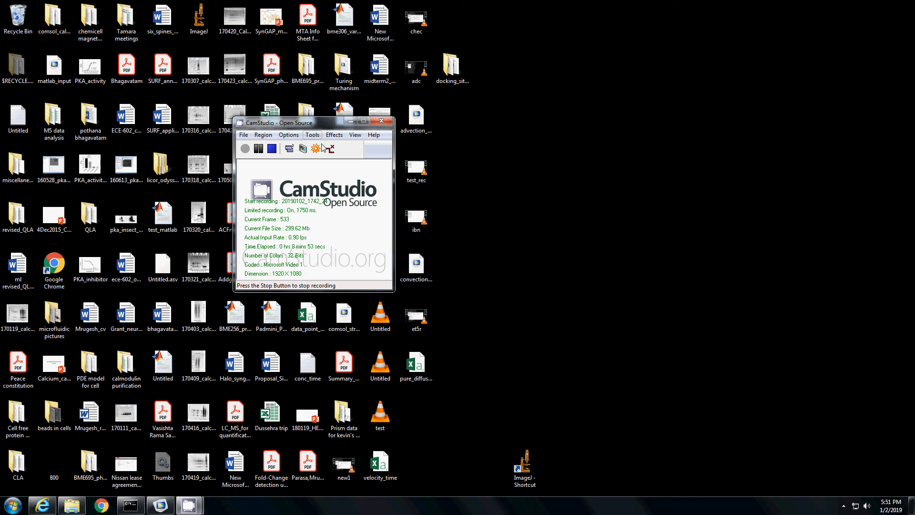
{"action": "double_click", "coordinate": [344, 362]}
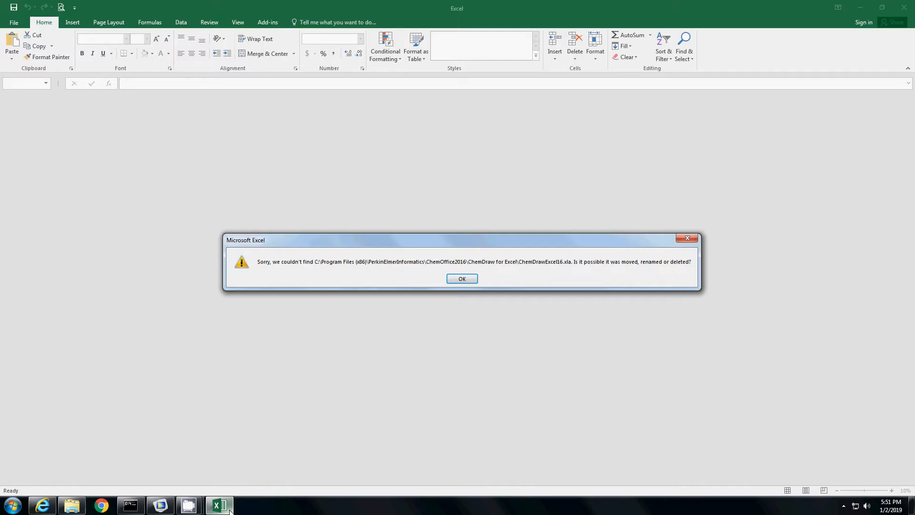
{"action": "left_click", "coordinate": [461, 278]}
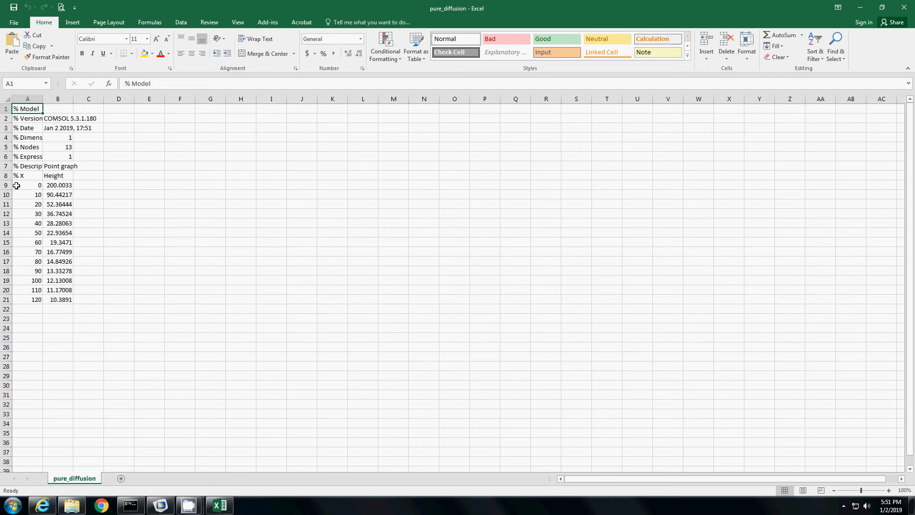
{"action": "mouse_move", "coordinate": [41, 280]}
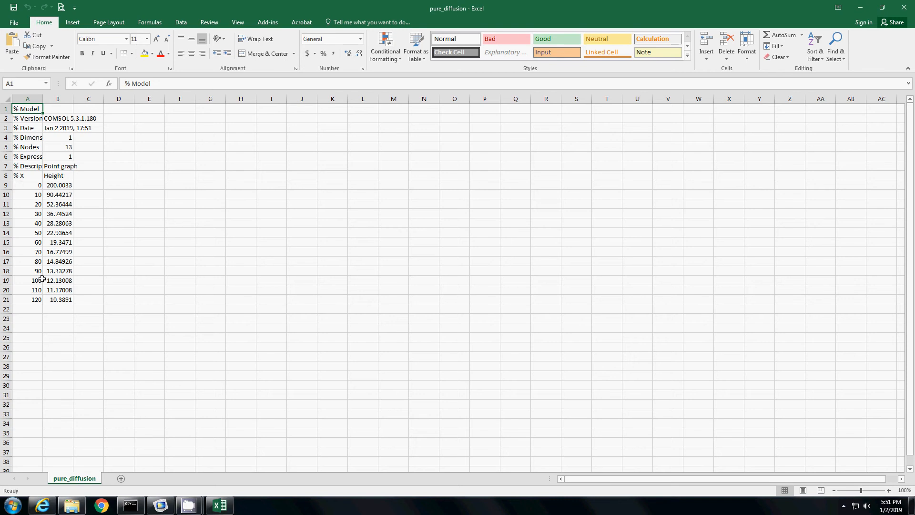
{"action": "mouse_move", "coordinate": [49, 252]}
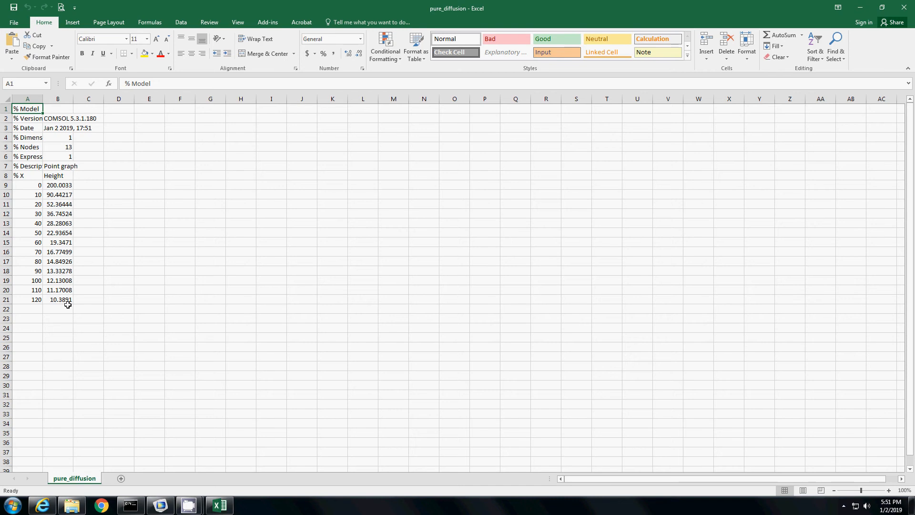
{"action": "mouse_move", "coordinate": [76, 253]}
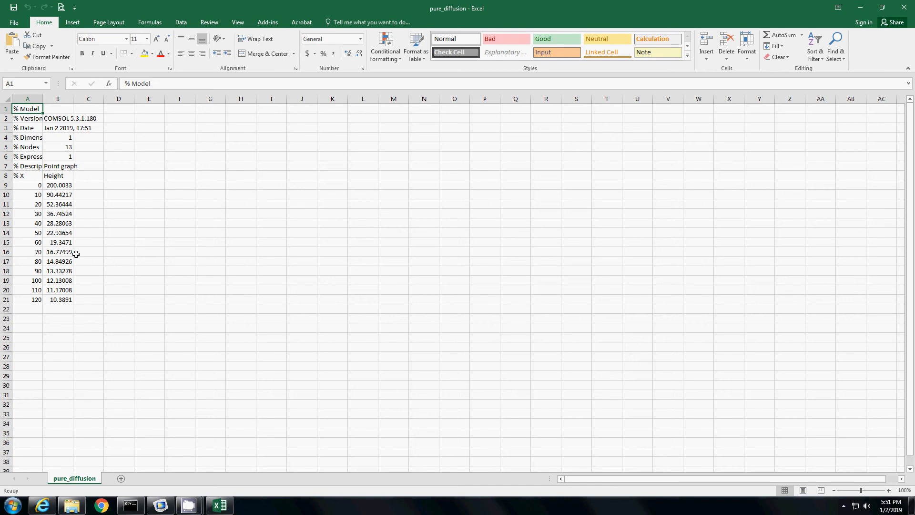
{"action": "mouse_move", "coordinate": [162, 428]}
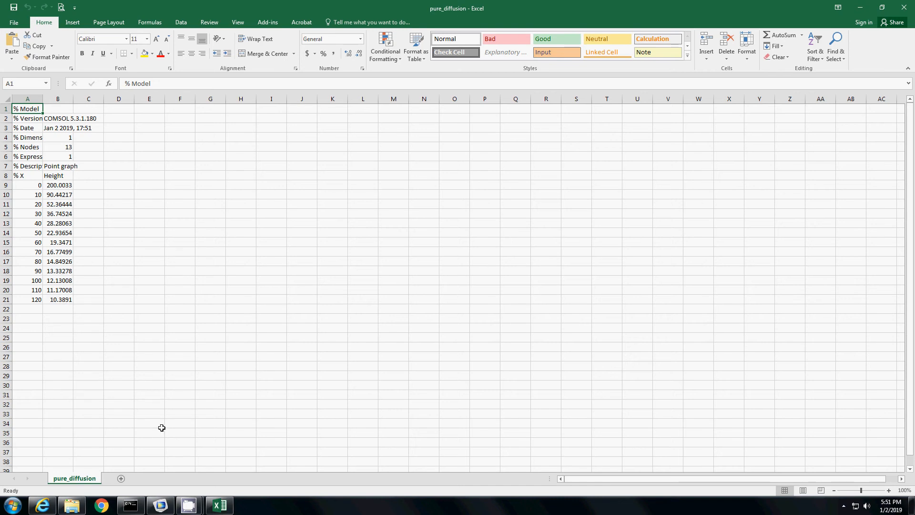
{"action": "mouse_move", "coordinate": [147, 406]}
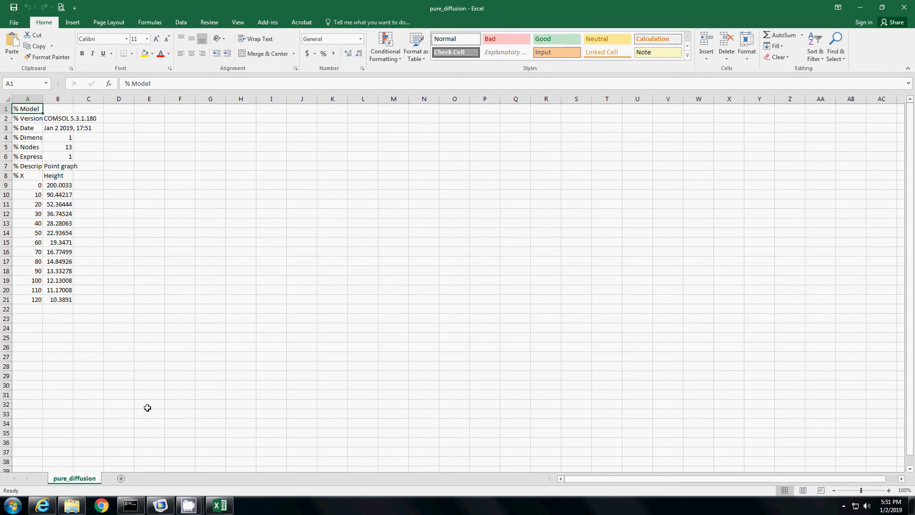
{"action": "mouse_move", "coordinate": [149, 337]}
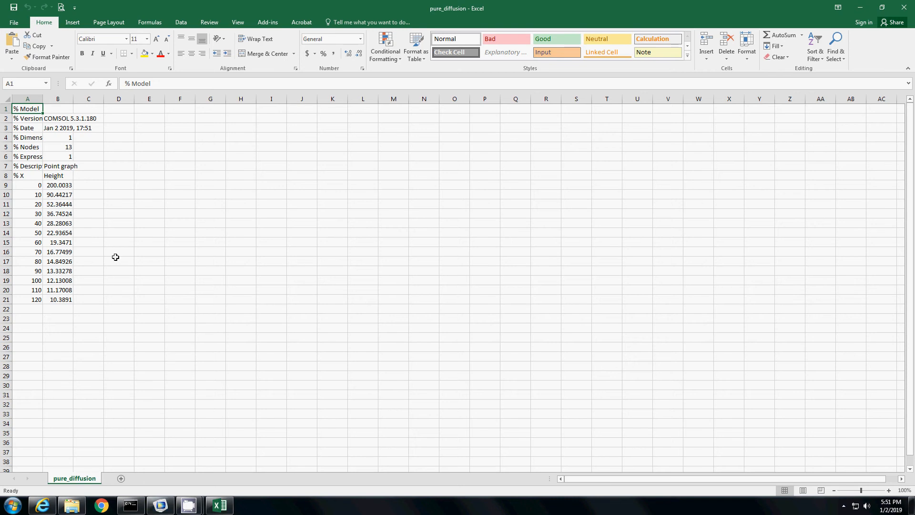
{"action": "left_click", "coordinate": [159, 505]}
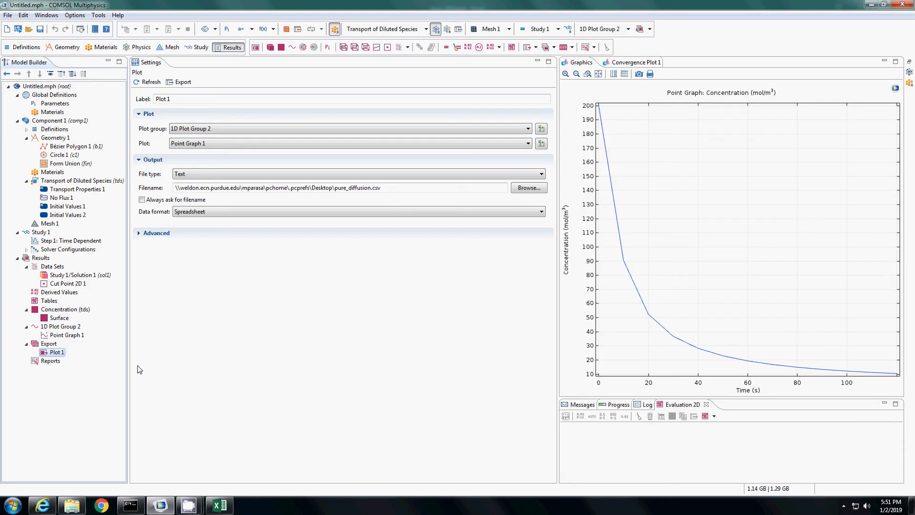
{"action": "mouse_move", "coordinate": [125, 368]}
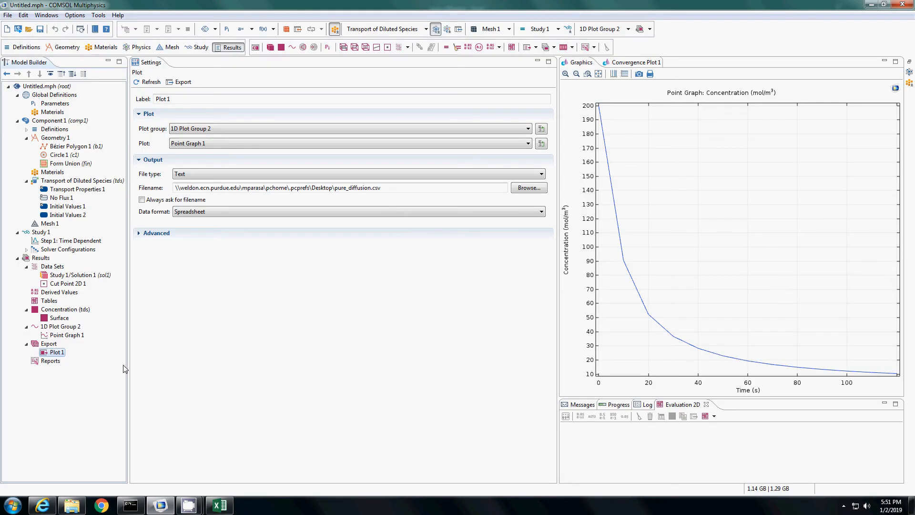
{"action": "mouse_move", "coordinate": [227, 342]}
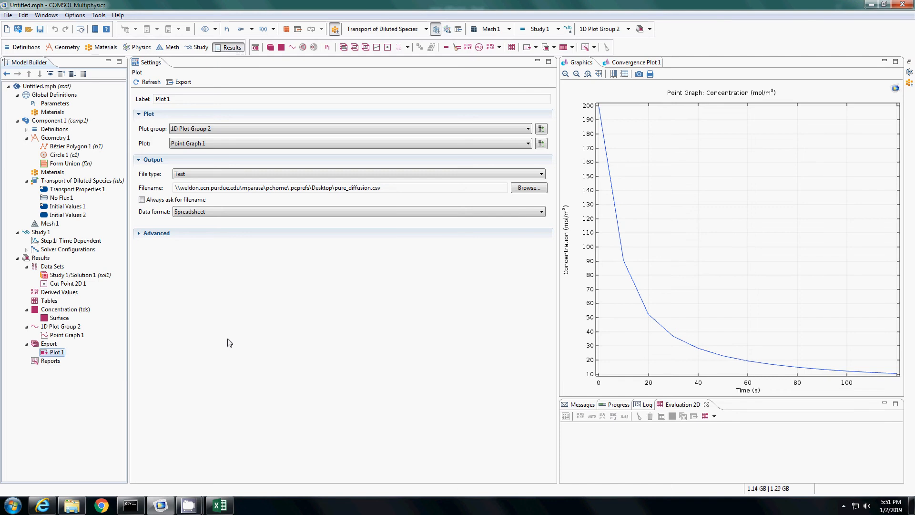
{"action": "mouse_move", "coordinate": [212, 342]}
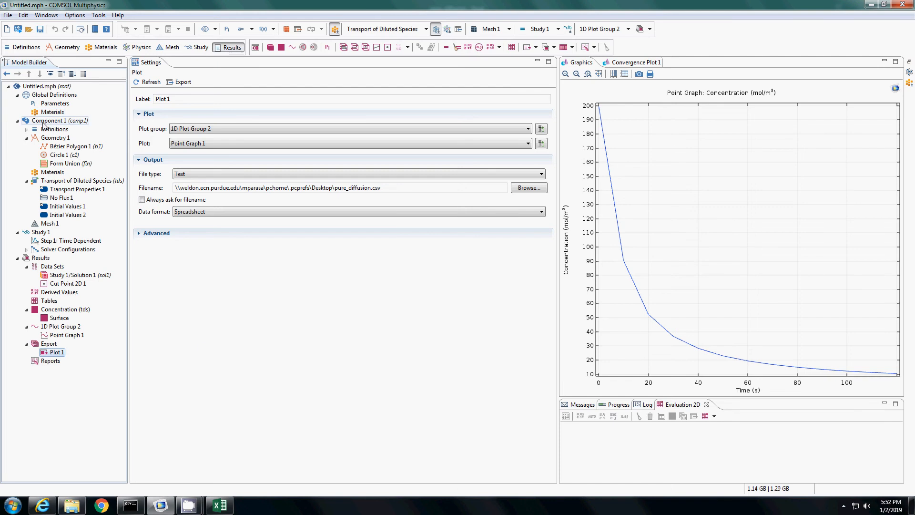
Step: Bring up the Component 1 options for adding physics in COMSOL
{"action": "right_click", "coordinate": [57, 120]}
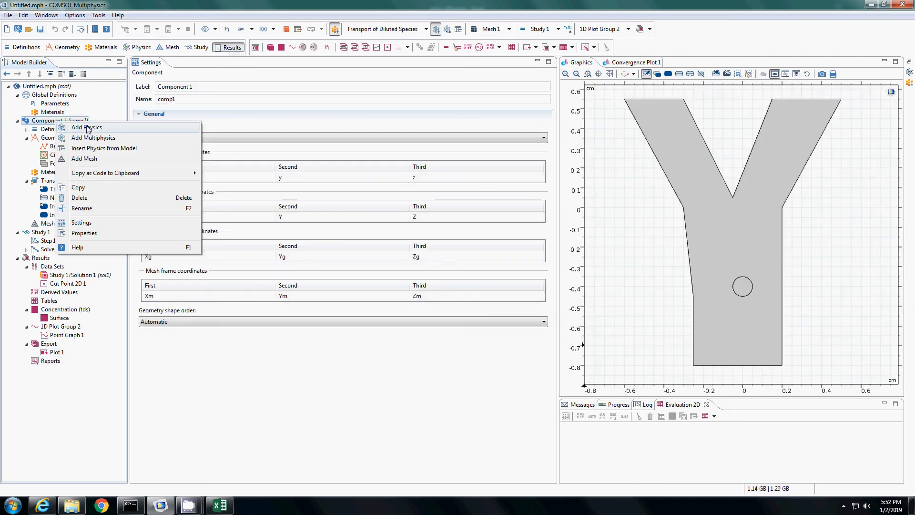
Step: Add Laminar Flow from Fluid Flow > Single-Phase Flow and dismiss the warning dialog
{"action": "left_click", "coordinate": [86, 126]}
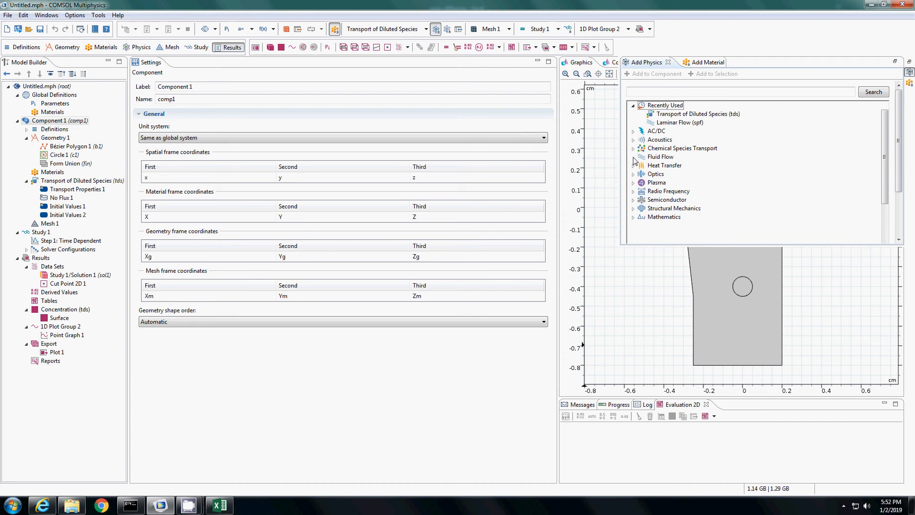
{"action": "left_click", "coordinate": [632, 157]}
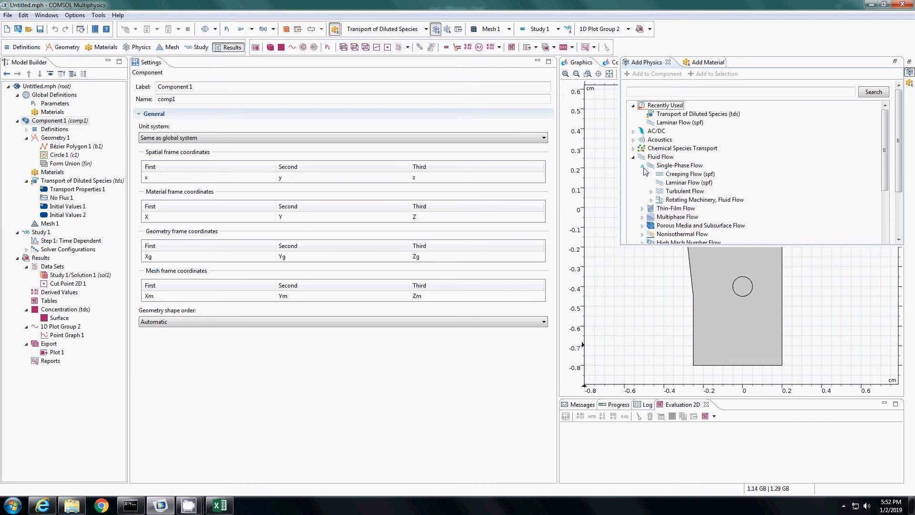
{"action": "left_click", "coordinate": [687, 182]}
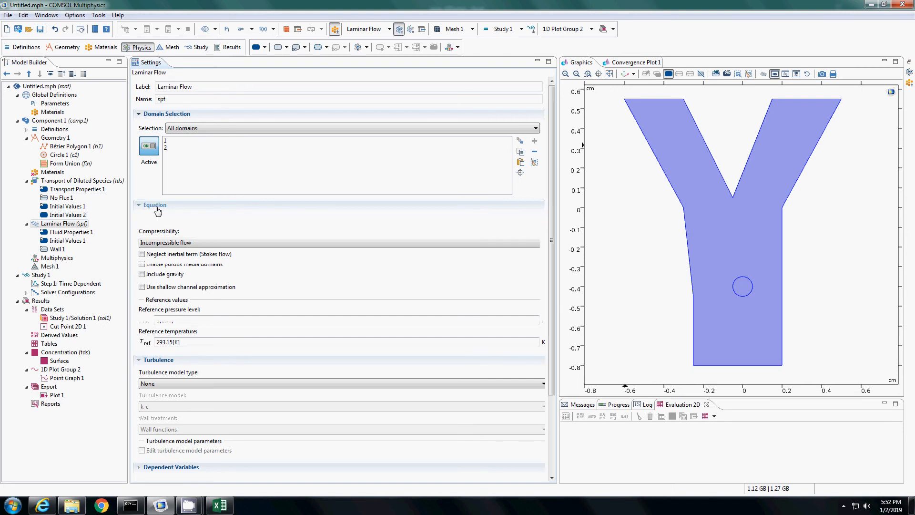
{"action": "left_click", "coordinate": [154, 205]}
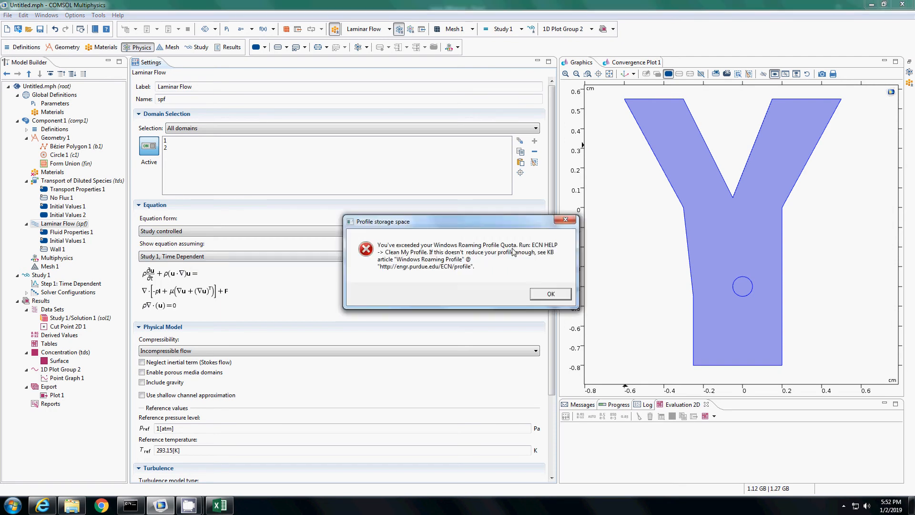
{"action": "left_click", "coordinate": [549, 294]}
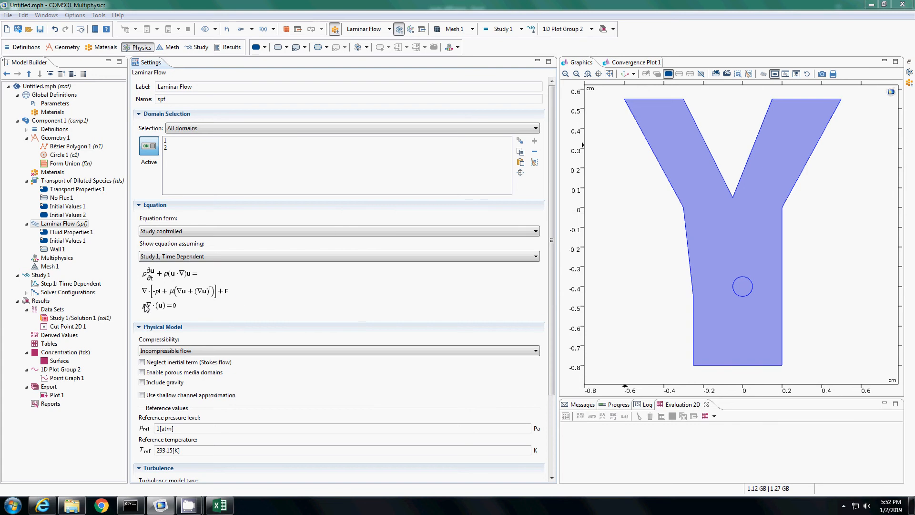
{"action": "mouse_move", "coordinate": [76, 253]}
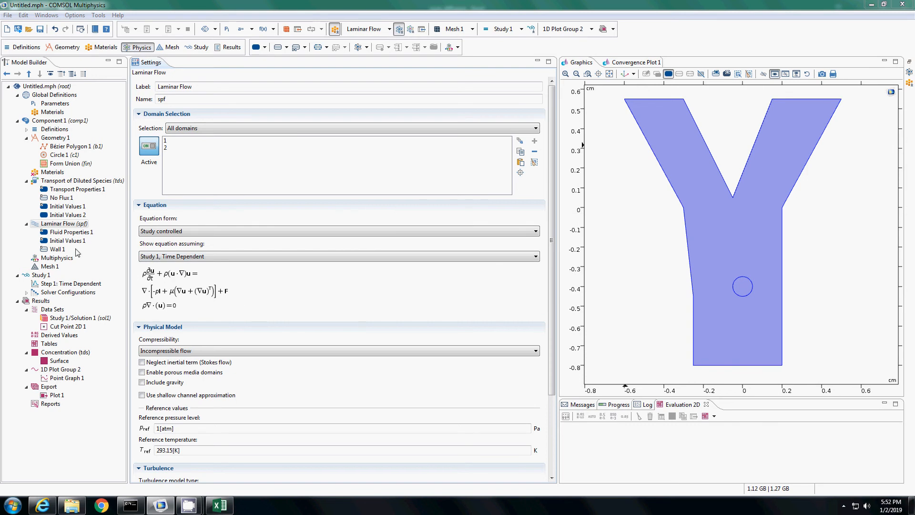
Step: In Fluid Properties 1, try user-defined density, then set it back to From material
{"action": "left_click", "coordinate": [72, 231]}
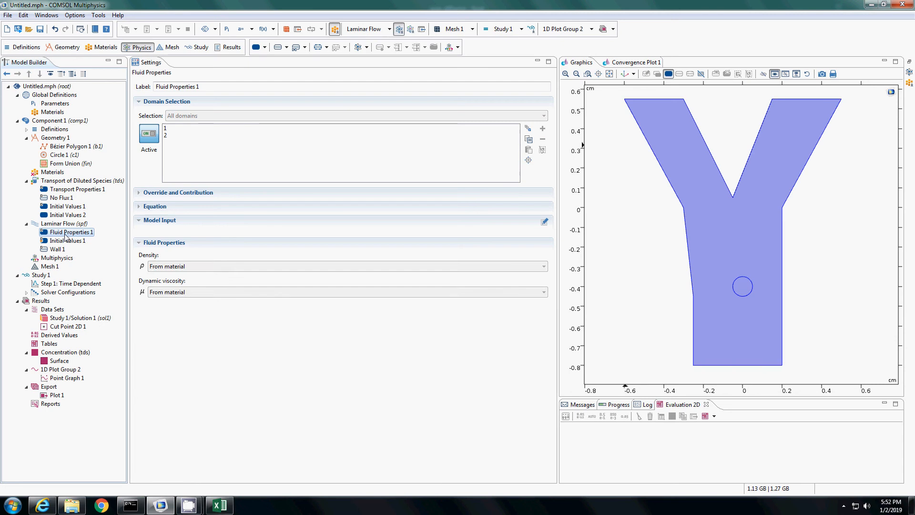
{"action": "left_click", "coordinate": [344, 266]}
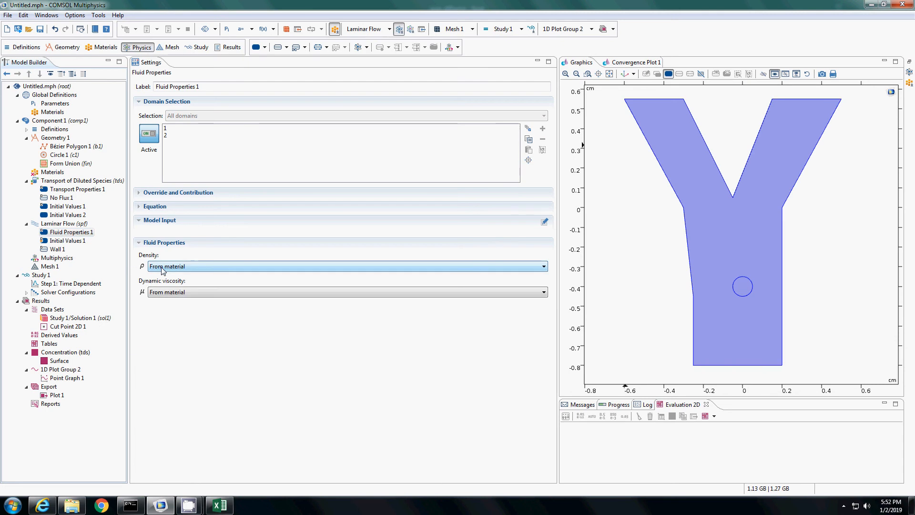
{"action": "left_click", "coordinate": [344, 266]}
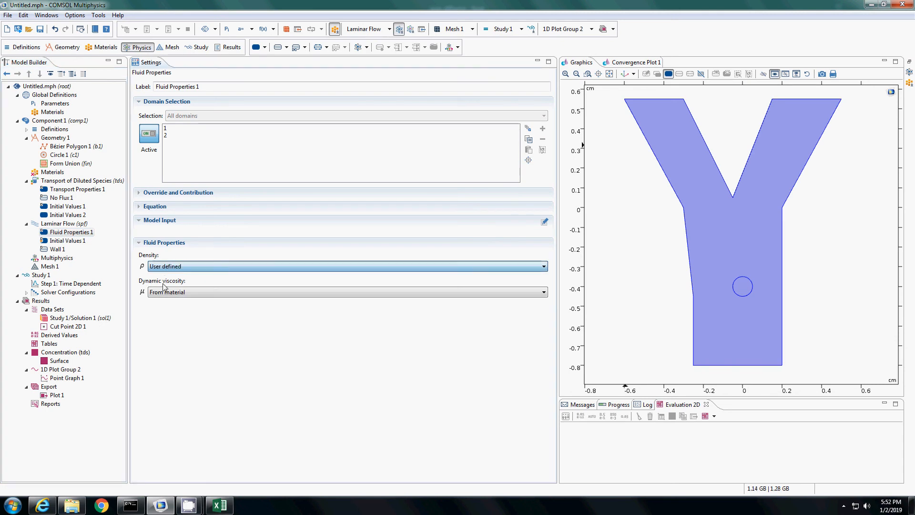
{"action": "left_click", "coordinate": [347, 266]}
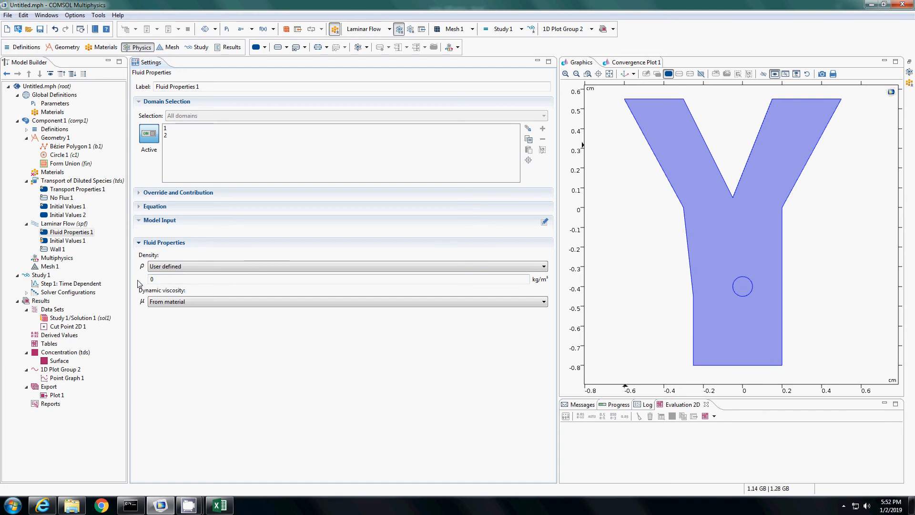
{"action": "left_click", "coordinate": [344, 301]}
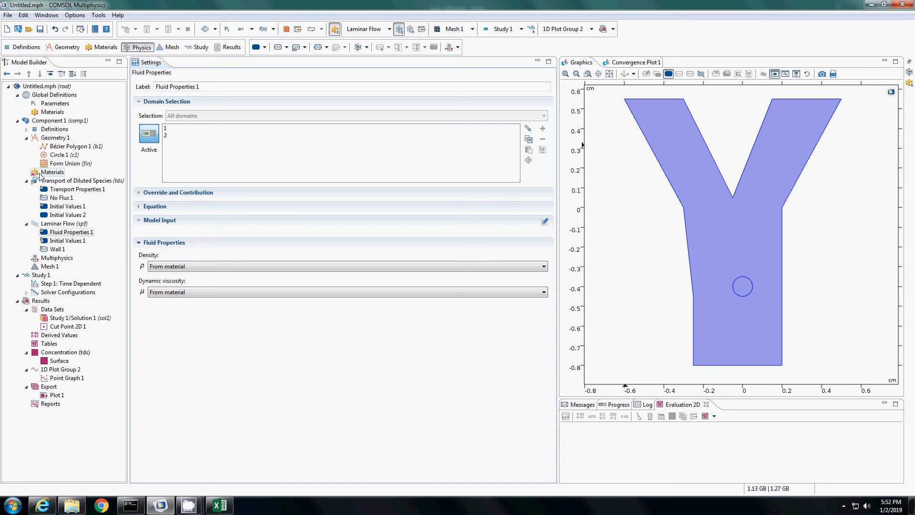
Step: Add Water, liquid from the built-in material library, then return to Fluid Properties 1
{"action": "right_click", "coordinate": [52, 172]}
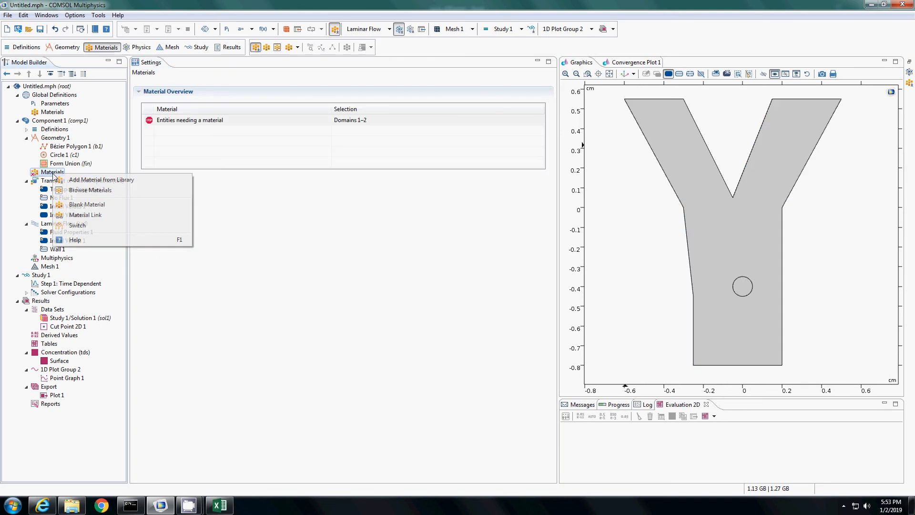
{"action": "mouse_move", "coordinate": [100, 180]}
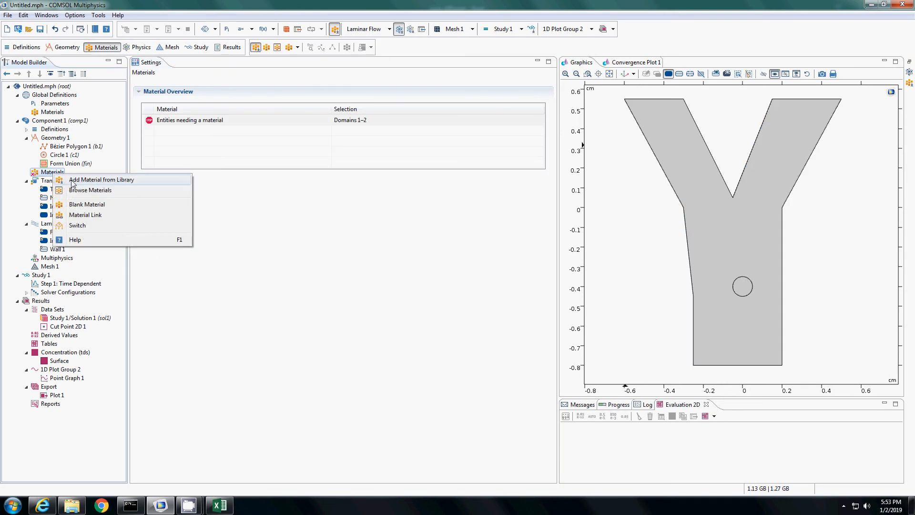
{"action": "left_click", "coordinate": [102, 179]}
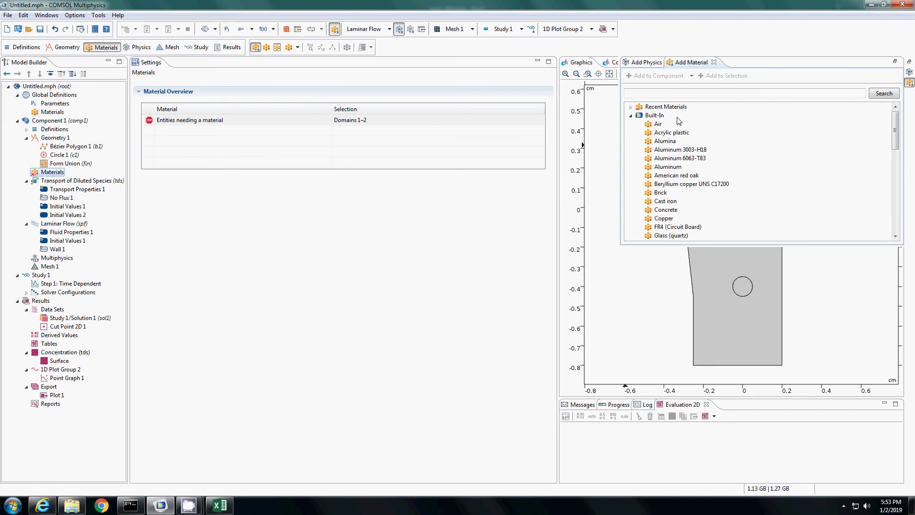
{"action": "left_click", "coordinate": [630, 116]}
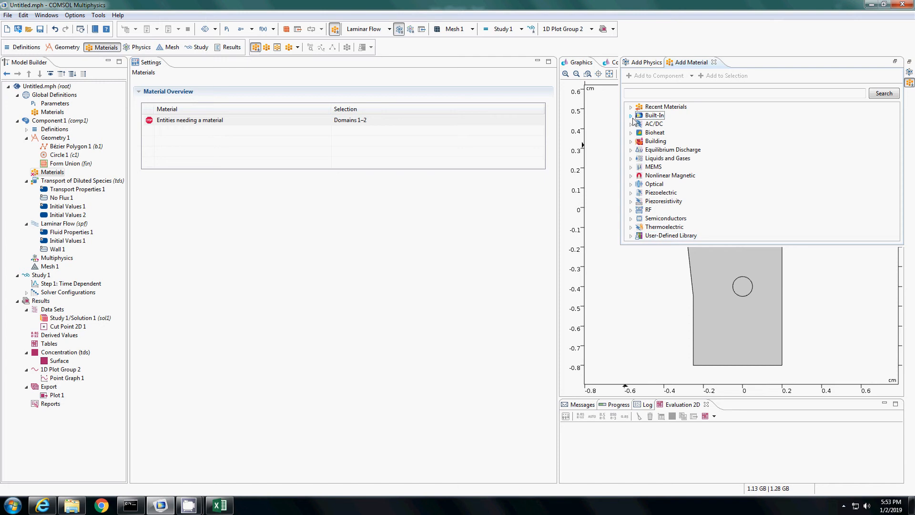
{"action": "scroll", "scroll_direction": "down", "scroll_amount": 3}
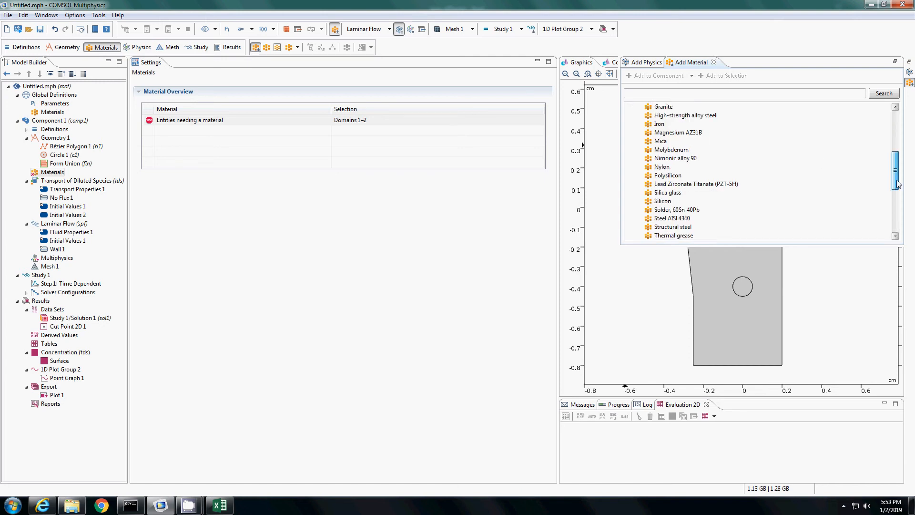
{"action": "scroll", "scroll_direction": "down", "scroll_amount": 3}
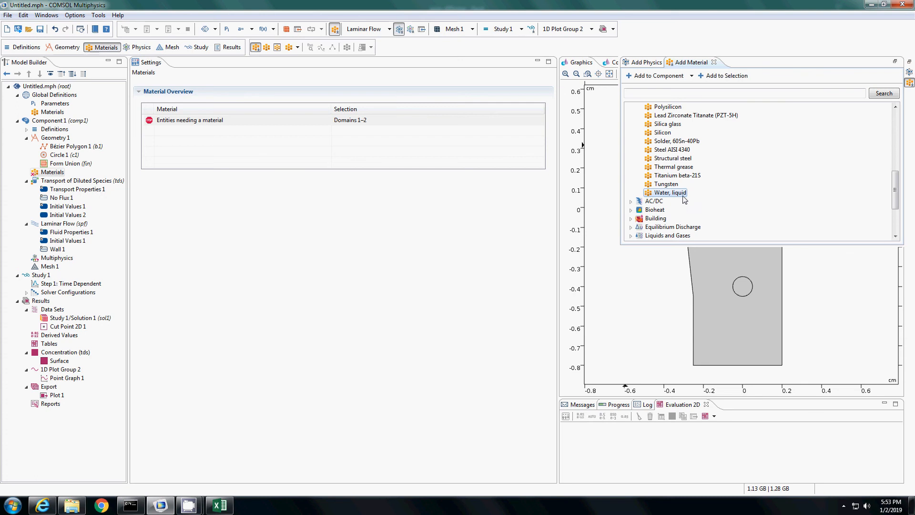
{"action": "double_click", "coordinate": [669, 192]}
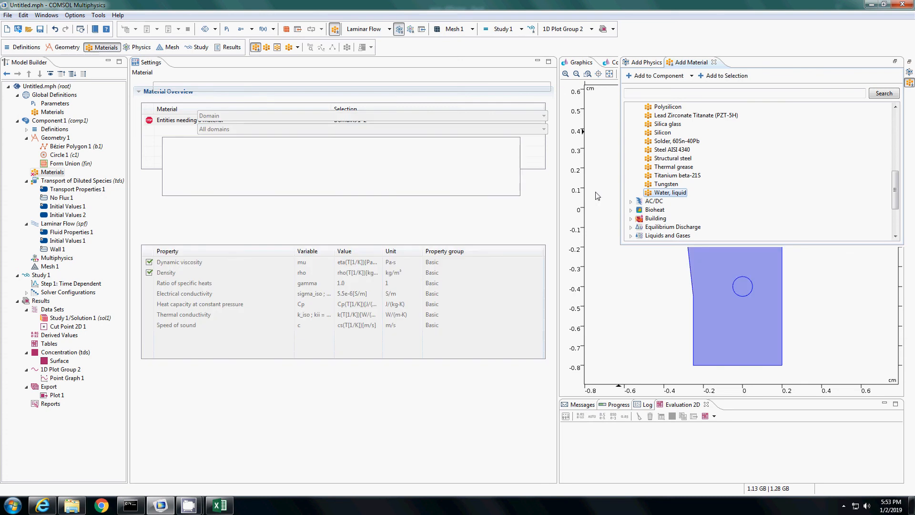
{"action": "double_click", "coordinate": [670, 193]}
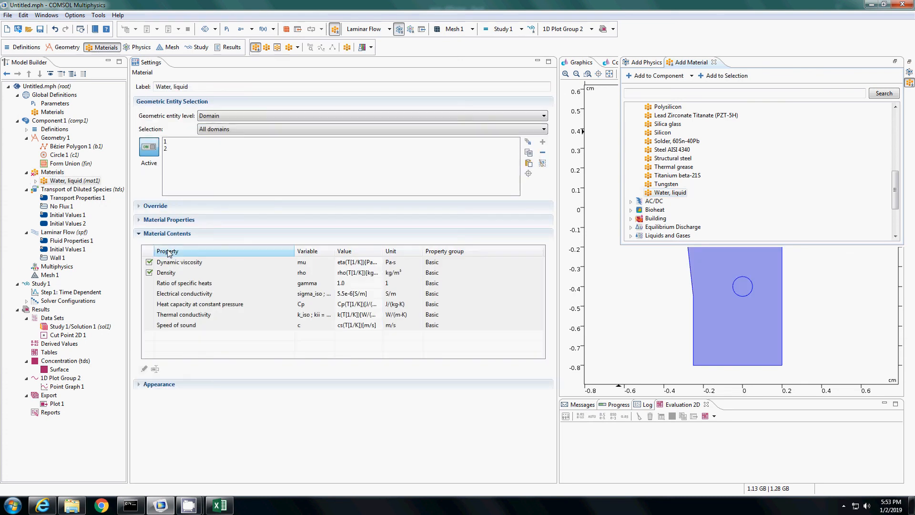
{"action": "left_click", "coordinate": [184, 283]}
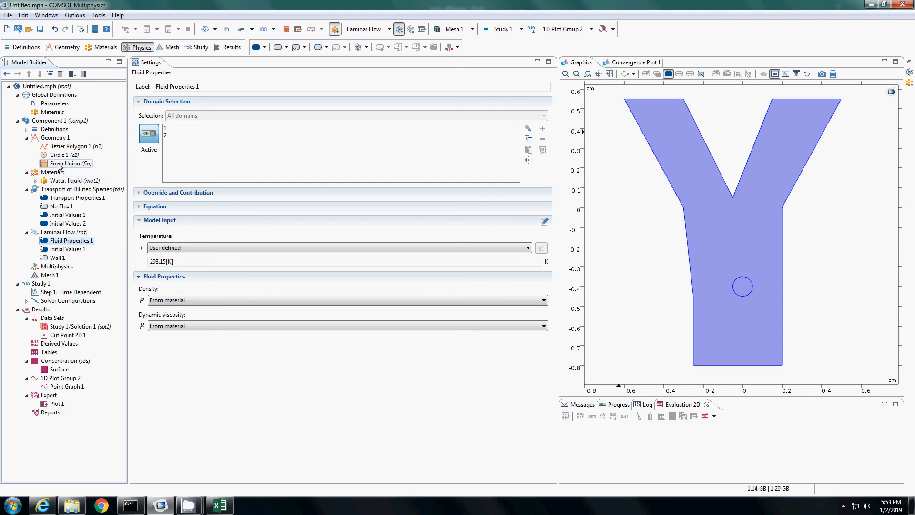
Step: Review Initial Values 1 (zero velocity and pressure) and the Wall 1 no-slip condition
{"action": "left_click", "coordinate": [69, 249]}
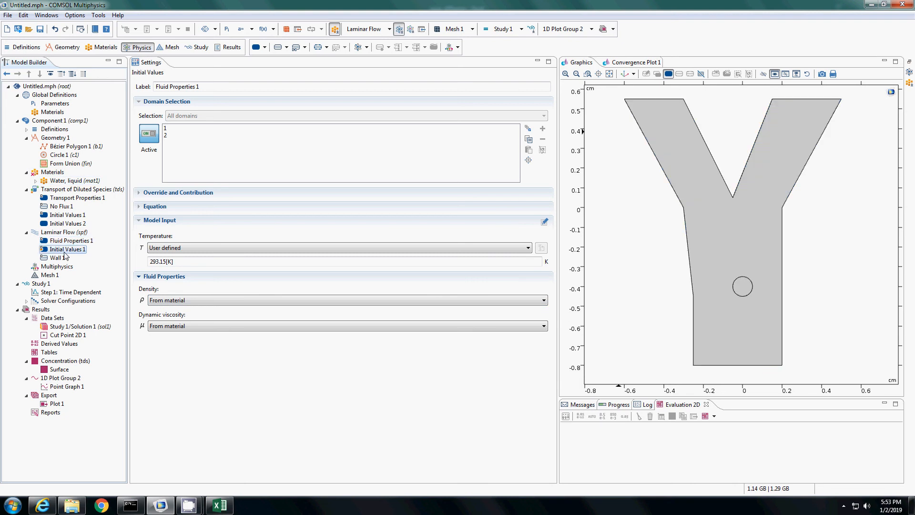
{"action": "left_click", "coordinate": [67, 249]}
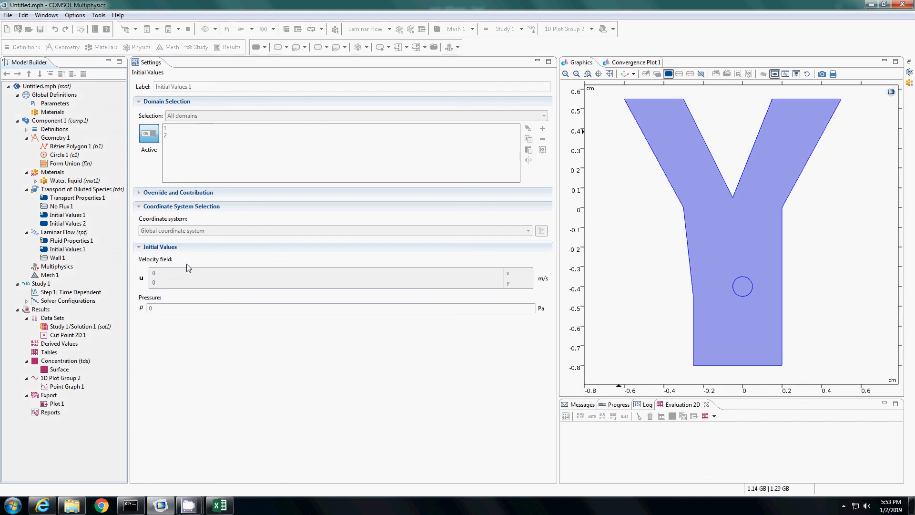
{"action": "left_click", "coordinate": [68, 249]}
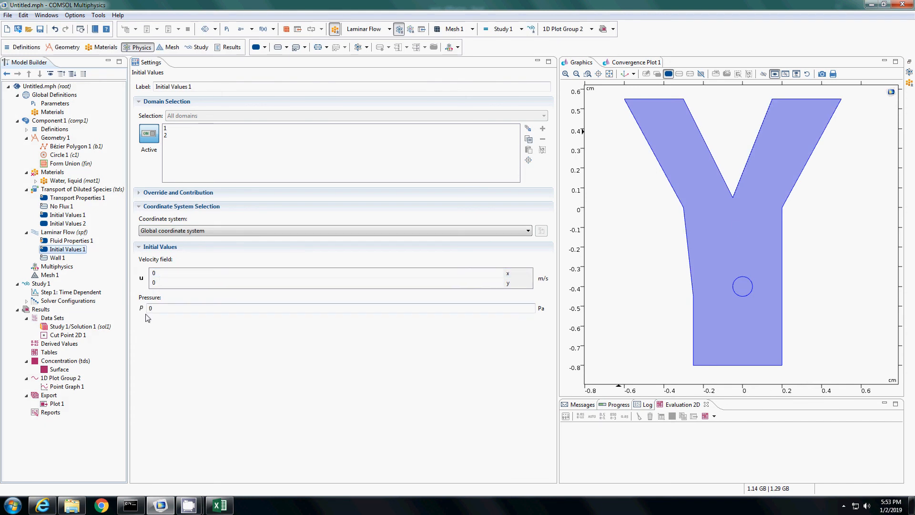
{"action": "mouse_move", "coordinate": [64, 274]}
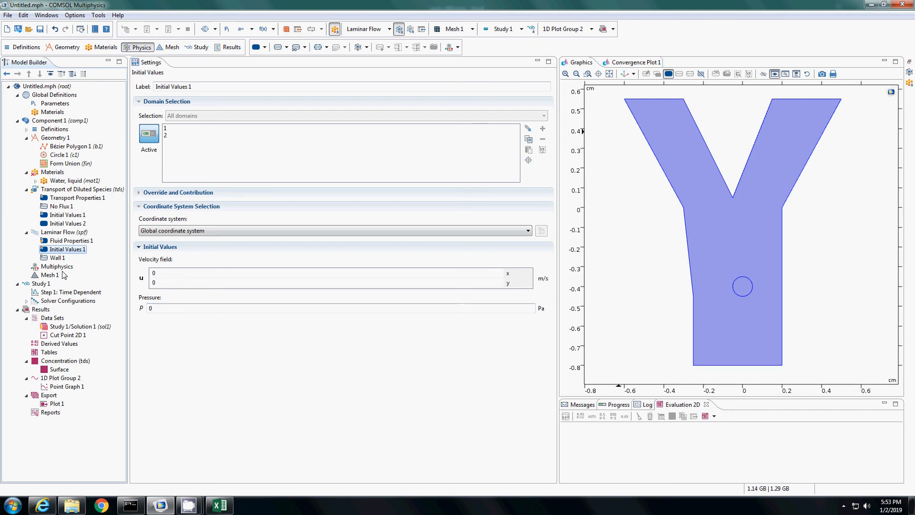
{"action": "left_click", "coordinate": [58, 258]}
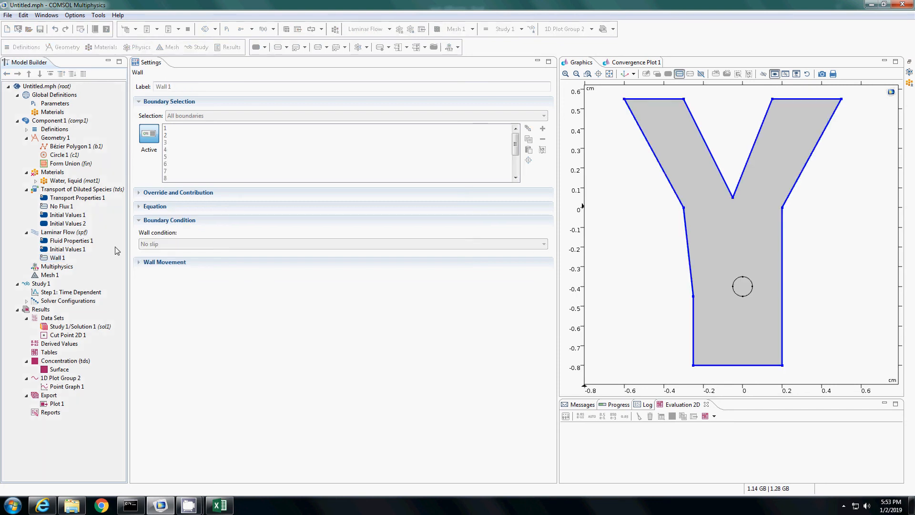
{"action": "left_click", "coordinate": [58, 257]}
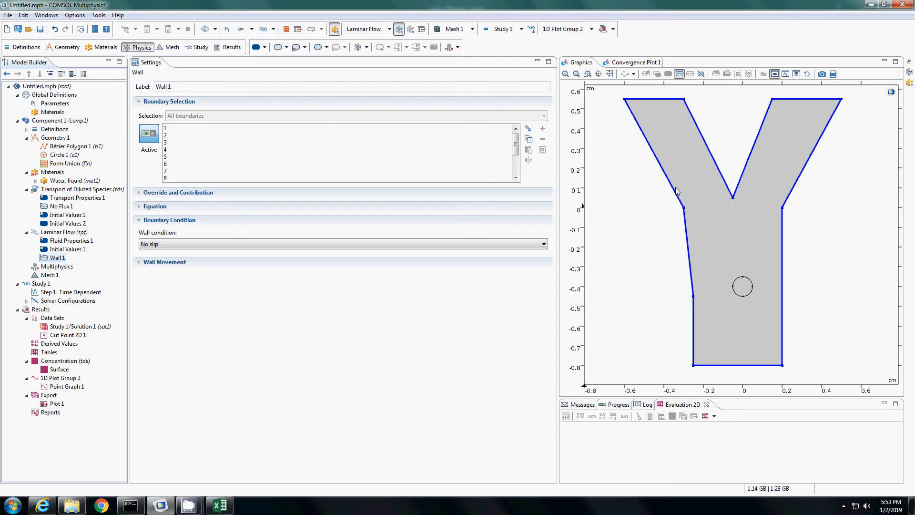
{"action": "mouse_move", "coordinate": [154, 262]}
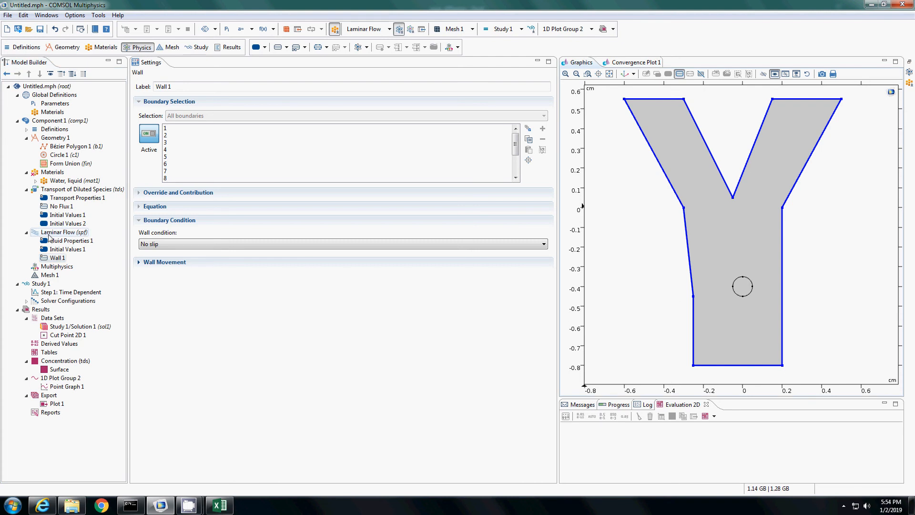
Step: Assign the bottom edge of the Y as Inlet 1 with normal inflow velocity U0 = 0.0001 m/s
{"action": "right_click", "coordinate": [56, 232]}
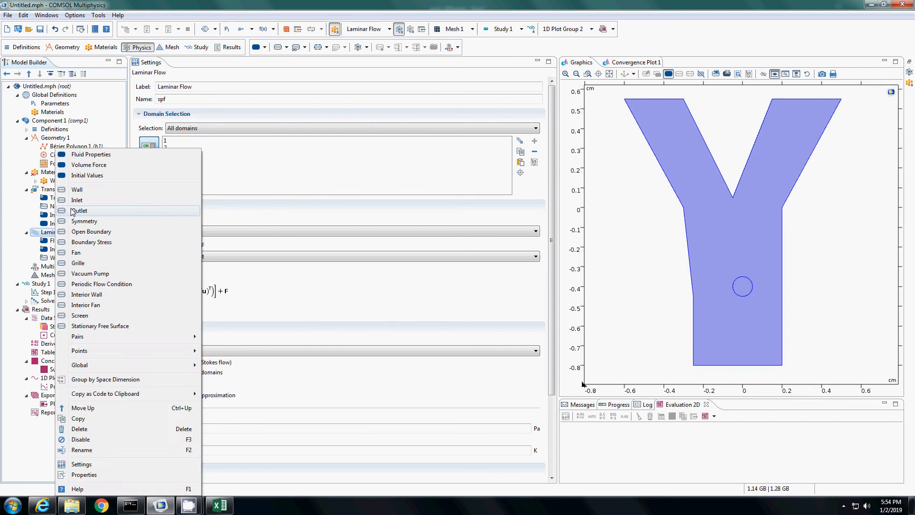
{"action": "left_click", "coordinate": [76, 200]}
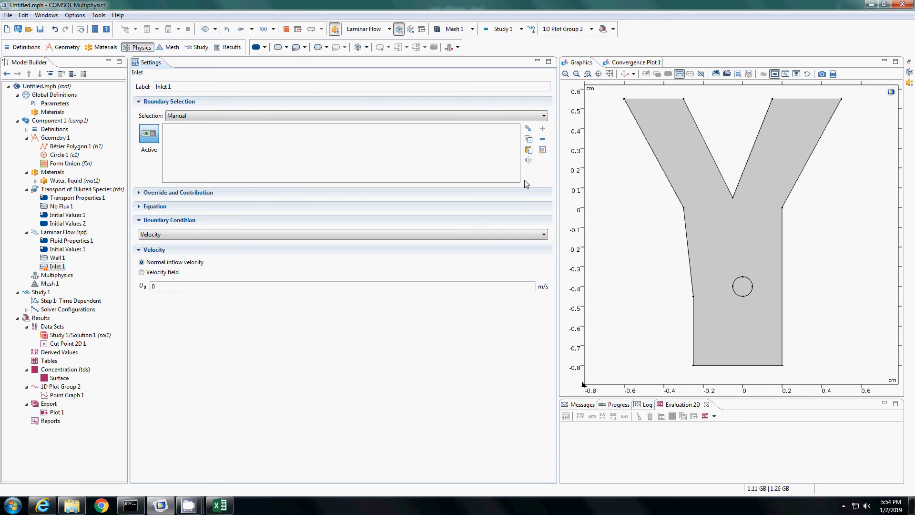
{"action": "mouse_move", "coordinate": [188, 149]}
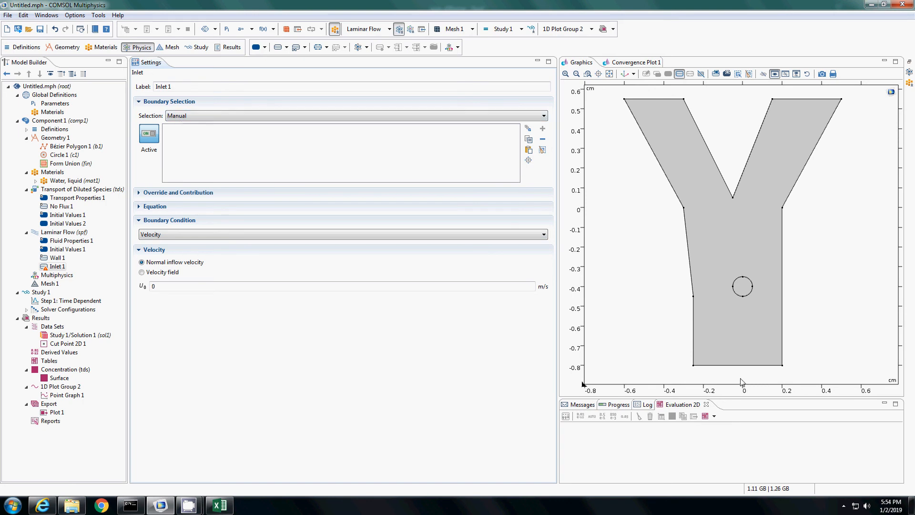
{"action": "mouse_move", "coordinate": [735, 370]}
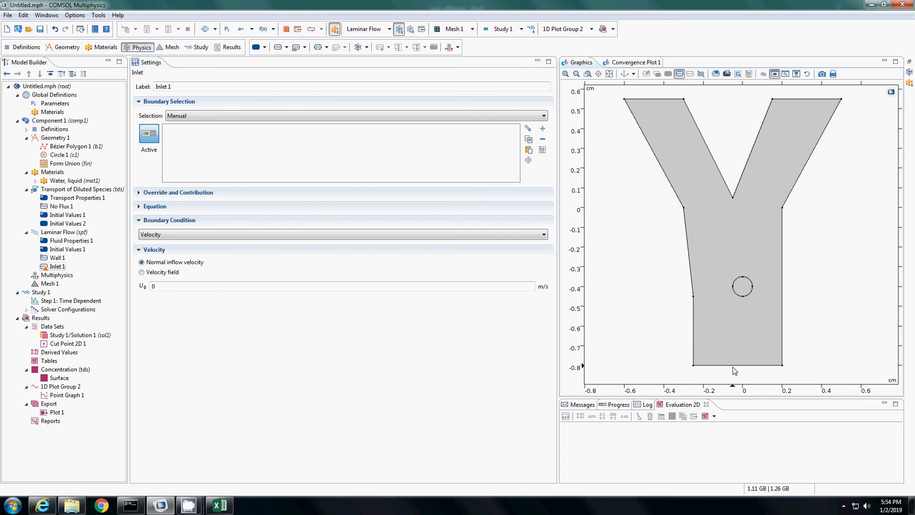
{"action": "left_click", "coordinate": [736, 365]}
{"action": "type", "text": ".0001"}
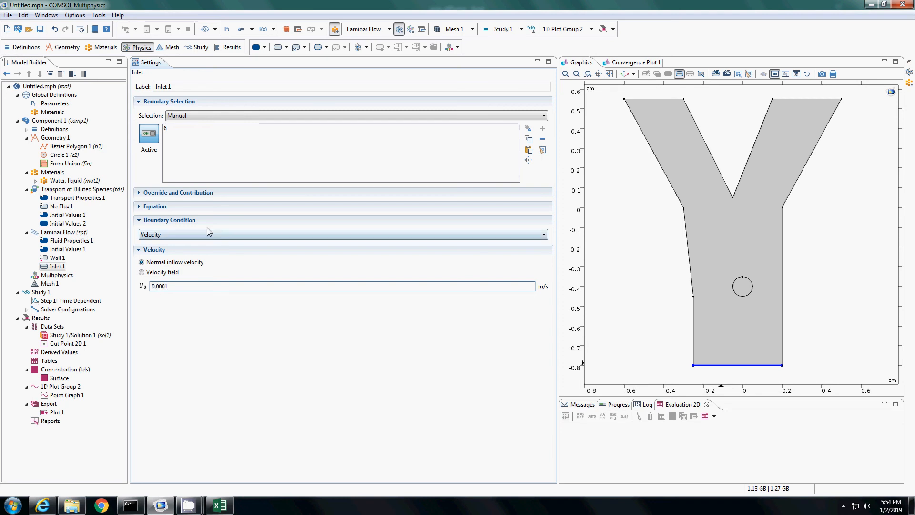
{"action": "left_click", "coordinate": [341, 235]}
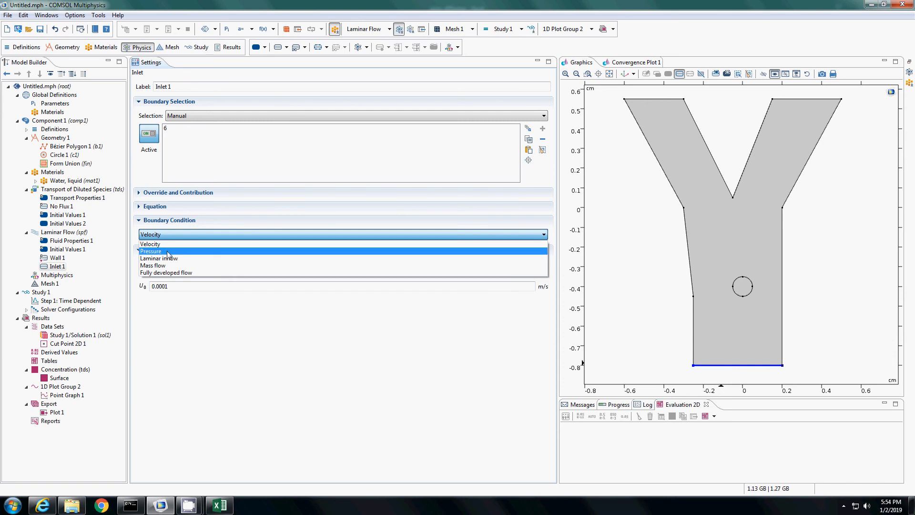
{"action": "mouse_move", "coordinate": [163, 266]}
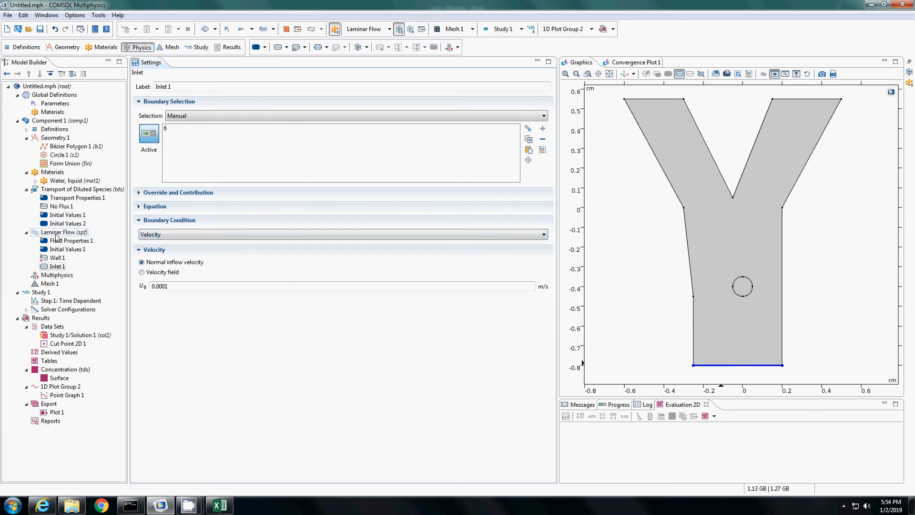
{"action": "left_click", "coordinate": [63, 232]}
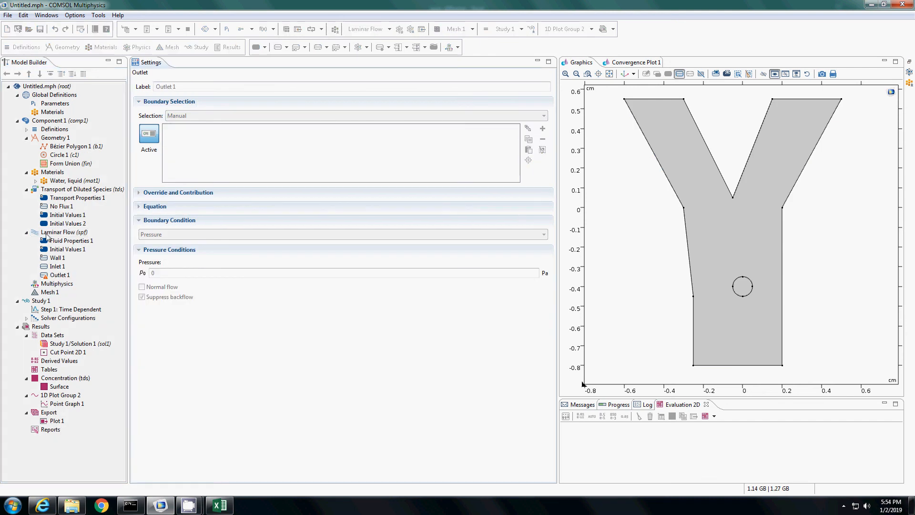
Step: Add an Outlet on boundaries 2 and 8 (both upper arm ends) with pressure p0 = 0
{"action": "right_click", "coordinate": [64, 231]}
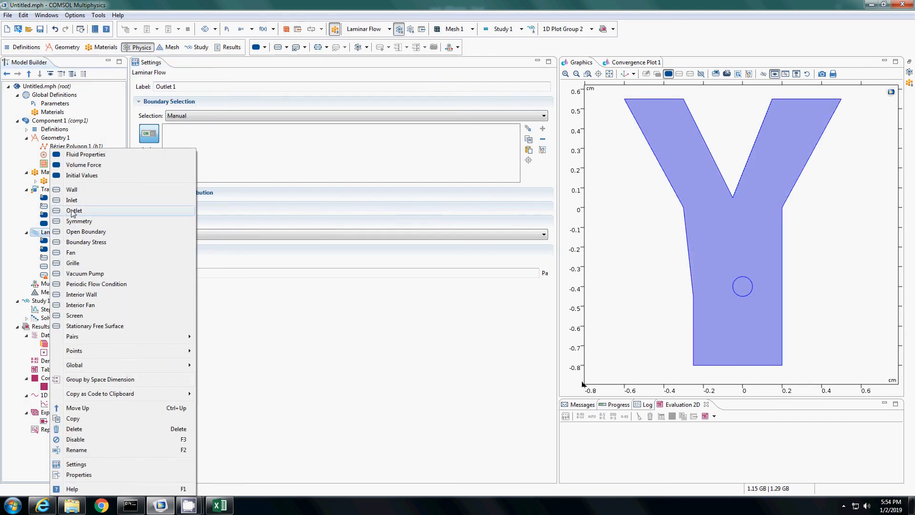
{"action": "mouse_move", "coordinate": [71, 200]}
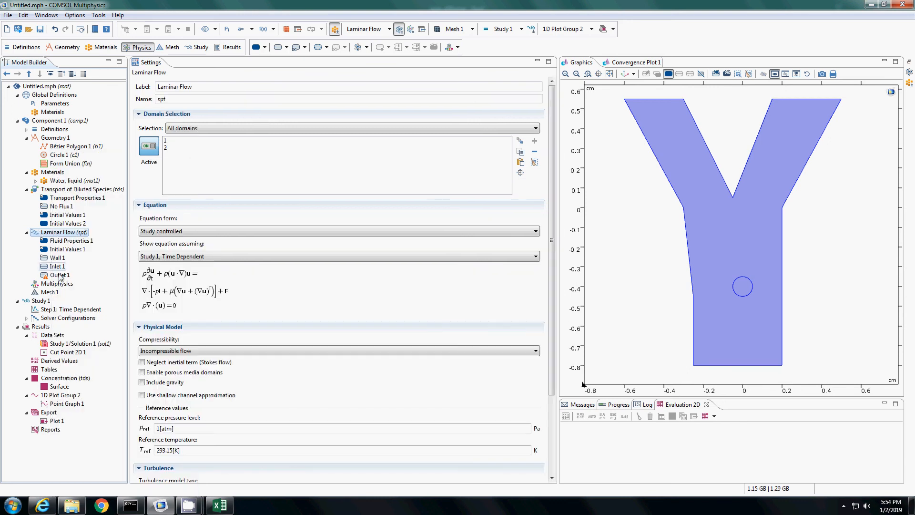
{"action": "left_click", "coordinate": [59, 275]}
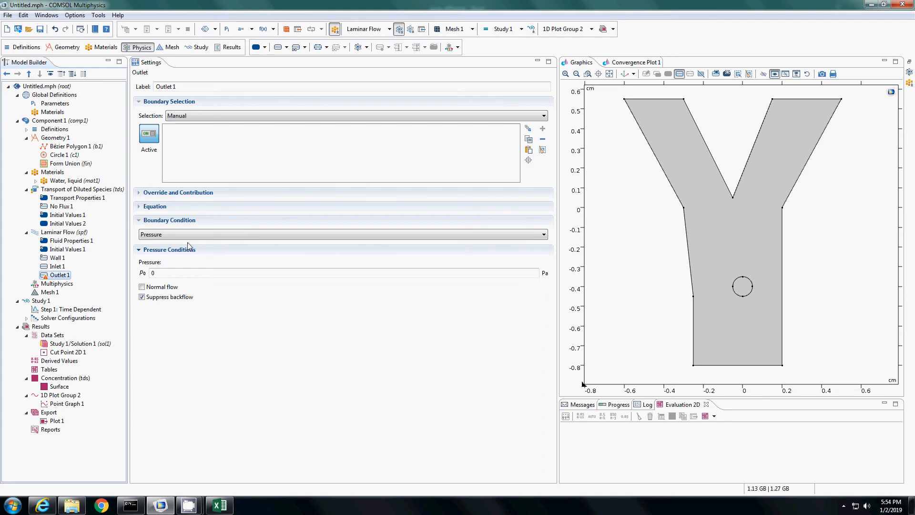
{"action": "left_click", "coordinate": [341, 235]}
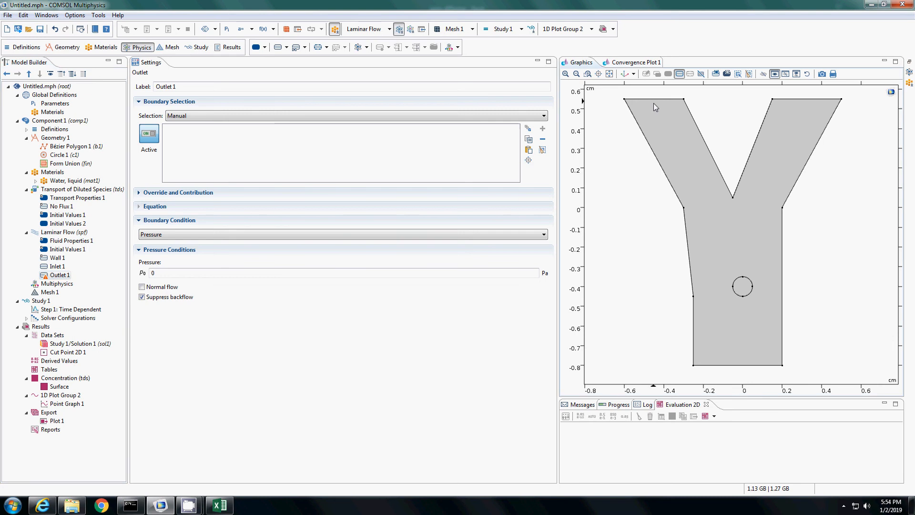
{"action": "left_click", "coordinate": [811, 100]}
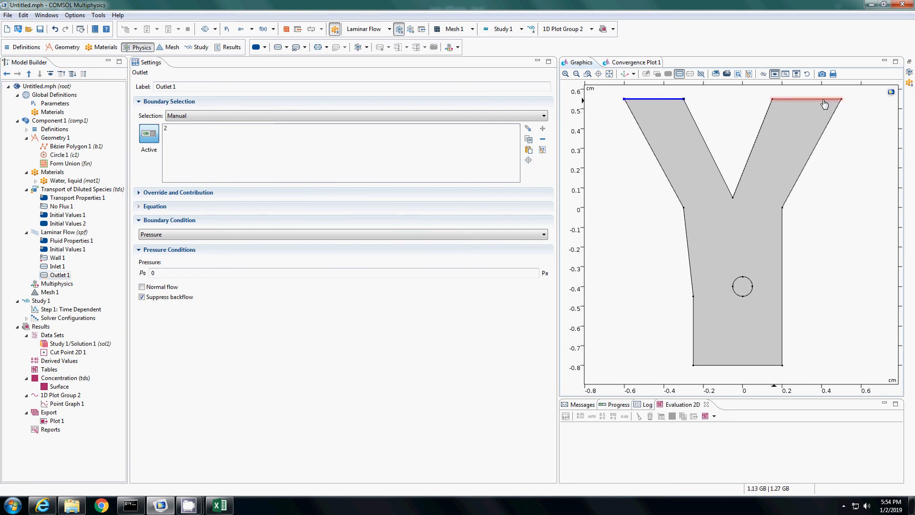
{"action": "left_click", "coordinate": [823, 100]}
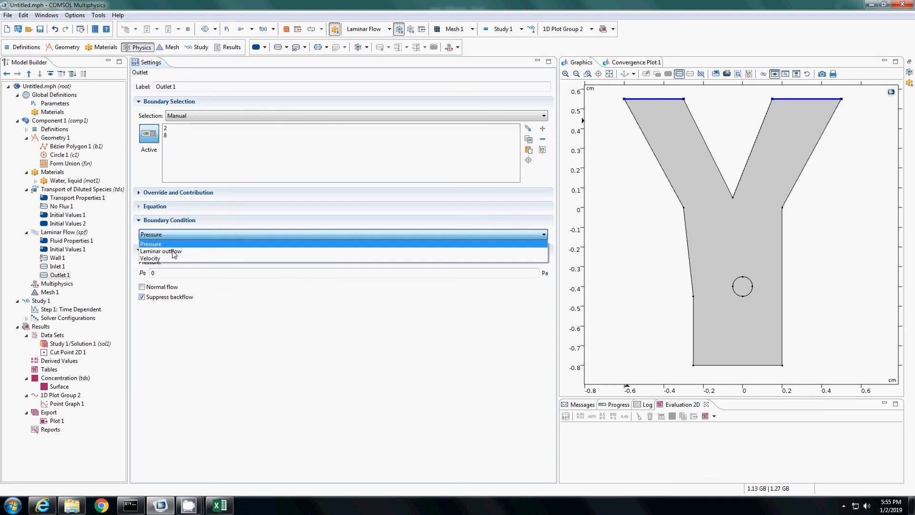
{"action": "left_click", "coordinate": [150, 243]}
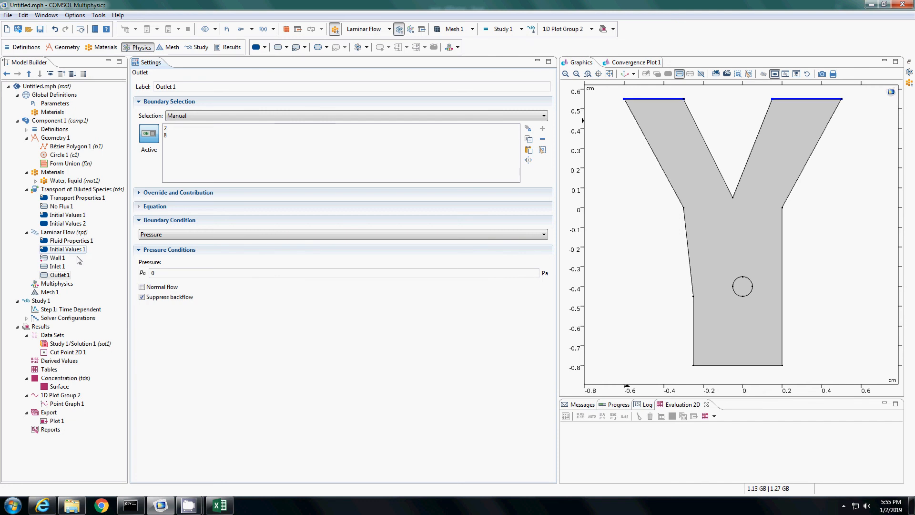
Step: Set Transport Properties 1 convection to use Velocity field (spf) from Laminar Flow
{"action": "left_click", "coordinate": [77, 197]}
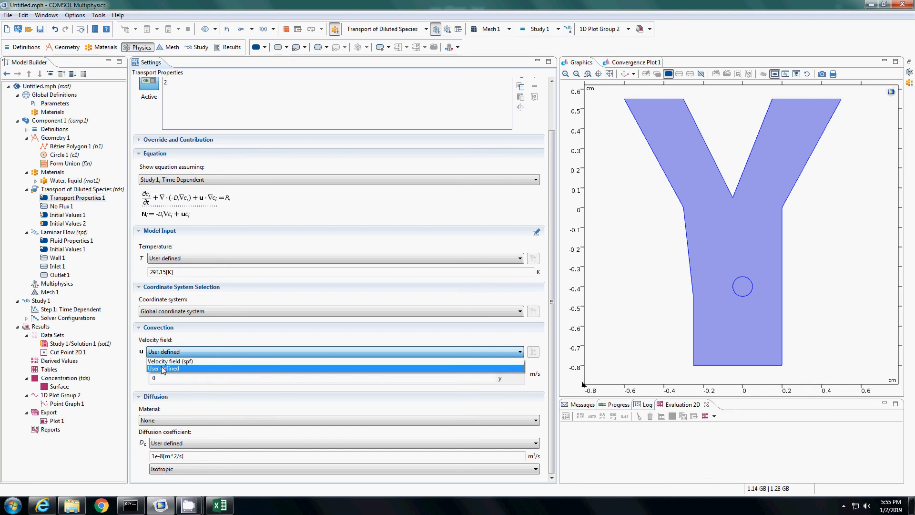
{"action": "left_click", "coordinate": [170, 360]}
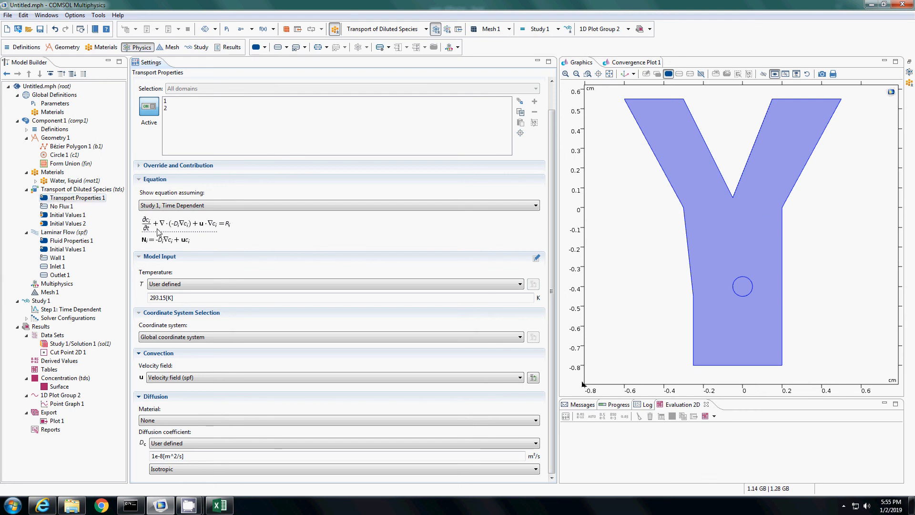
{"action": "mouse_move", "coordinate": [186, 232]}
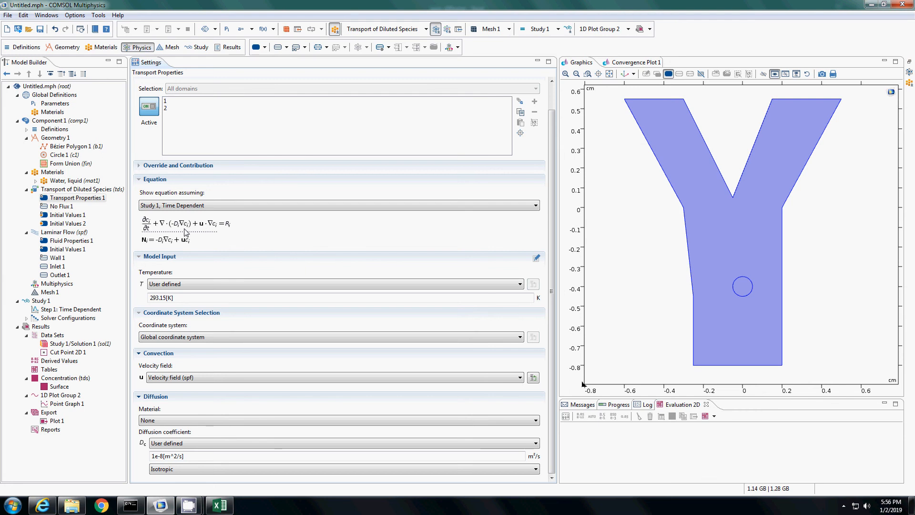
{"action": "mouse_move", "coordinate": [90, 309]}
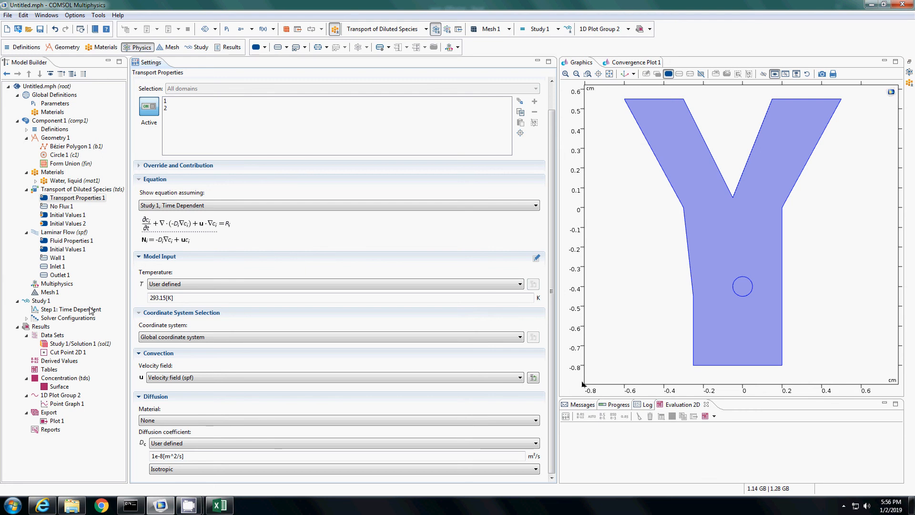
Step: Compute Study 1's Time Dependent step and display the concentration surface plot
{"action": "left_click", "coordinate": [71, 309]}
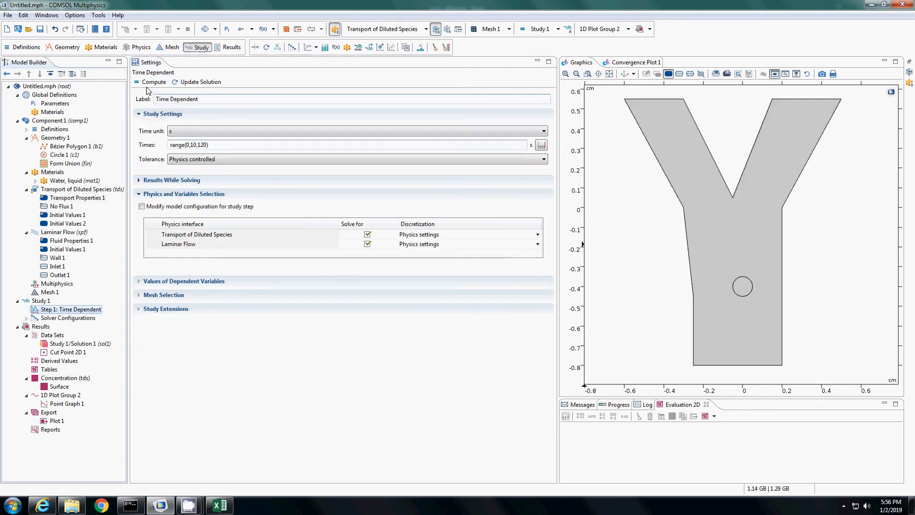
{"action": "left_click", "coordinate": [152, 82]}
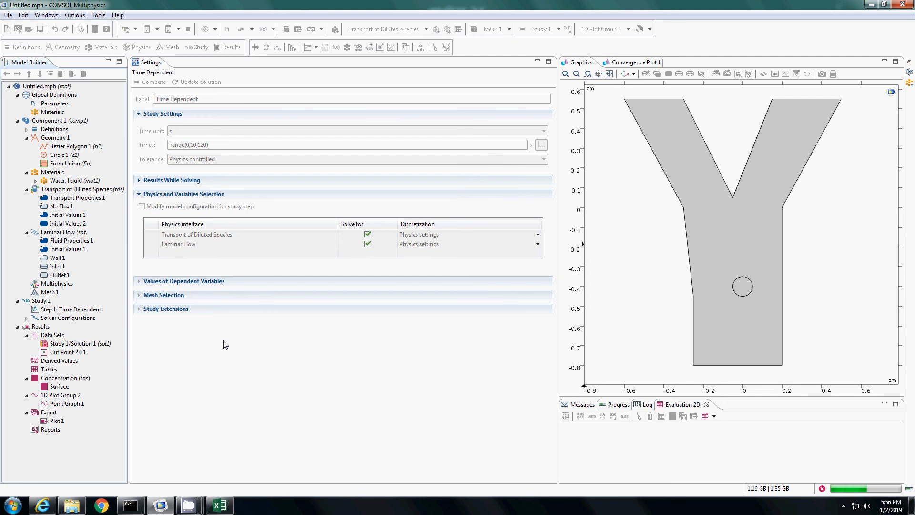
{"action": "left_click", "coordinate": [65, 377]}
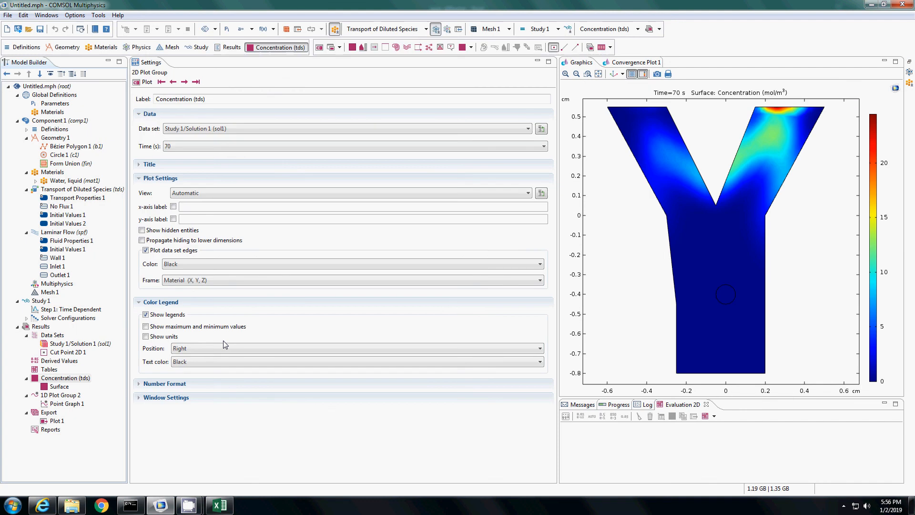
{"action": "left_click", "coordinate": [542, 146]}
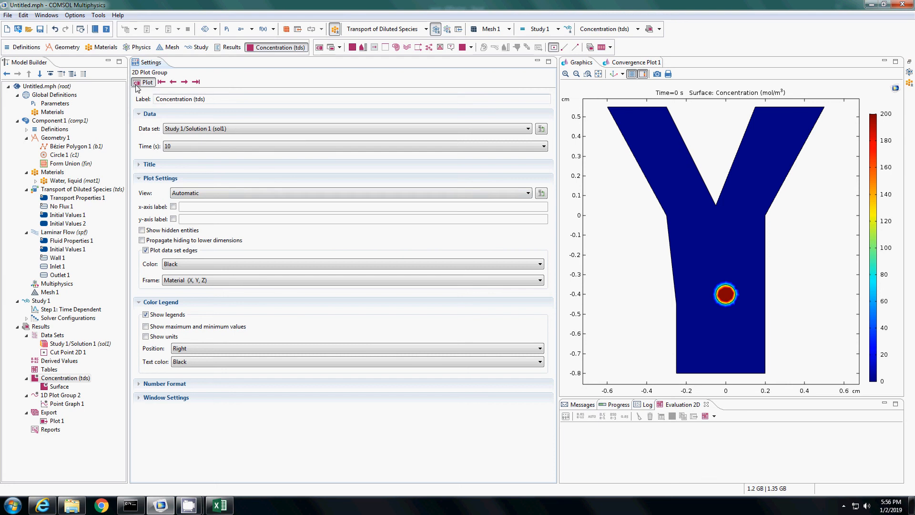
{"action": "left_click", "coordinate": [143, 82]}
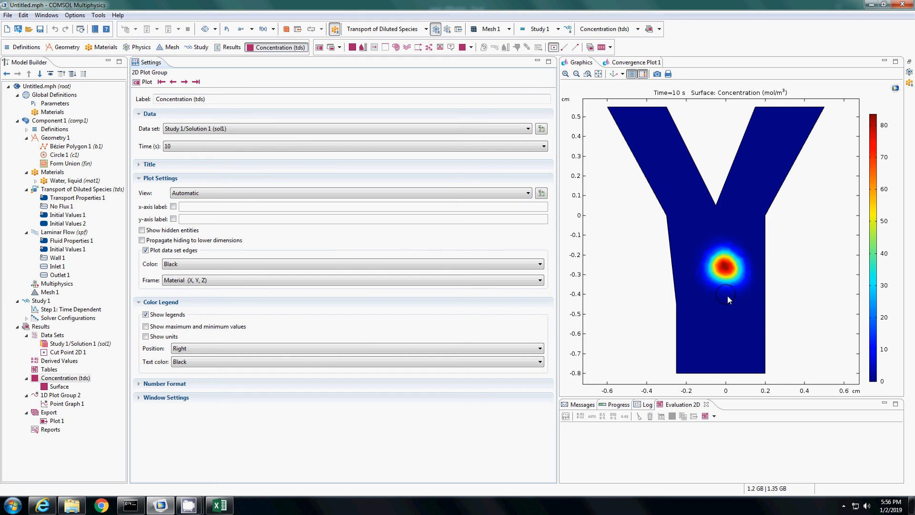
{"action": "mouse_move", "coordinate": [722, 252]}
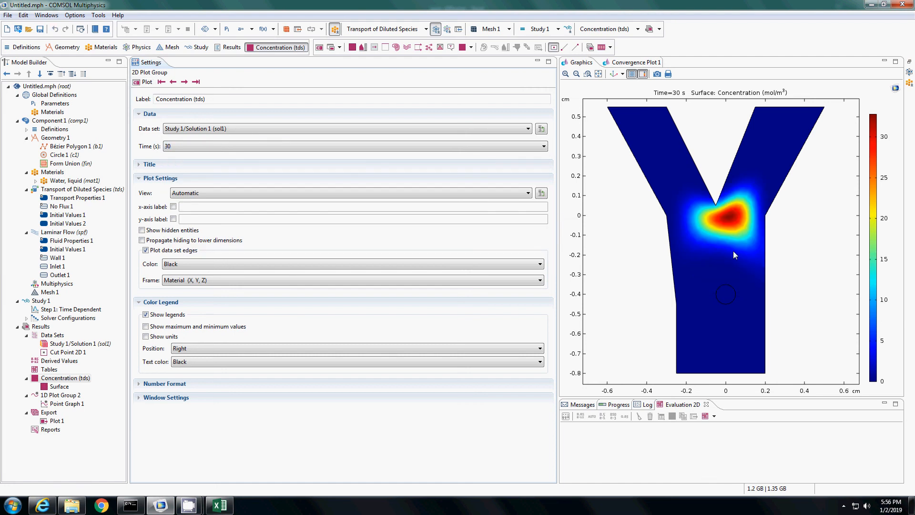
{"action": "mouse_move", "coordinate": [685, 256]}
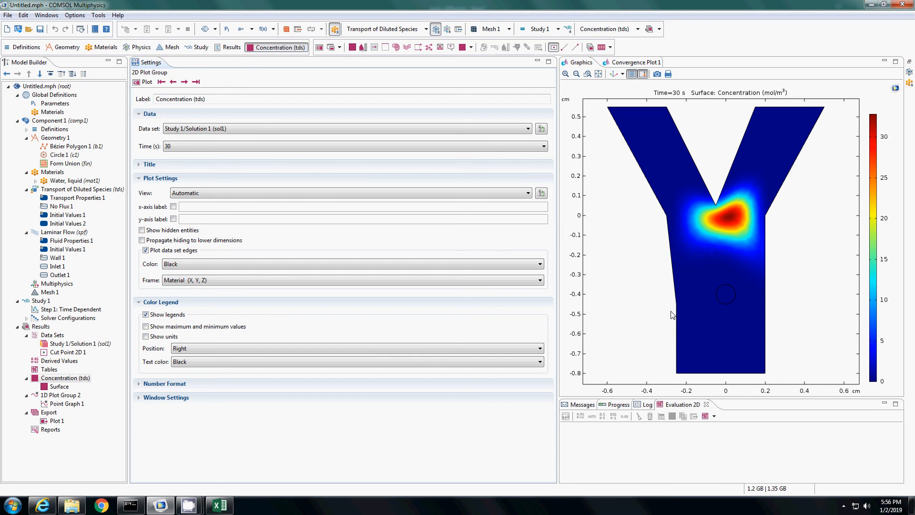
{"action": "left_click", "coordinate": [541, 146]}
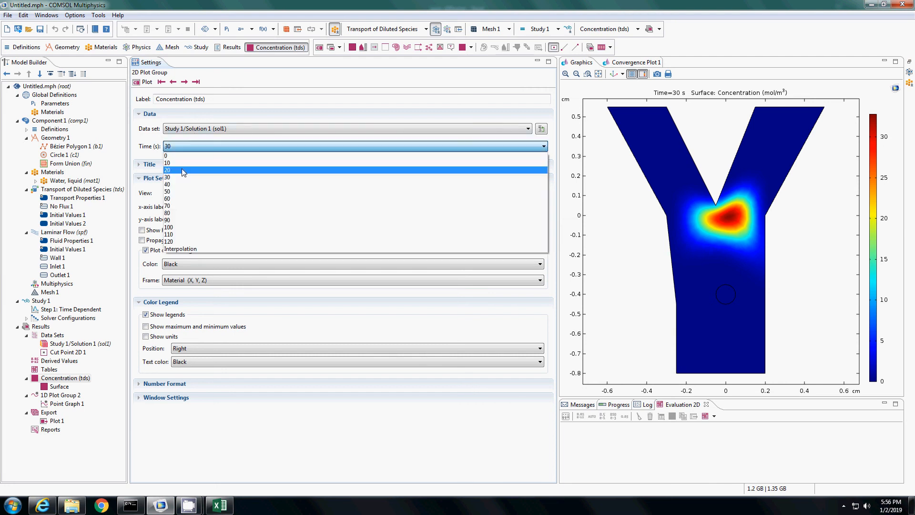
{"action": "left_click", "coordinate": [168, 178]}
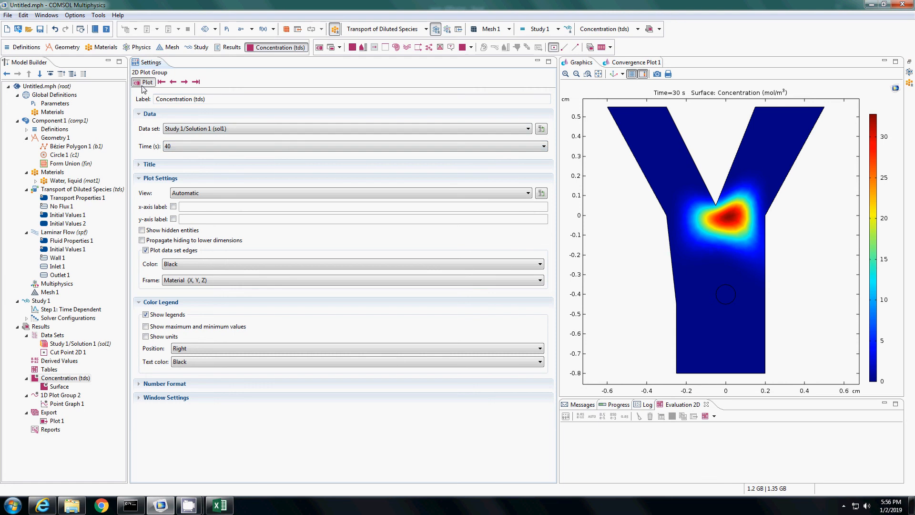
{"action": "left_click", "coordinate": [144, 82]}
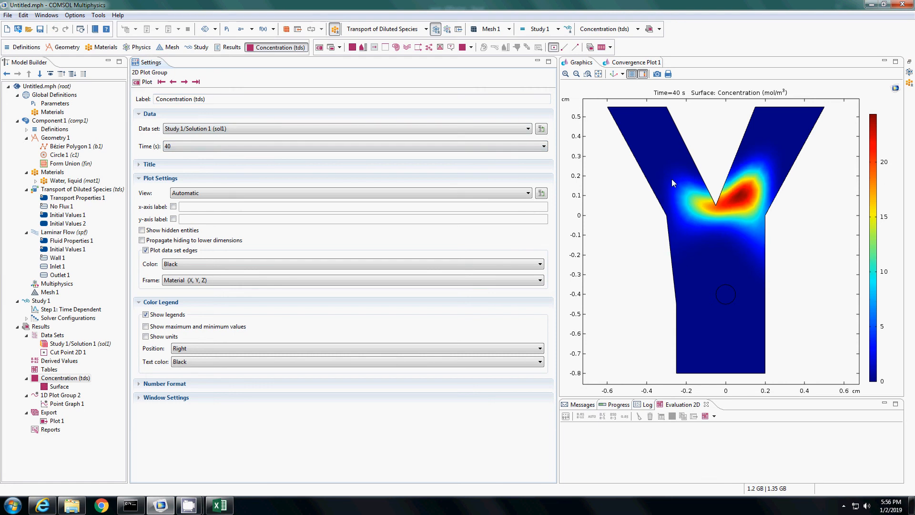
{"action": "mouse_move", "coordinate": [670, 173]}
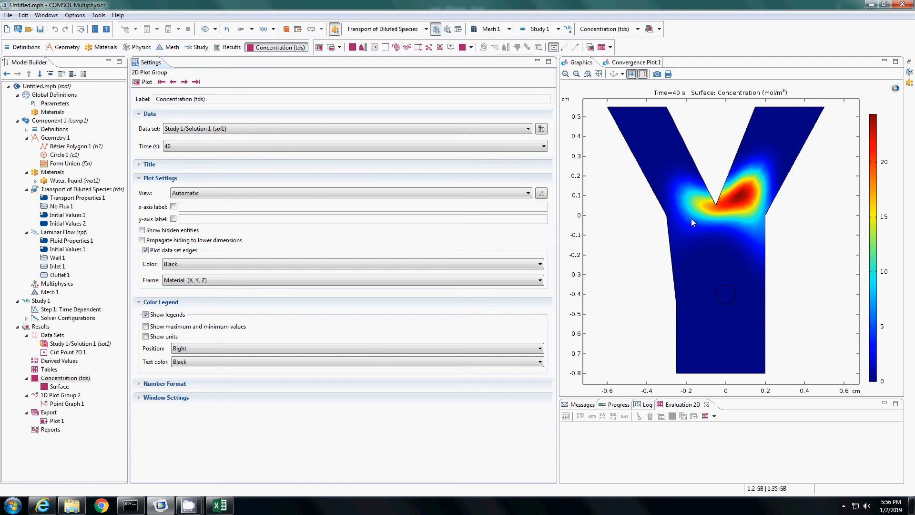
{"action": "left_click", "coordinate": [542, 146]}
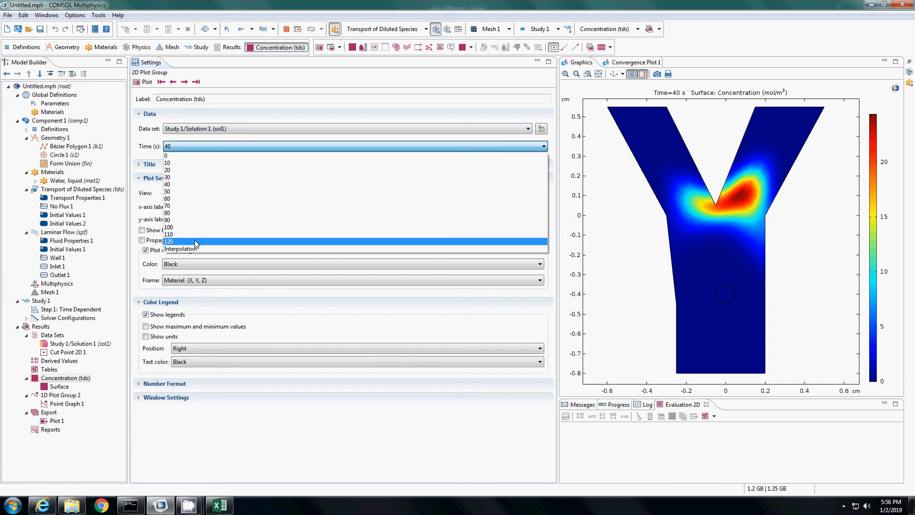
{"action": "left_click", "coordinate": [168, 240]}
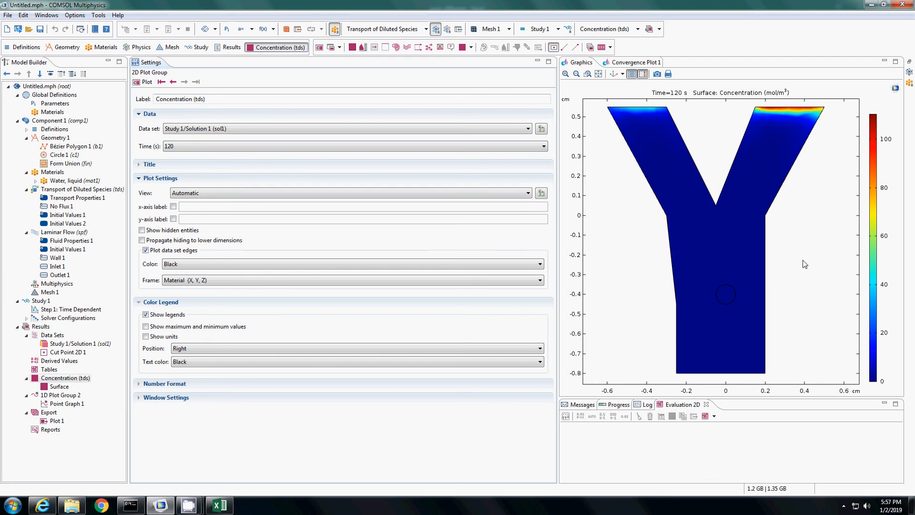
{"action": "mouse_move", "coordinate": [786, 266]}
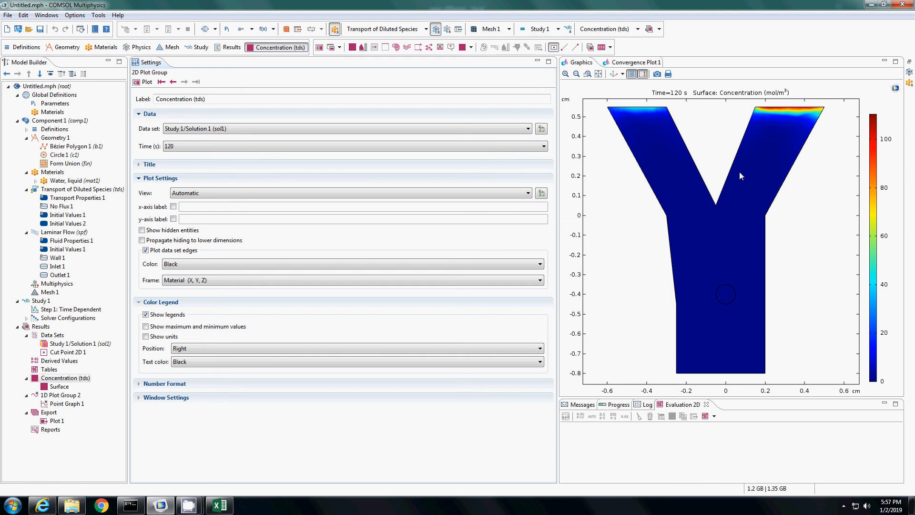
{"action": "mouse_move", "coordinate": [718, 279]}
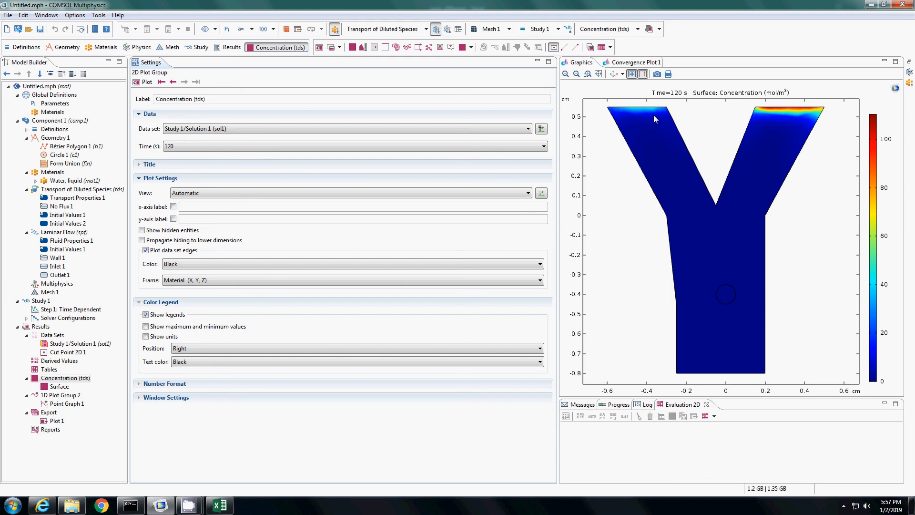
{"action": "mouse_move", "coordinate": [780, 129]}
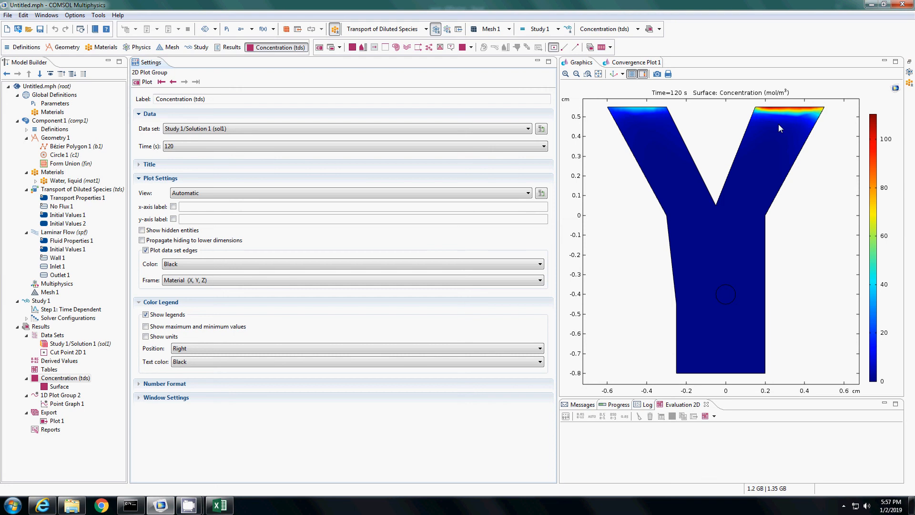
{"action": "mouse_move", "coordinate": [761, 124]}
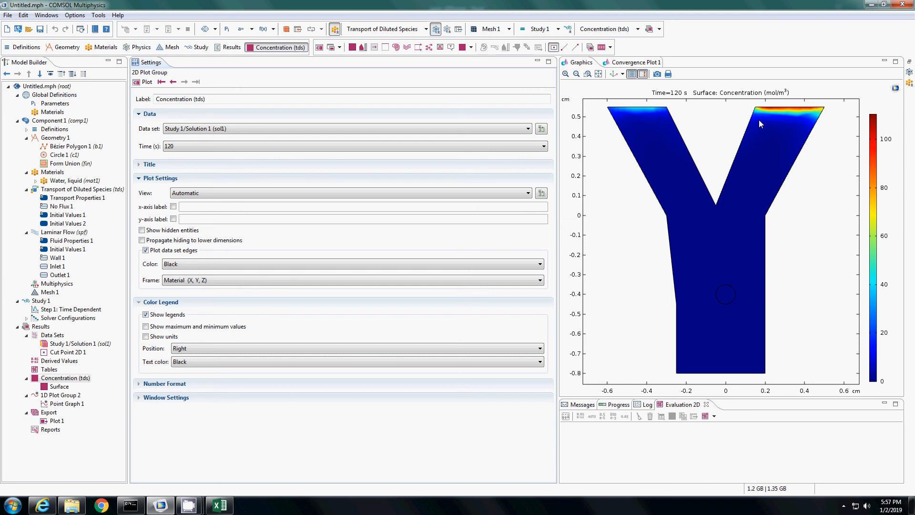
{"action": "mouse_move", "coordinate": [204, 298]}
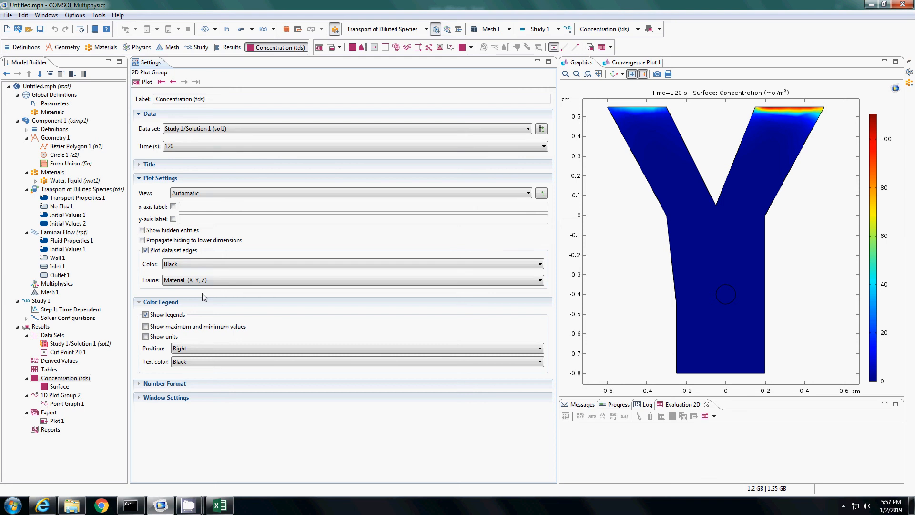
{"action": "mouse_move", "coordinate": [118, 314]}
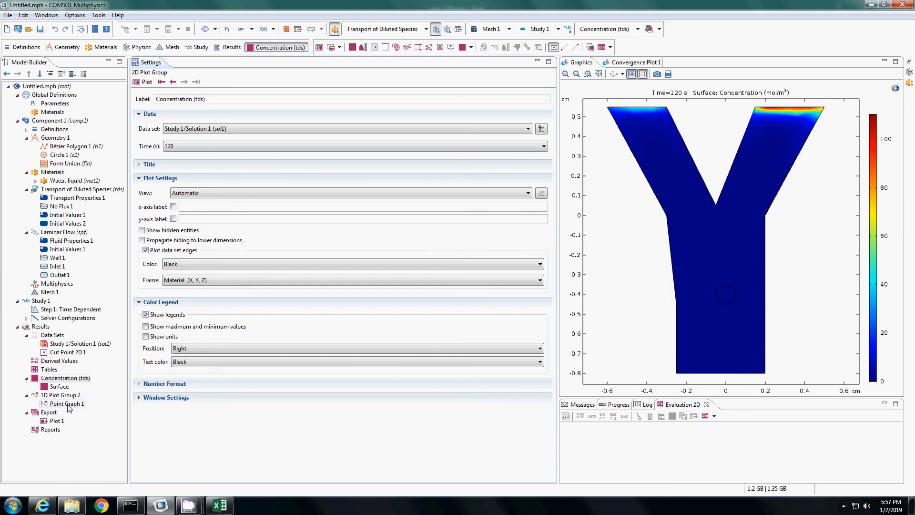
Step: Show Point Graph 1 of concentration over time and go to the Plot 1 export settings
{"action": "left_click", "coordinate": [68, 403]}
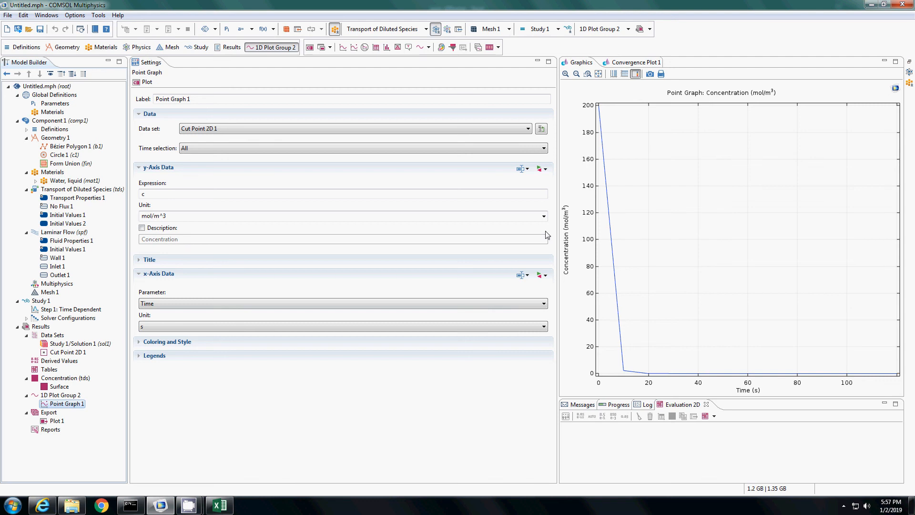
{"action": "mouse_move", "coordinate": [594, 105]}
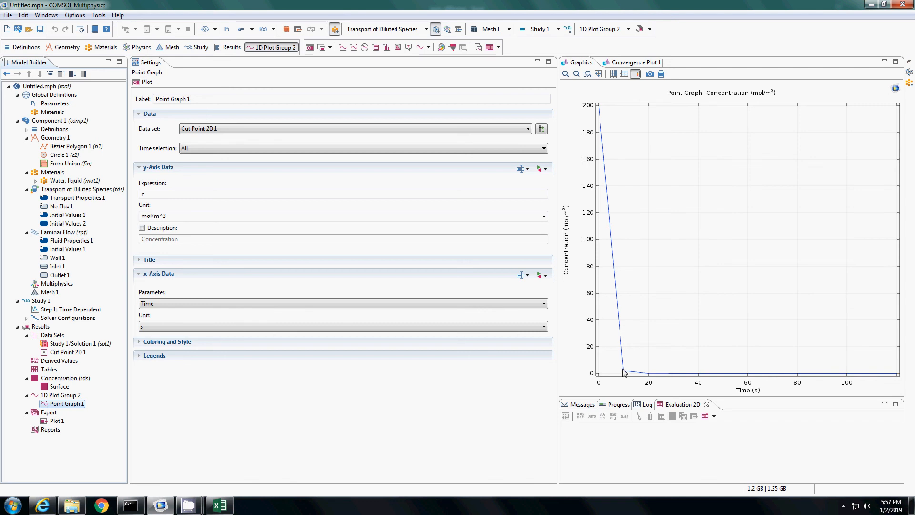
{"action": "mouse_move", "coordinate": [588, 115]}
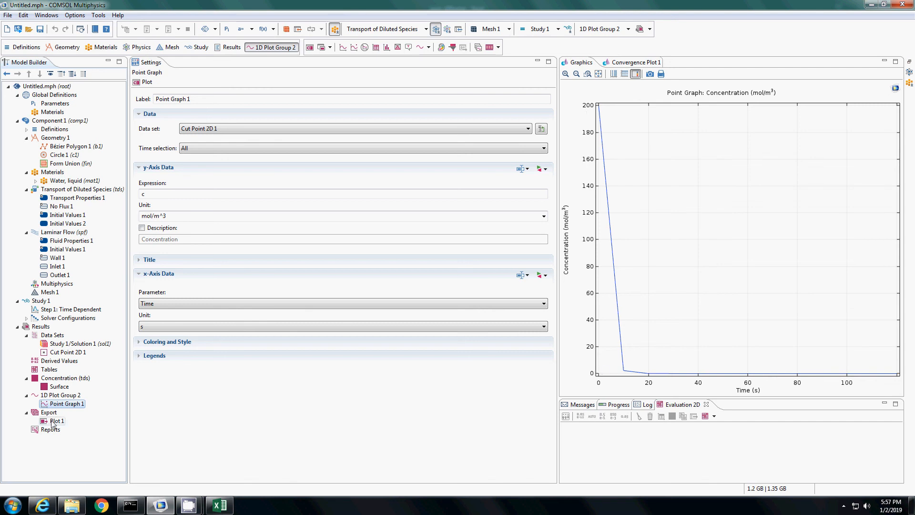
{"action": "left_click", "coordinate": [58, 420]}
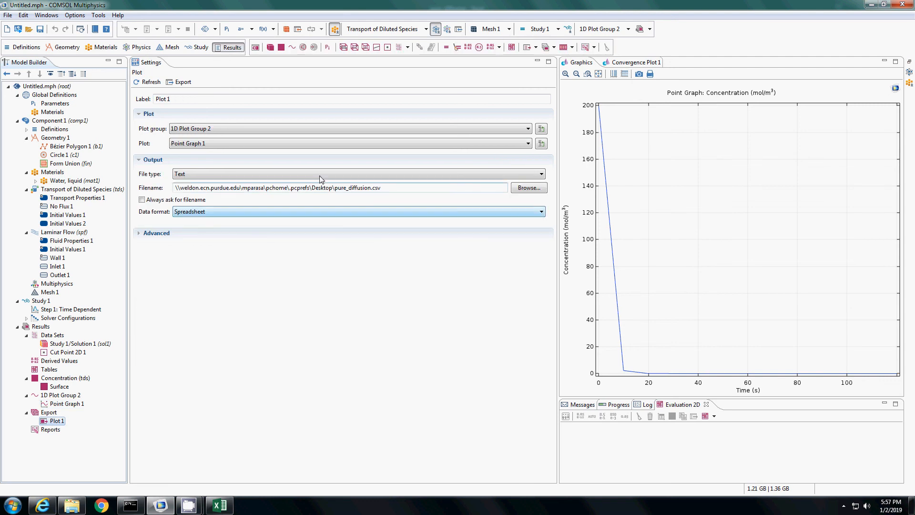
Step: Export the point graph data to advection_diffusion.csv on the Desktop
{"action": "left_click", "coordinate": [526, 188]}
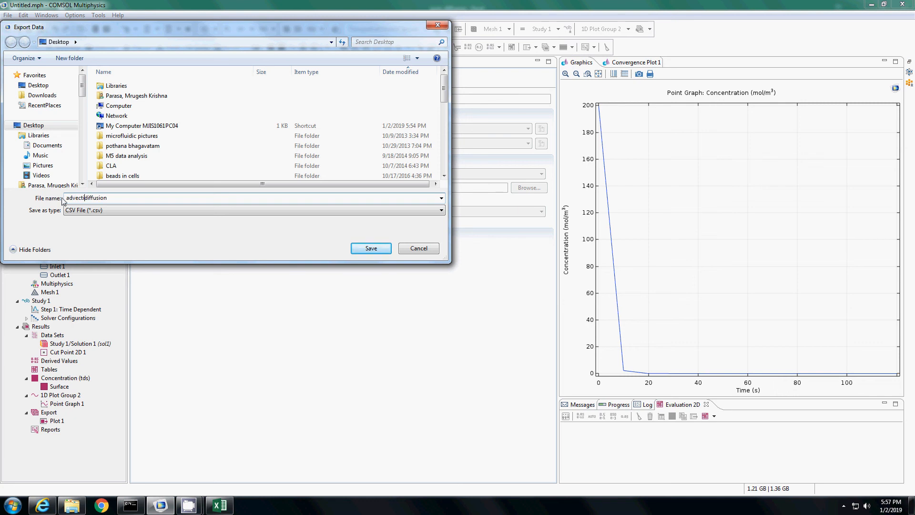
{"action": "type", "text": "advection_diffusion"}
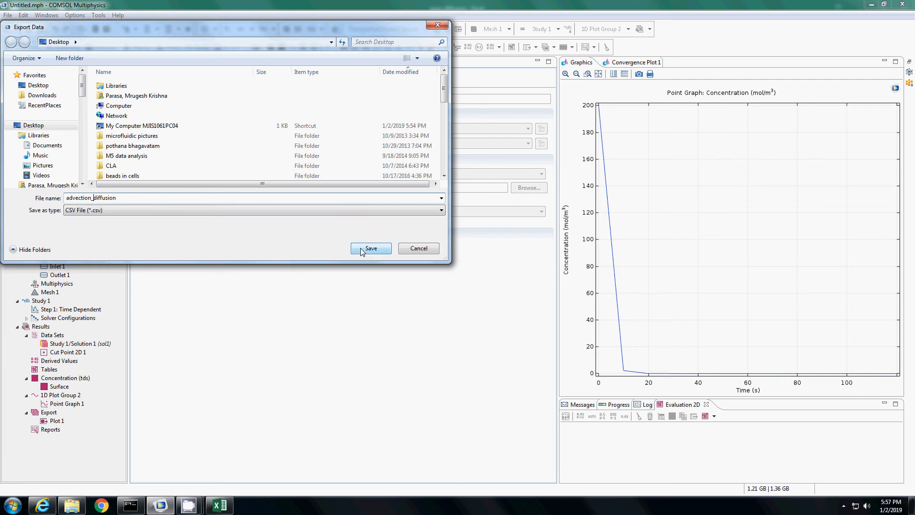
{"action": "left_click", "coordinate": [370, 247]}
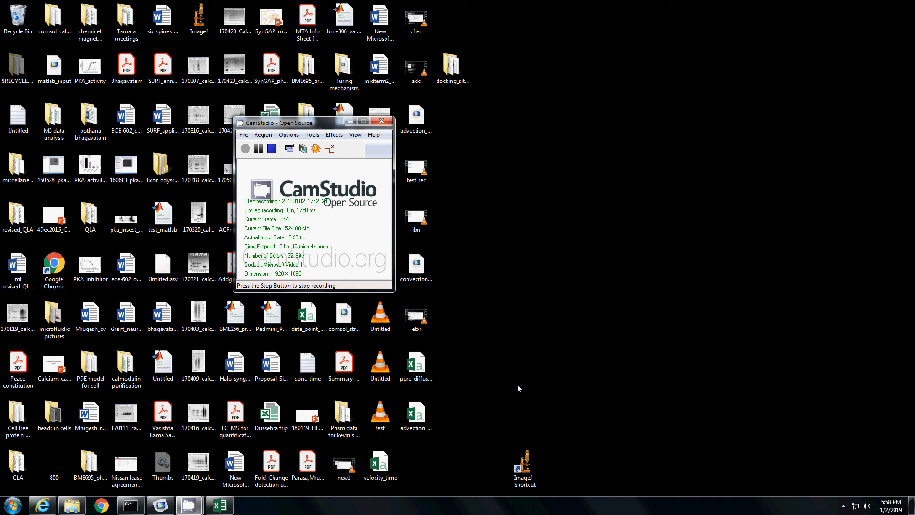
Step: Copy the advection-diffusion concentrations into column C of pure_diffusion and paste A9:C21 as a new table at F11
{"action": "left_click", "coordinate": [218, 504]}
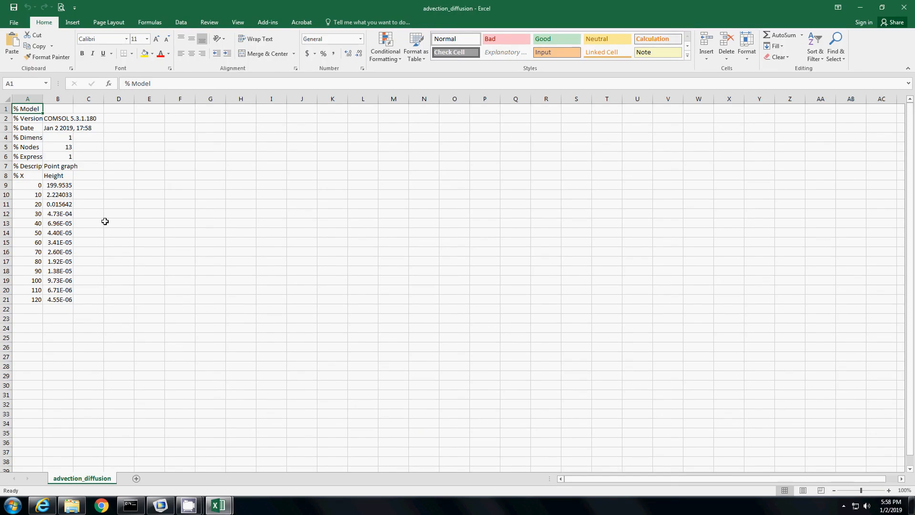
{"action": "left_click_drag", "start_coordinate": [58, 185], "coordinate": [58, 298]}
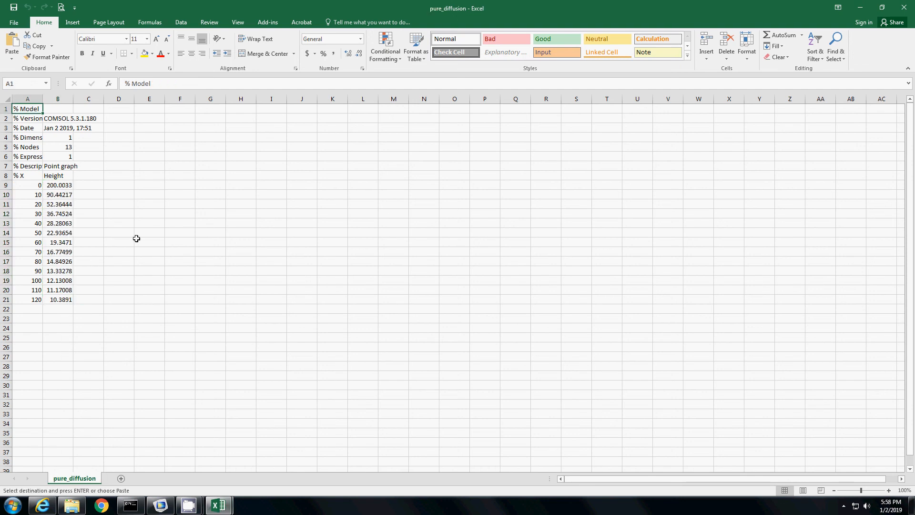
{"action": "left_click", "coordinate": [88, 185]}
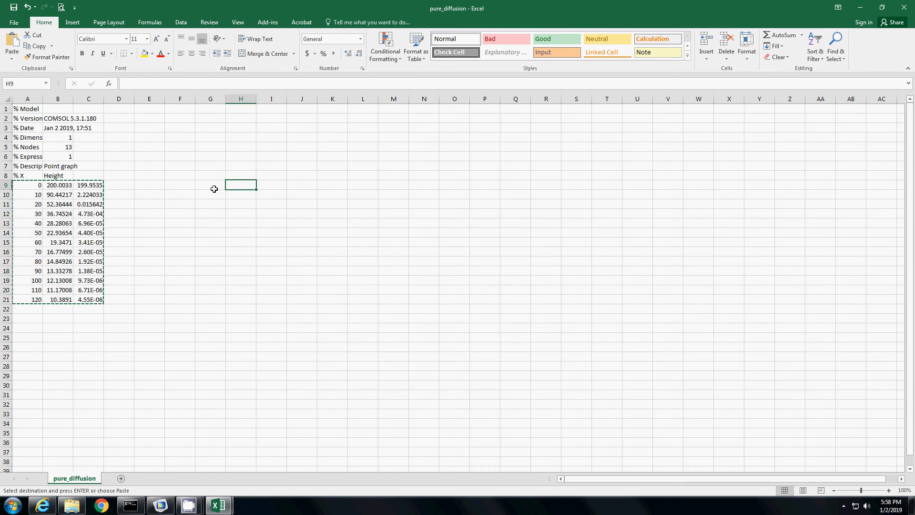
{"action": "key", "text": "ctrl+v"}
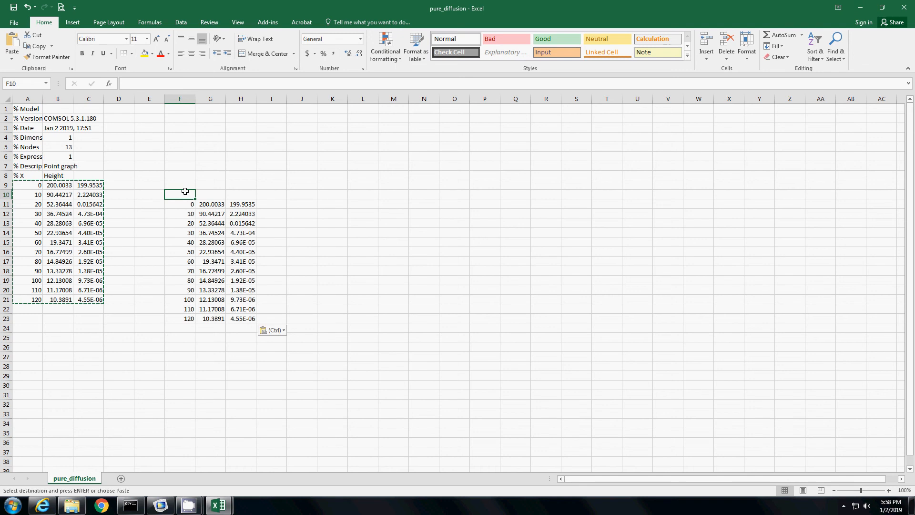
Step: Label the table columns time, pure_diffusion and adv_diff
{"action": "type", "text": "time"}
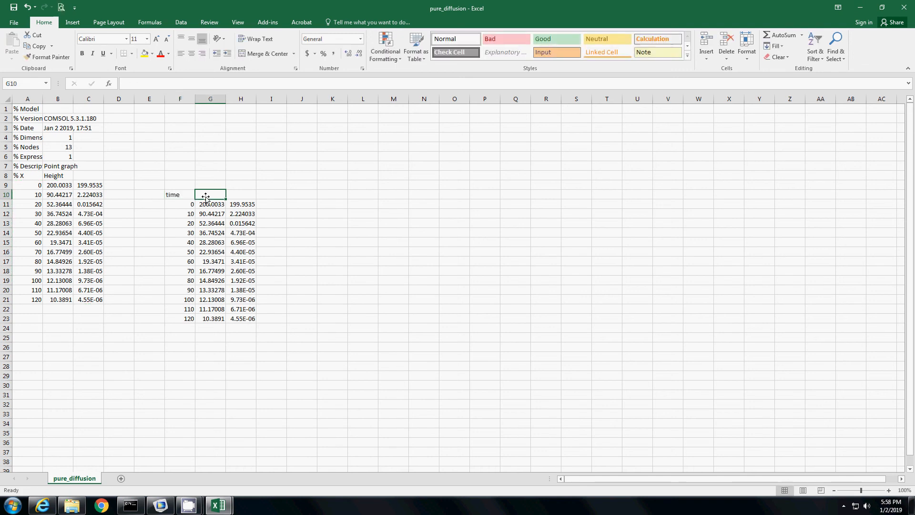
{"action": "type", "text": "pure_diffusion"}
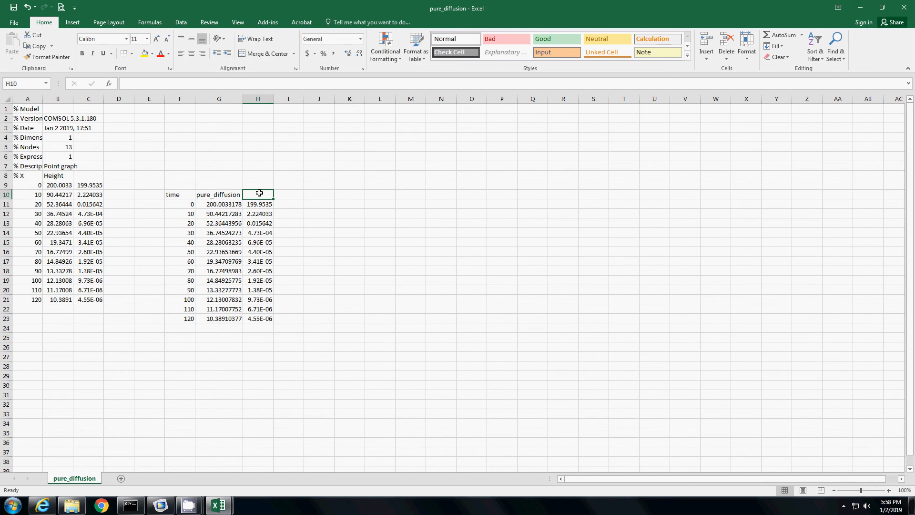
{"action": "type", "text": "adv_diff"}
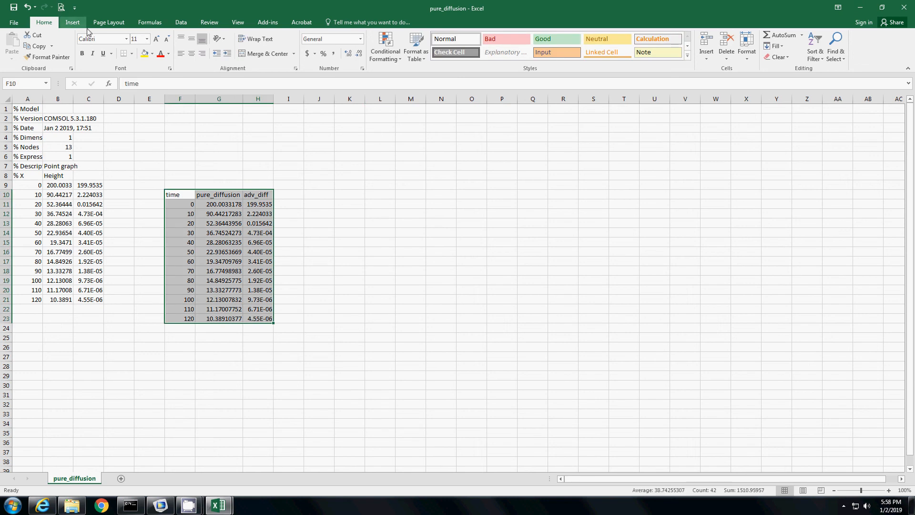
Step: Insert a Scatter with Smooth Lines and Markers chart of F10:H23 and enlarge it
{"action": "left_click", "coordinate": [180, 22]}
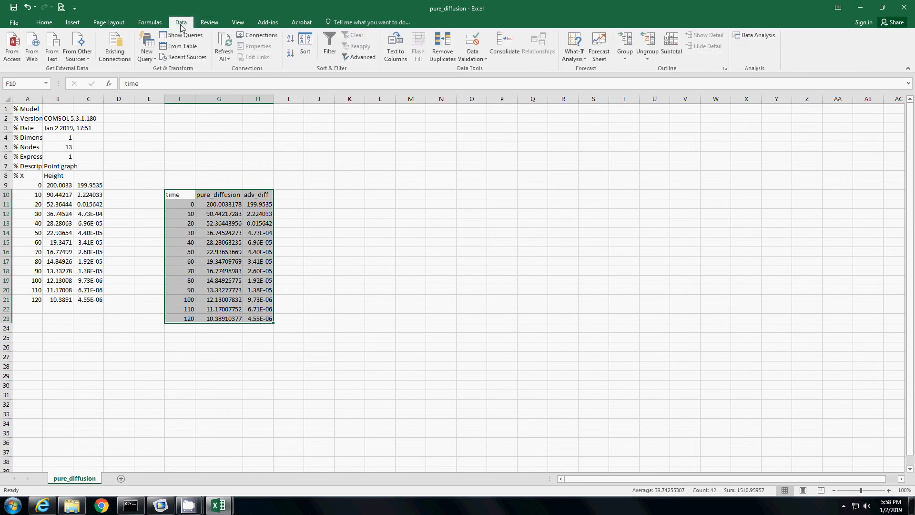
{"action": "left_click", "coordinate": [72, 21]}
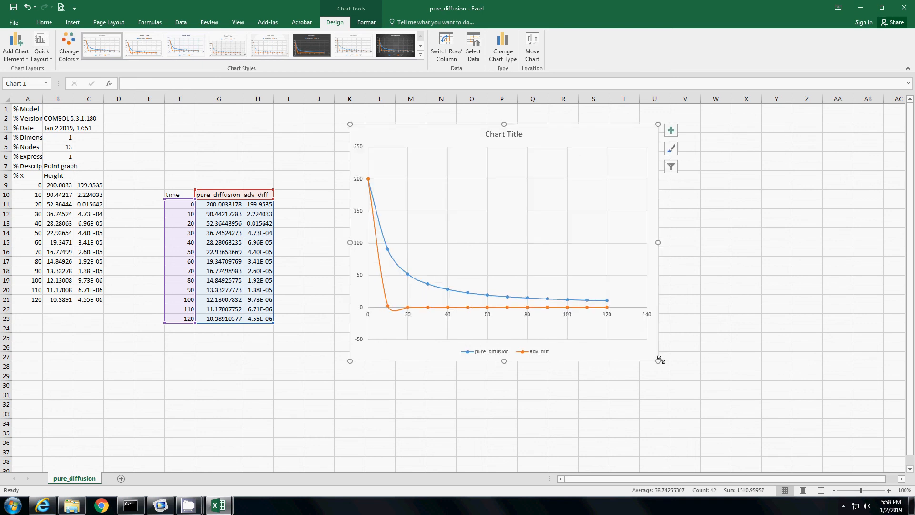
{"action": "left_click_drag", "start_coordinate": [659, 360], "coordinate": [738, 394]}
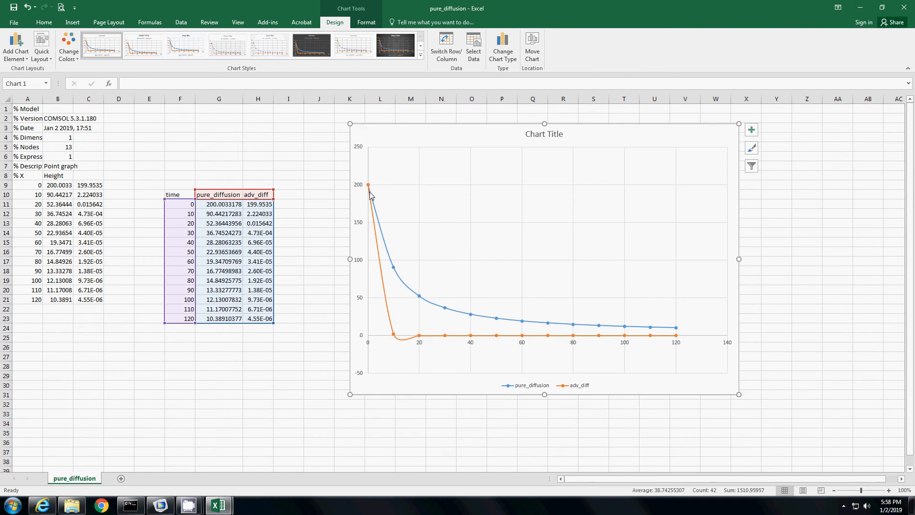
{"action": "mouse_move", "coordinate": [369, 187]}
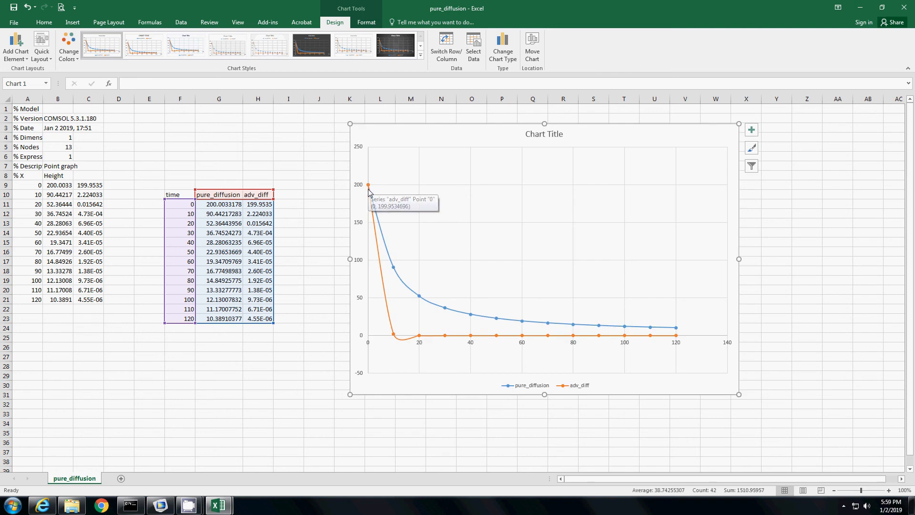
{"action": "mouse_move", "coordinate": [507, 350]}
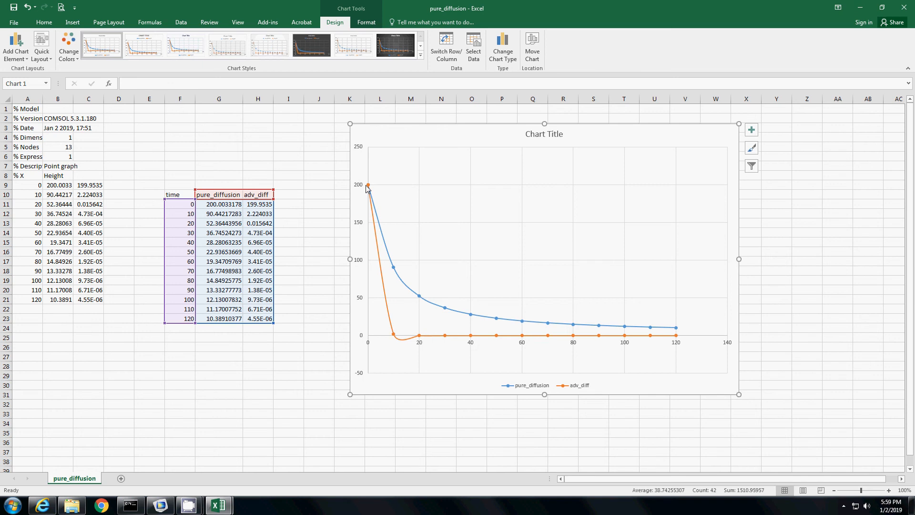
{"action": "mouse_move", "coordinate": [384, 319]}
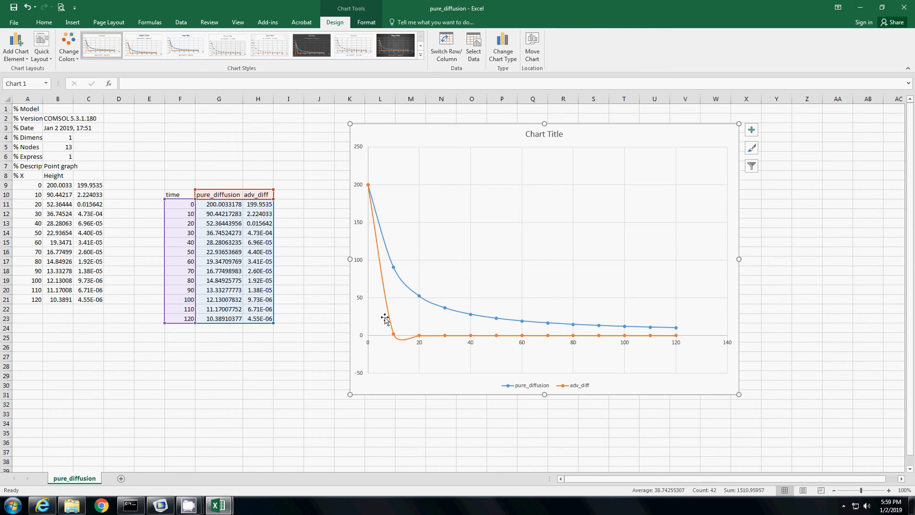
{"action": "mouse_move", "coordinate": [395, 342]}
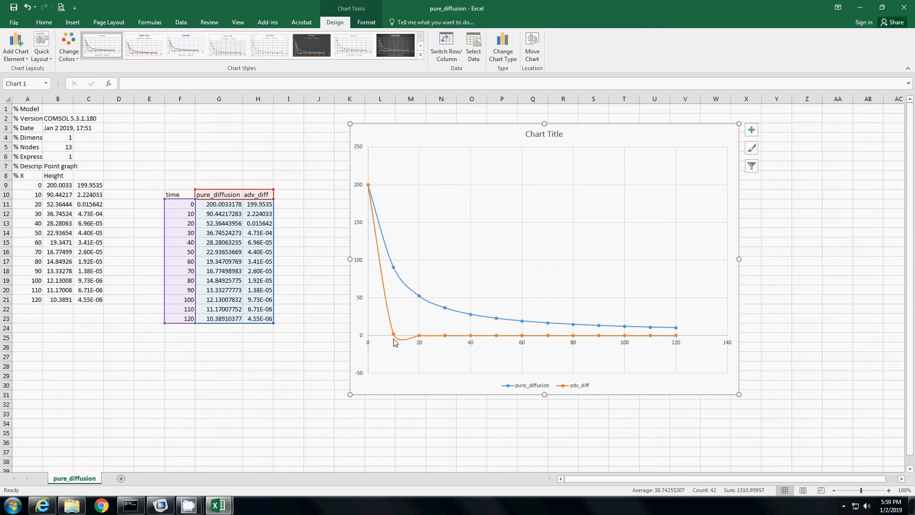
{"action": "left_click", "coordinate": [149, 374]}
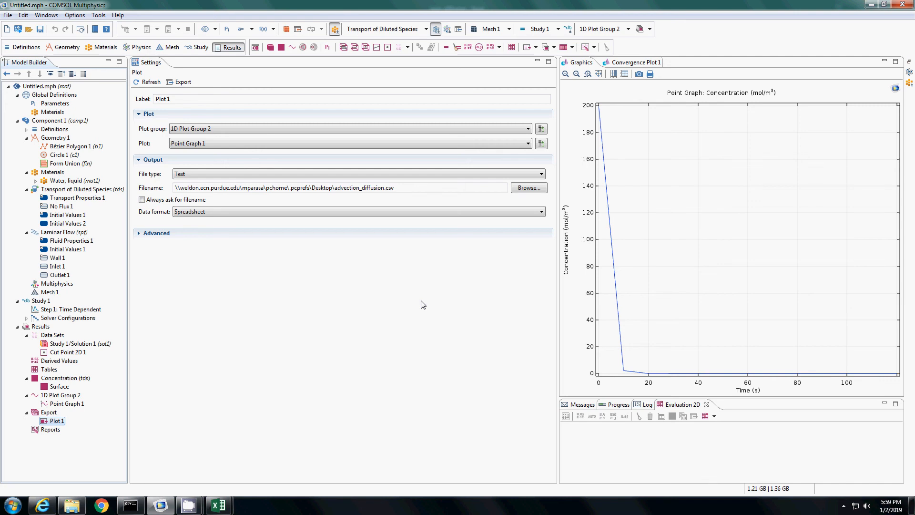
{"action": "mouse_move", "coordinate": [290, 332]}
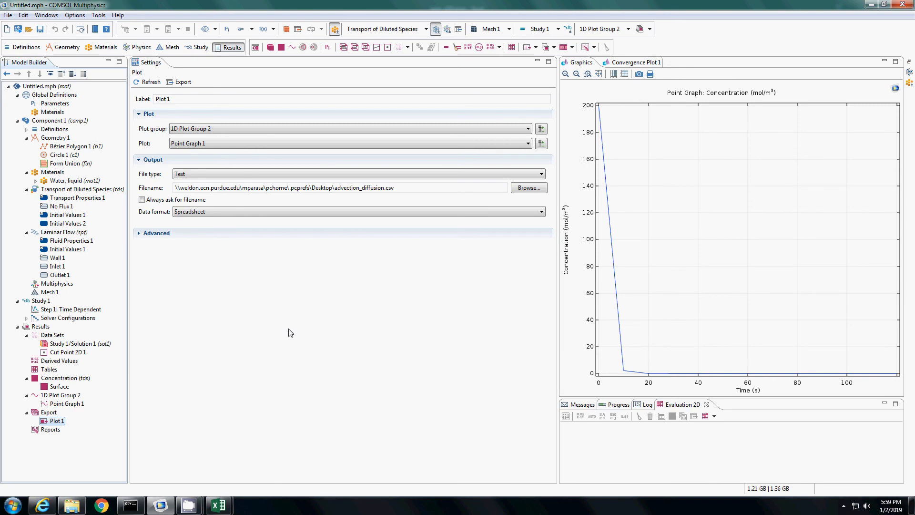